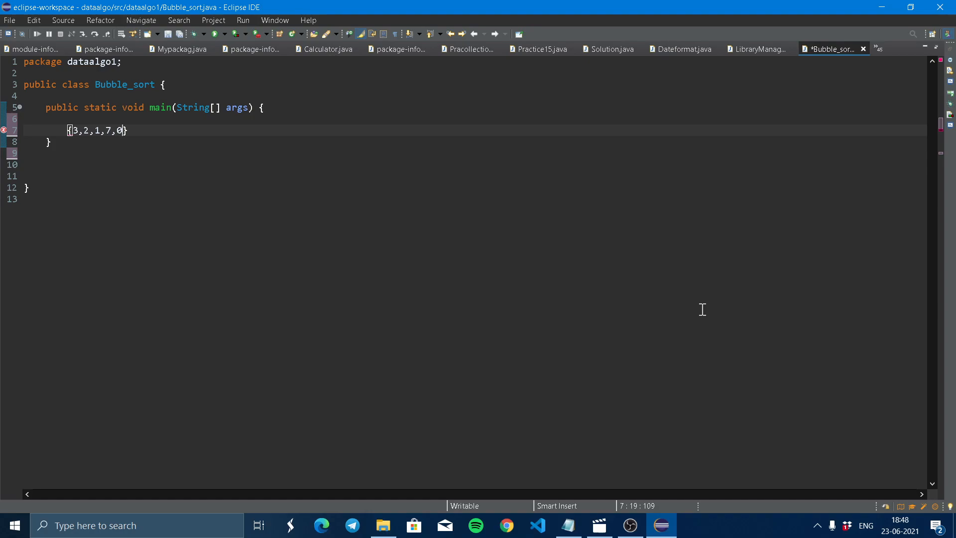
{"action": "mouse_move", "coordinate": [659, 173]}
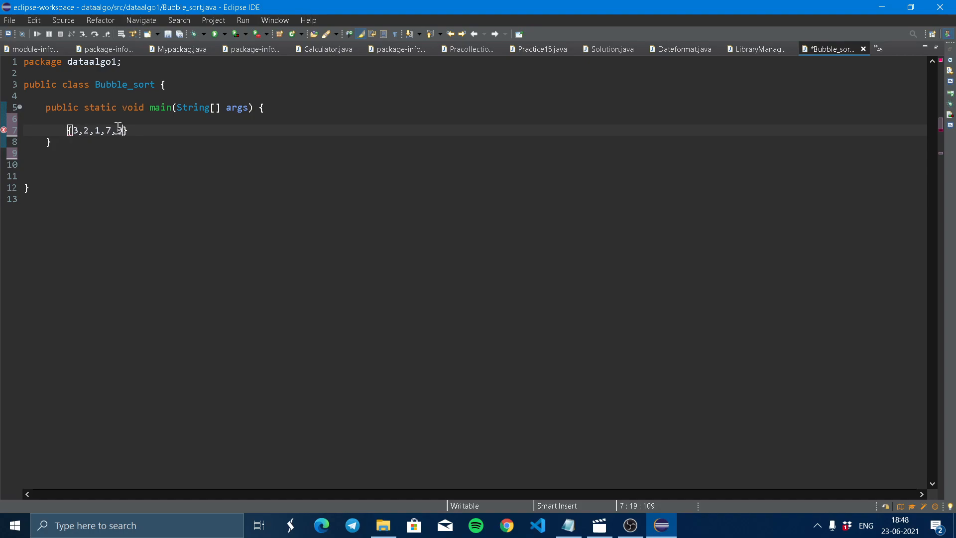
Step: Write the sample values {3,2,1,7,0} on line 7 of main, followed by an arrow
{"action": "type", "text": "6"}
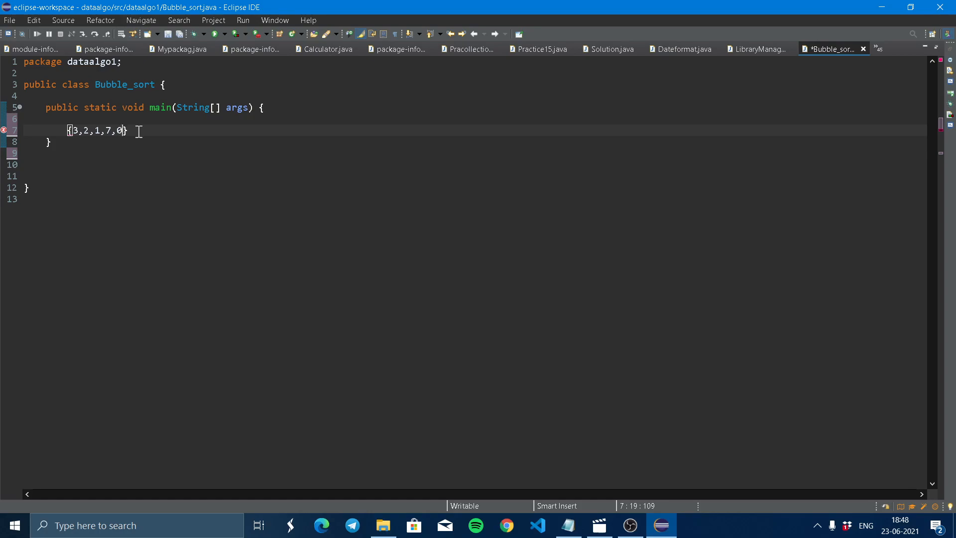
{"action": "mouse_move", "coordinate": [171, 134]}
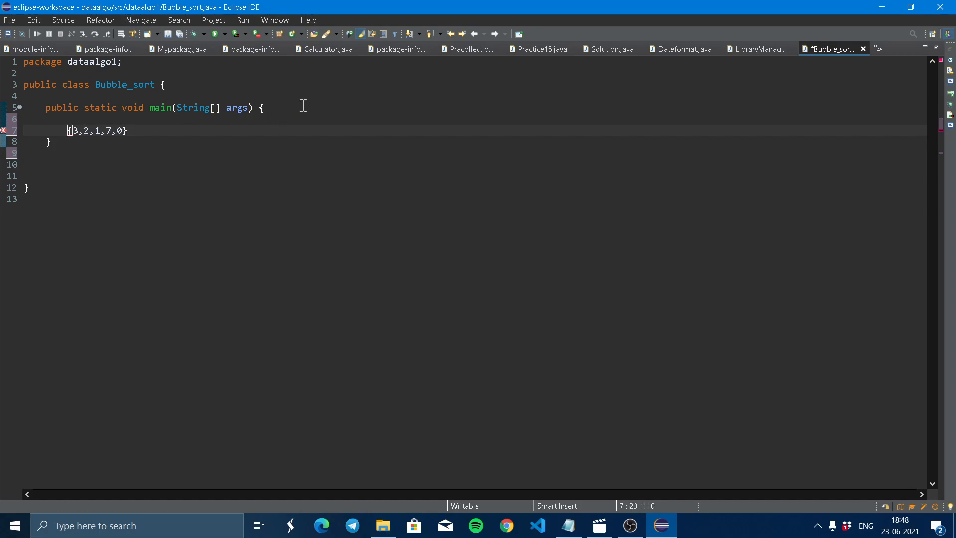
{"action": "mouse_move", "coordinate": [218, 132]}
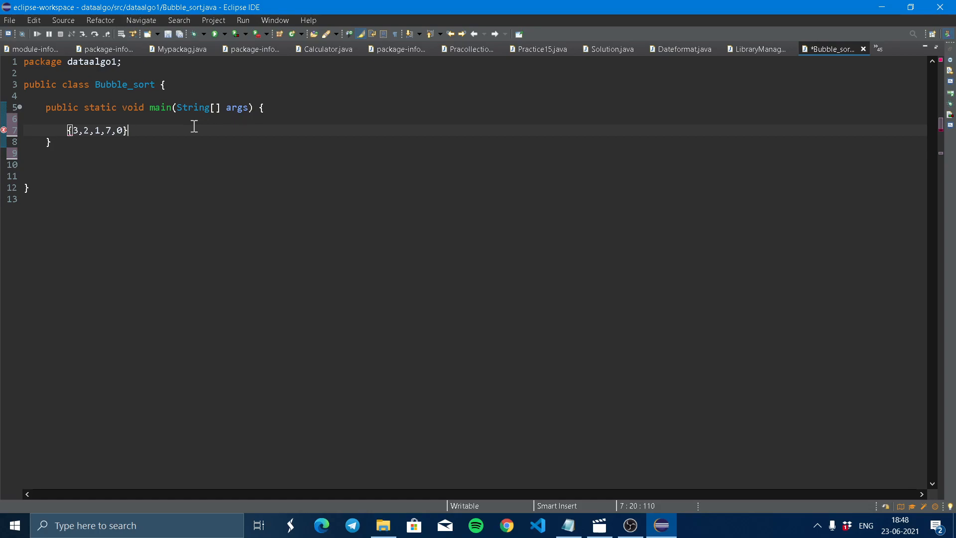
{"action": "mouse_move", "coordinate": [173, 127]}
{"action": "type", "text": " ->"}
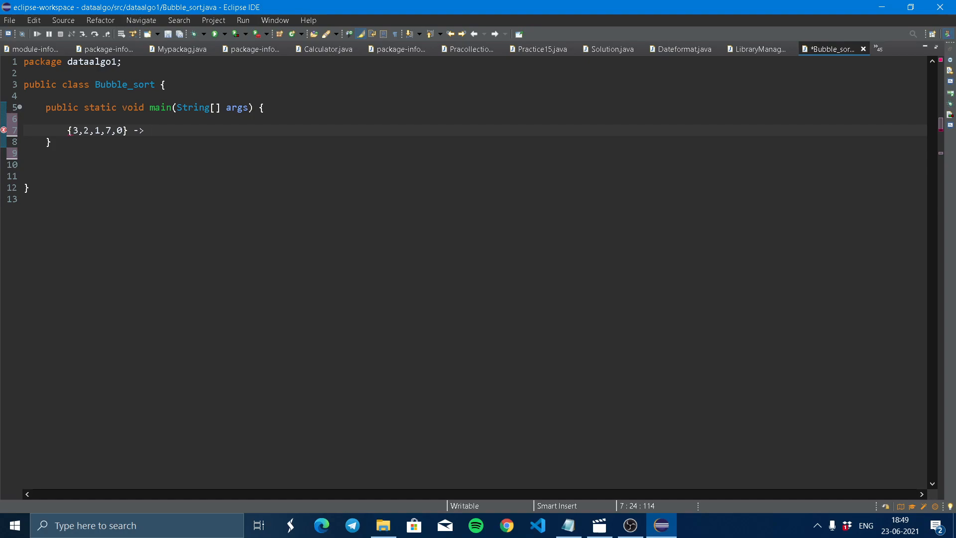
Step: Add the sorted result {0,1,2,3,7} after the arrow on line 7
{"action": "type", "text": "{"}
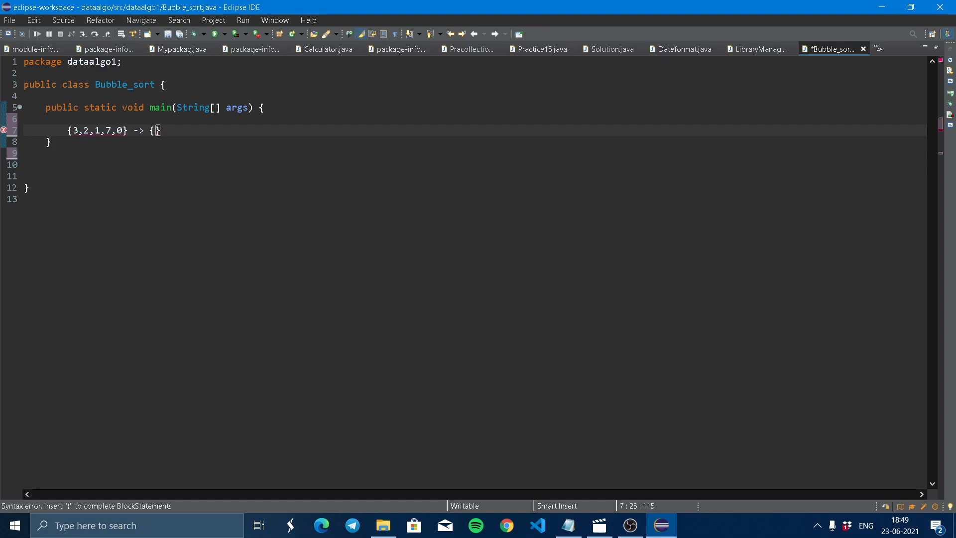
{"action": "type", "text": "0"}
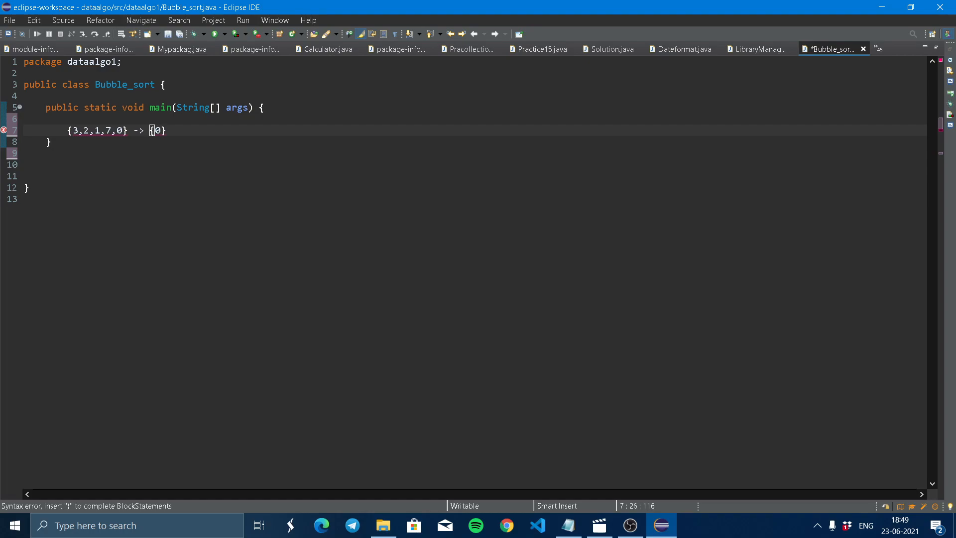
{"action": "type", "text": "1,"}
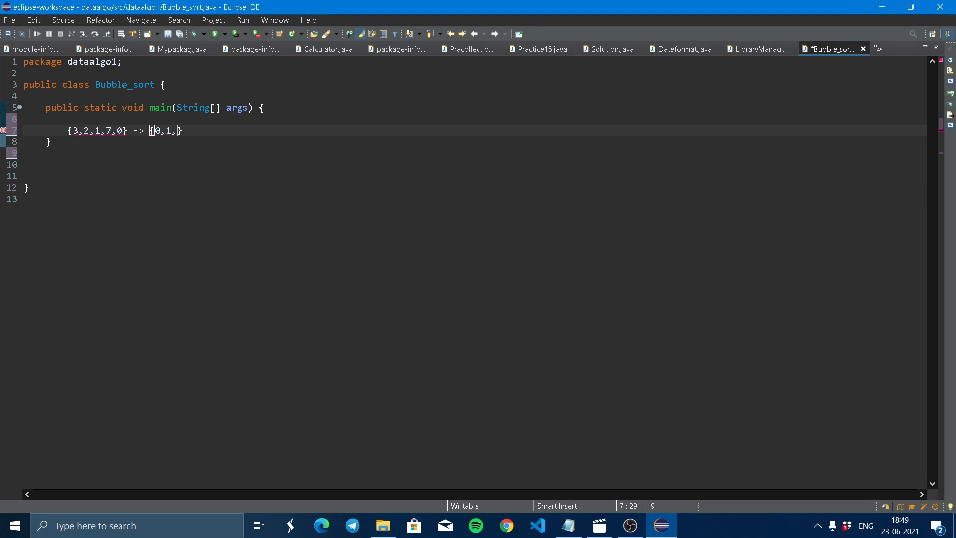
{"action": "type", "text": "2,3,"}
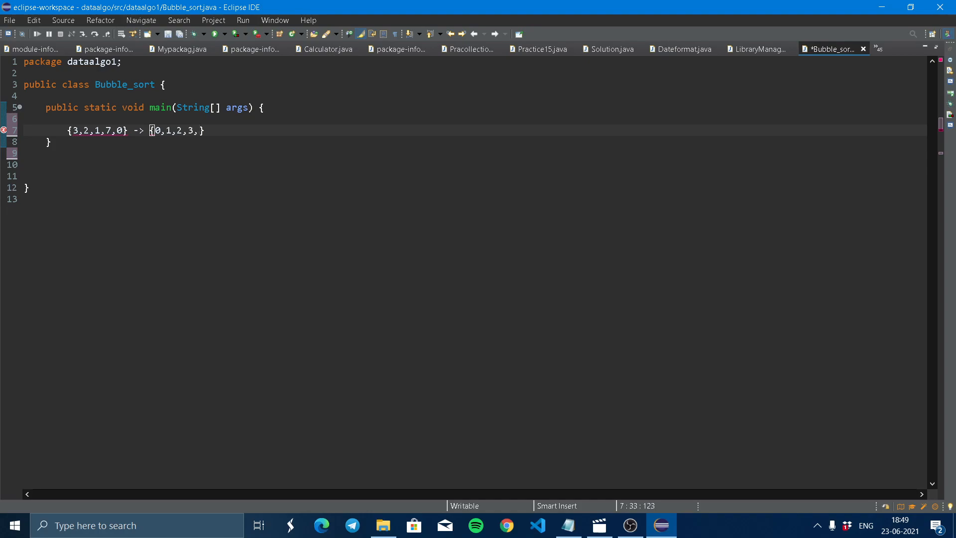
{"action": "type", "text": "7"}
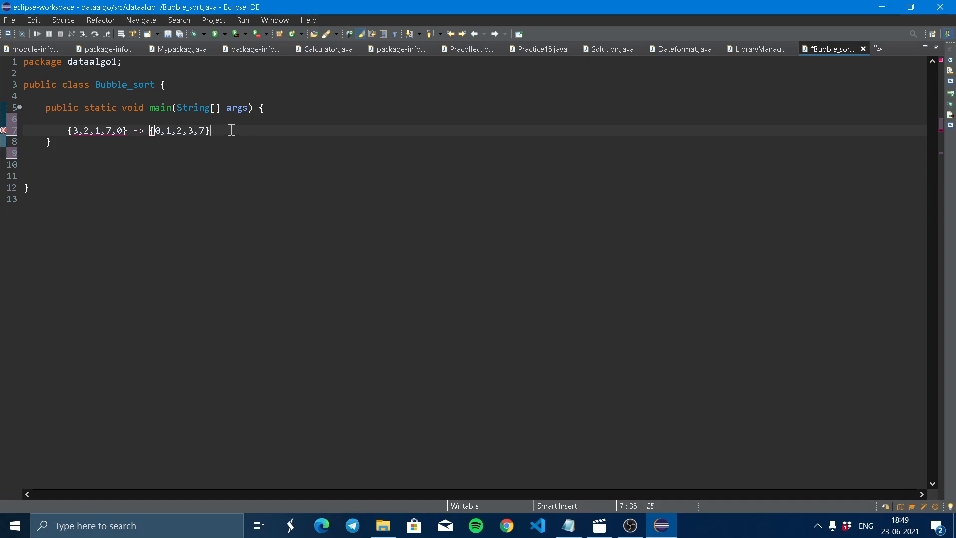
{"action": "mouse_move", "coordinate": [349, 122]}
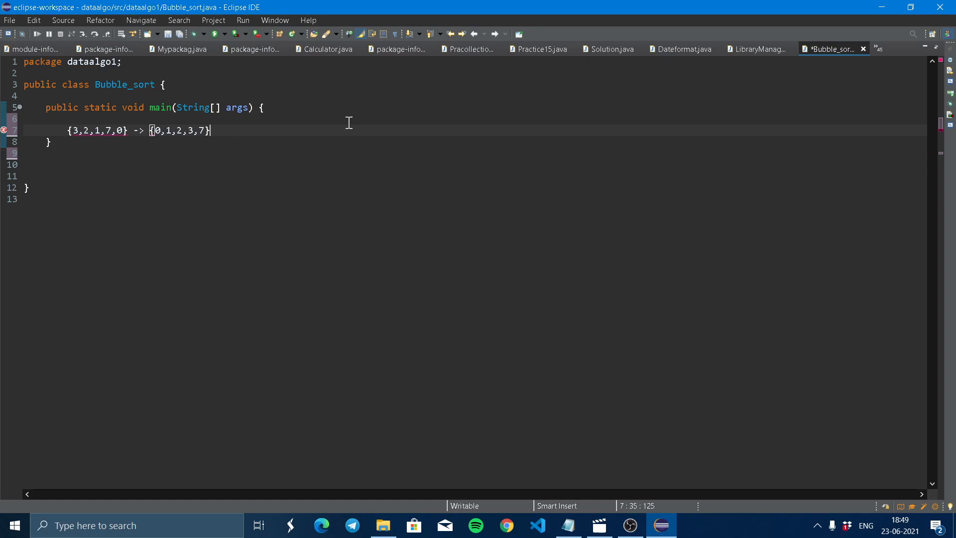
{"action": "mouse_move", "coordinate": [296, 121]}
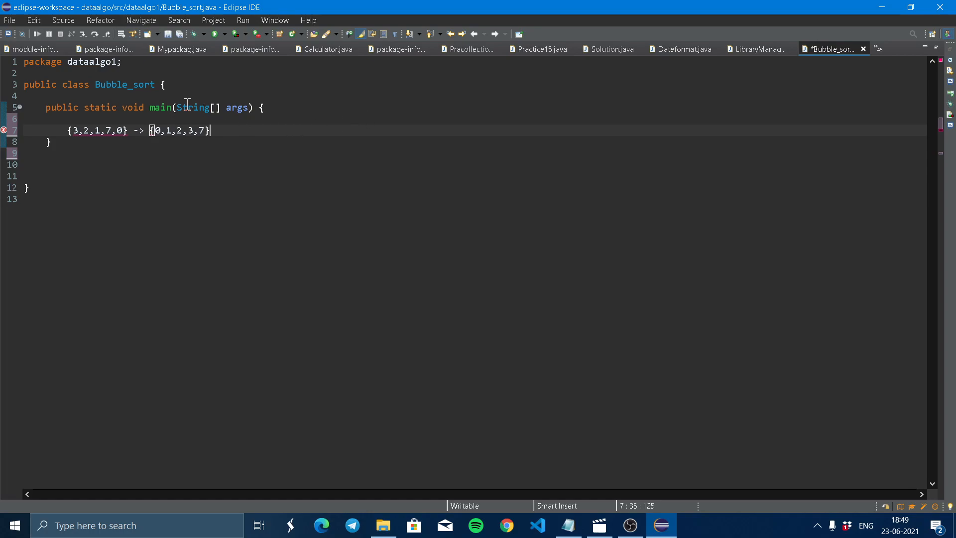
{"action": "mouse_move", "coordinate": [369, 121]}
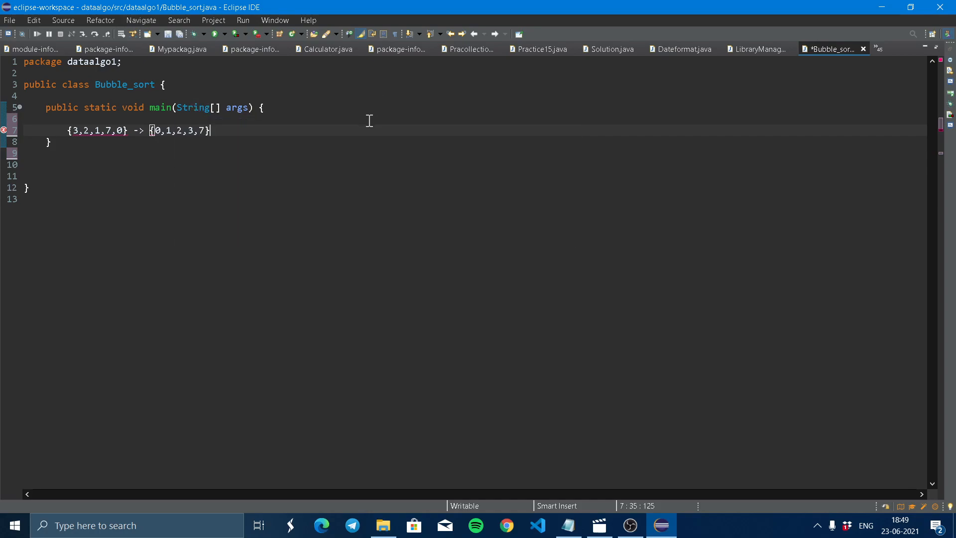
{"action": "mouse_move", "coordinate": [239, 120]}
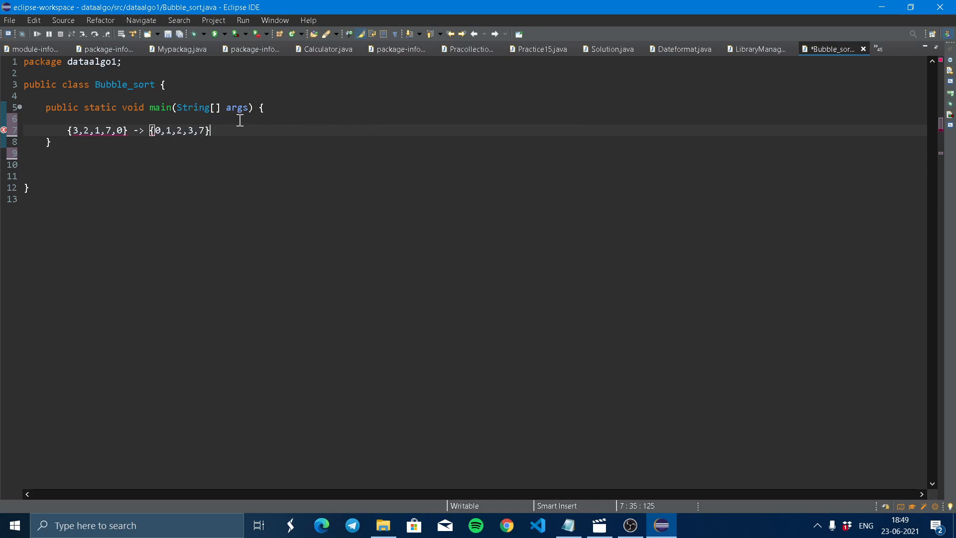
{"action": "mouse_move", "coordinate": [303, 112]}
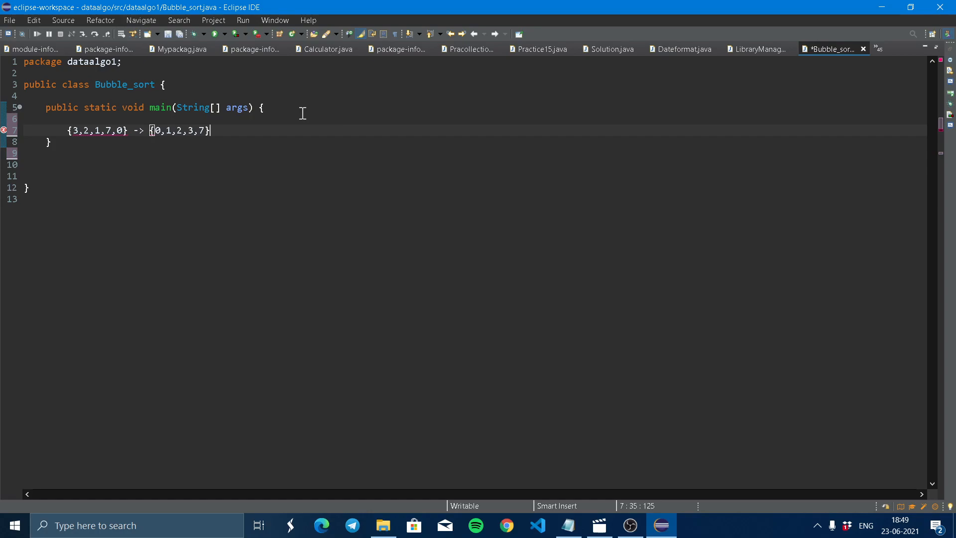
{"action": "mouse_move", "coordinate": [371, 103]}
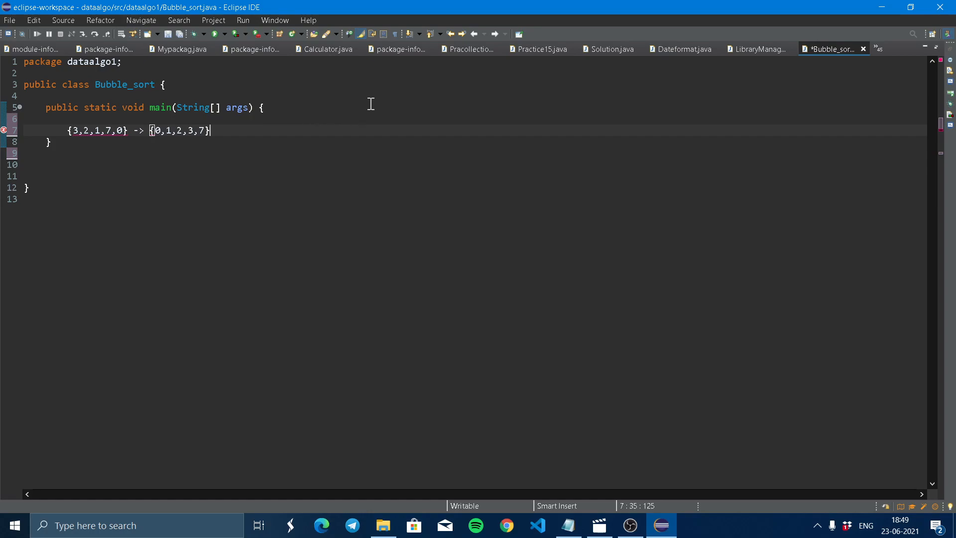
{"action": "mouse_move", "coordinate": [322, 106]}
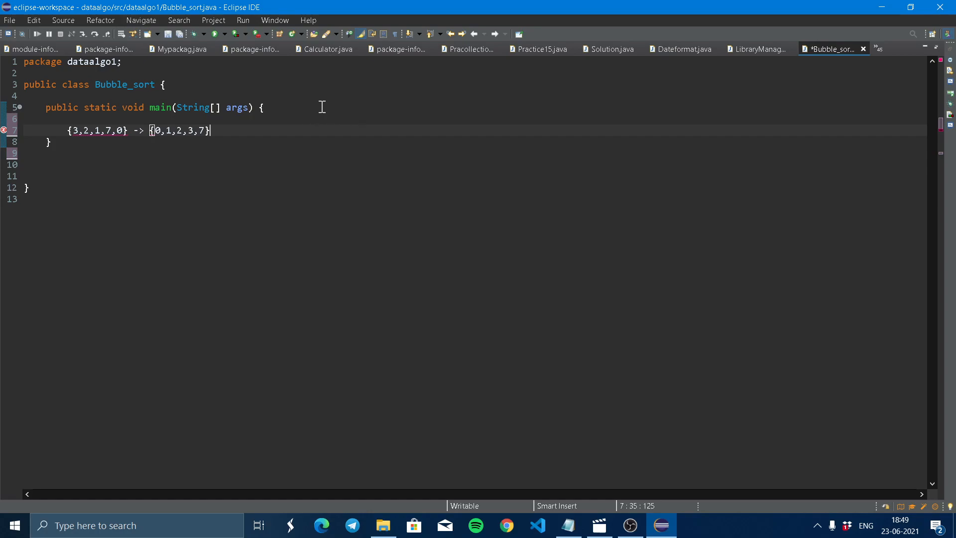
{"action": "mouse_move", "coordinate": [141, 136]}
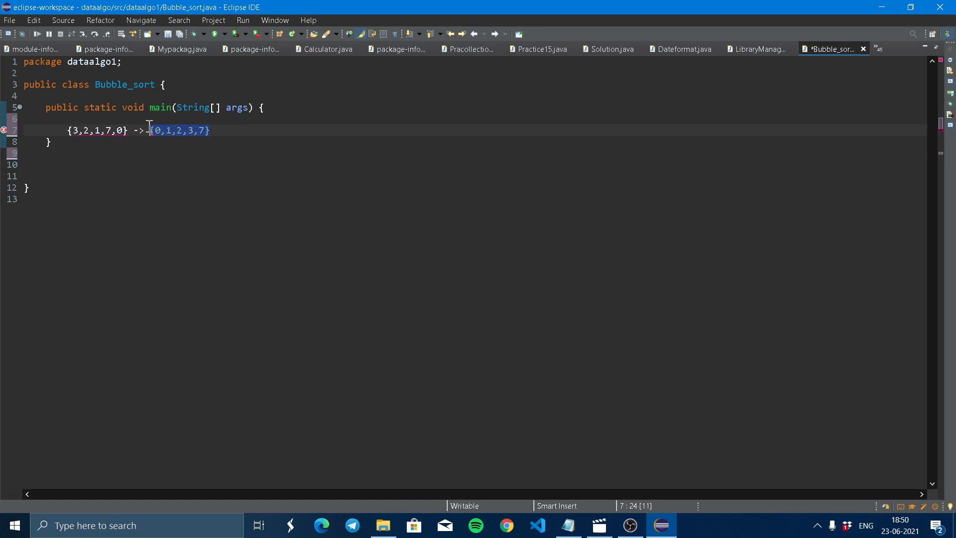
Step: Replace the sorted result with the first swap pass {2,3,1,7,0}
{"action": "key", "text": "Delete"}
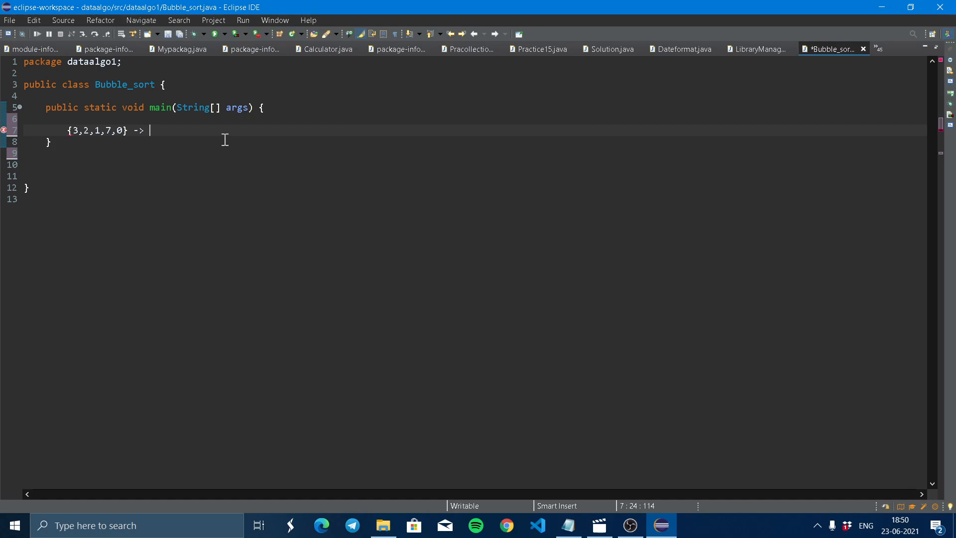
{"action": "type", "text": "{"}
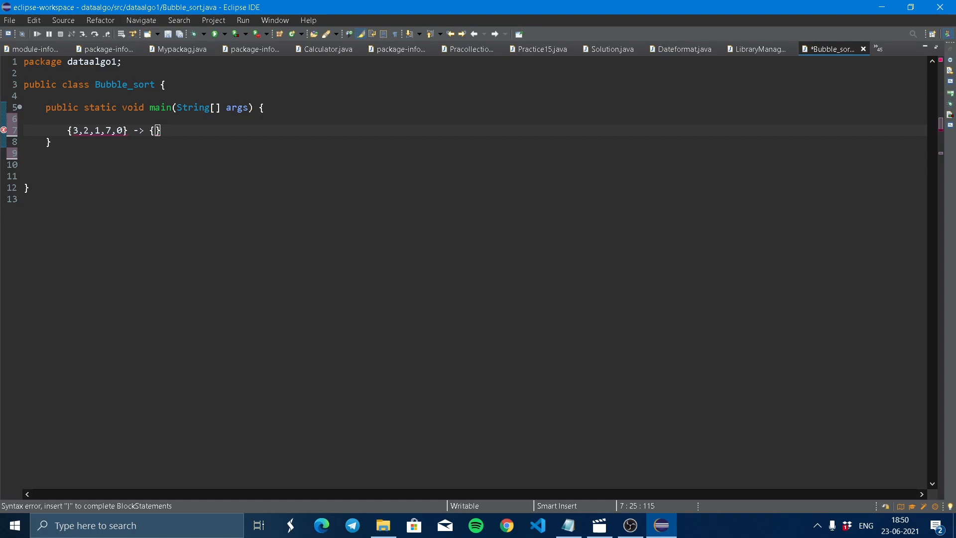
{"action": "type", "text": "2"}
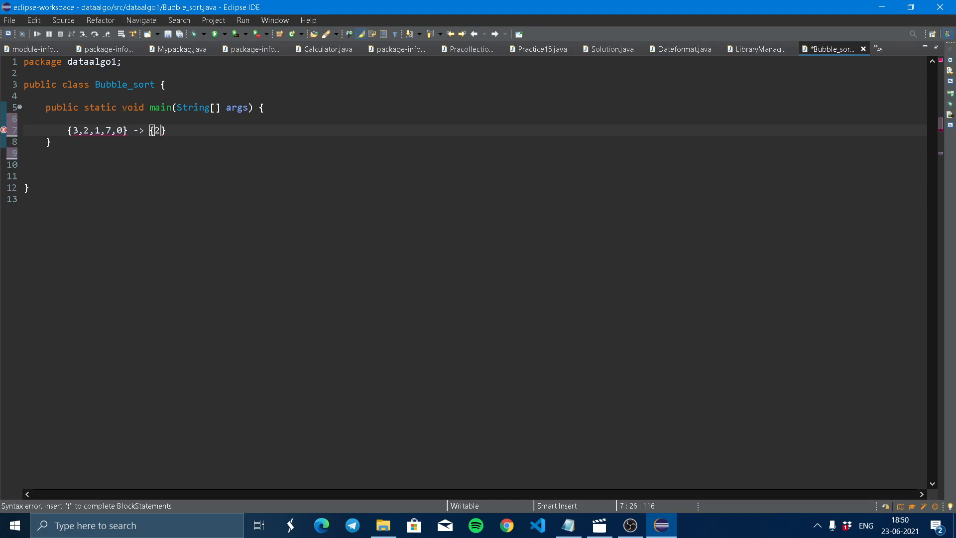
{"action": "type", "text": ",3,"}
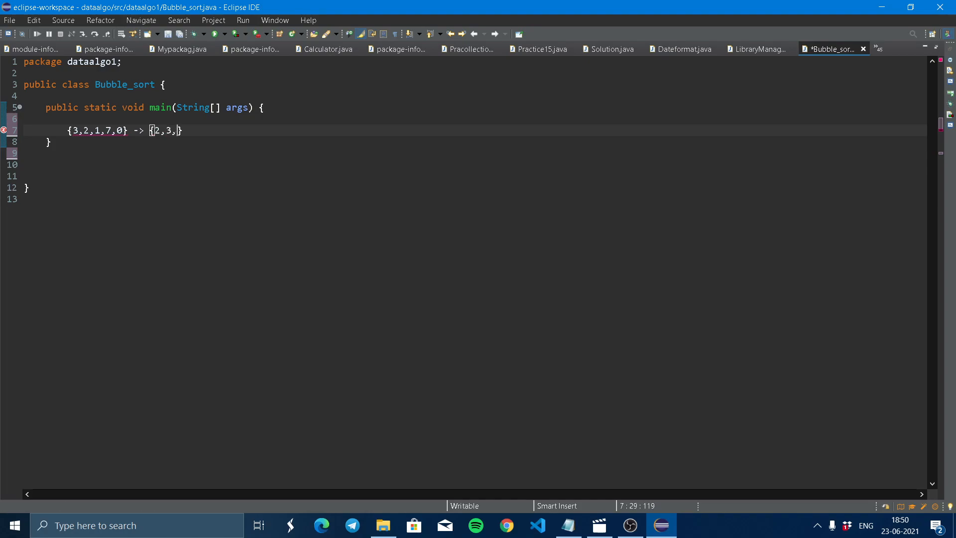
{"action": "type", "text": "1,"}
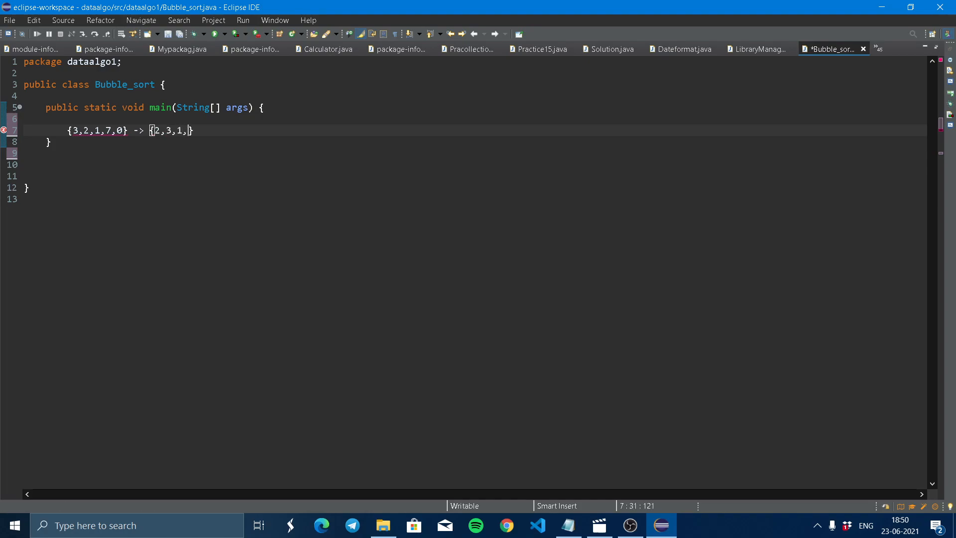
{"action": "type", "text": "7,0"}
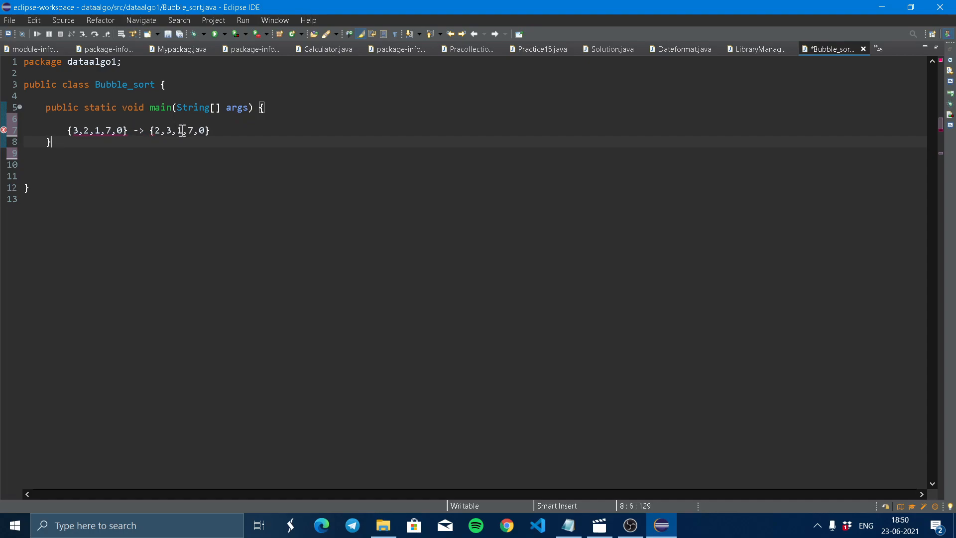
{"action": "mouse_move", "coordinate": [181, 125]}
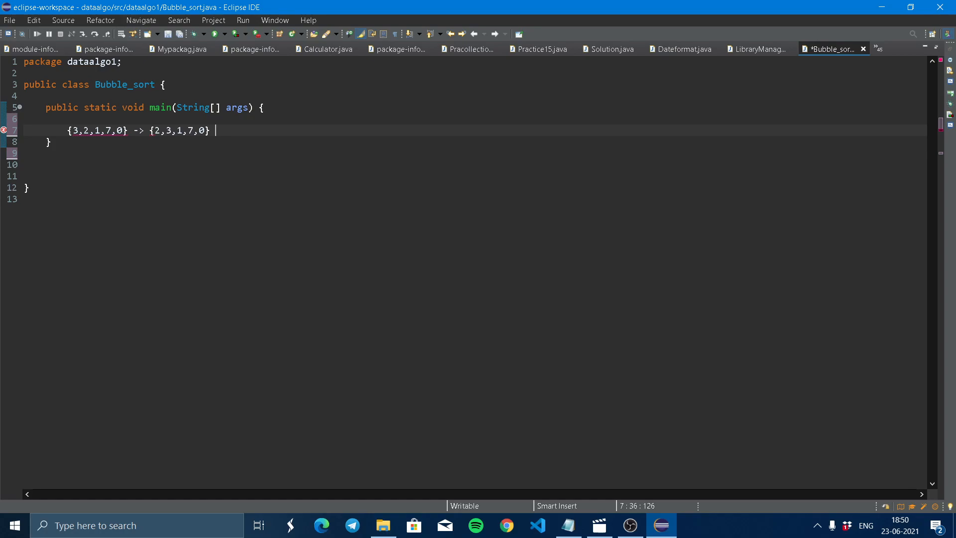
Step: Extend the trace with -> {2,1,3,7,0}, the second swap, and start the next arrow
{"action": "type", "text": "-"}
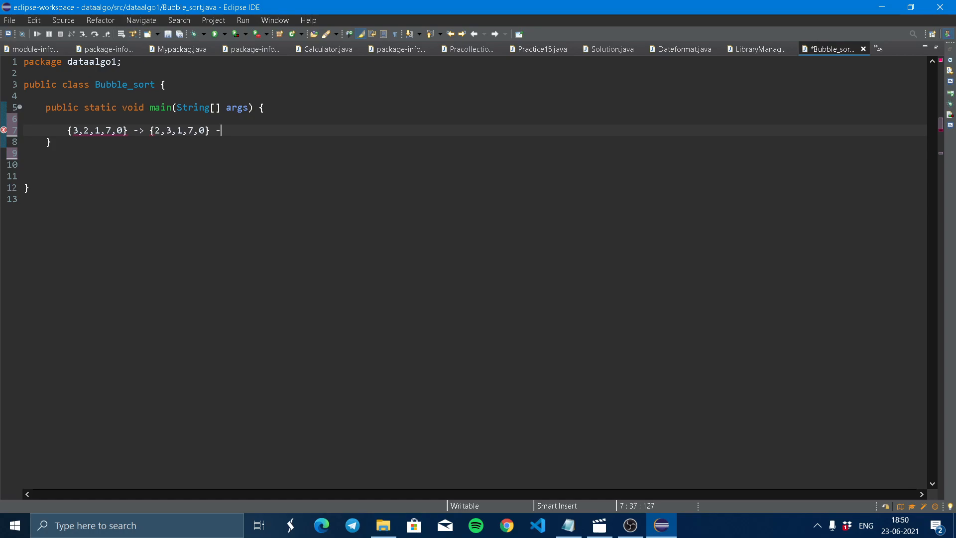
{"action": "type", "text": "> {"}
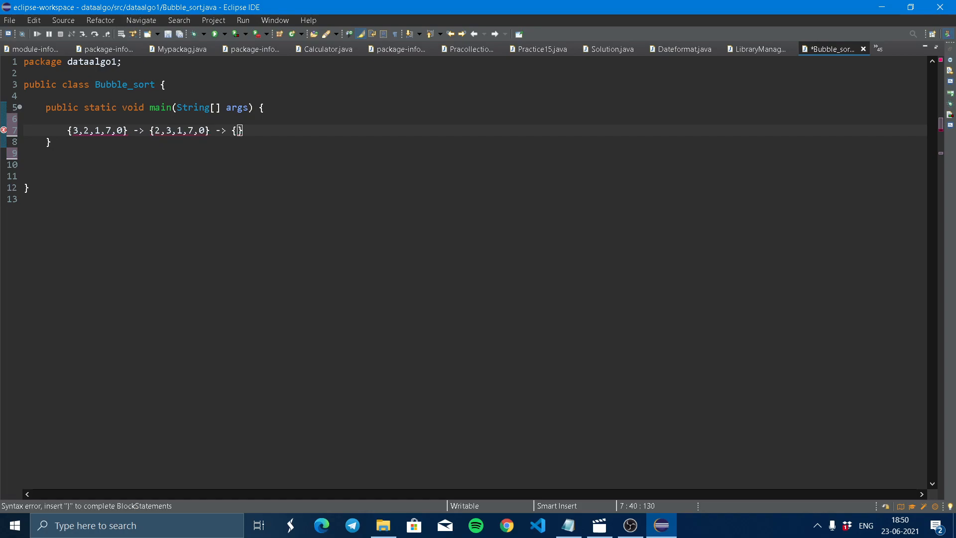
{"action": "type", "text": "2,"}
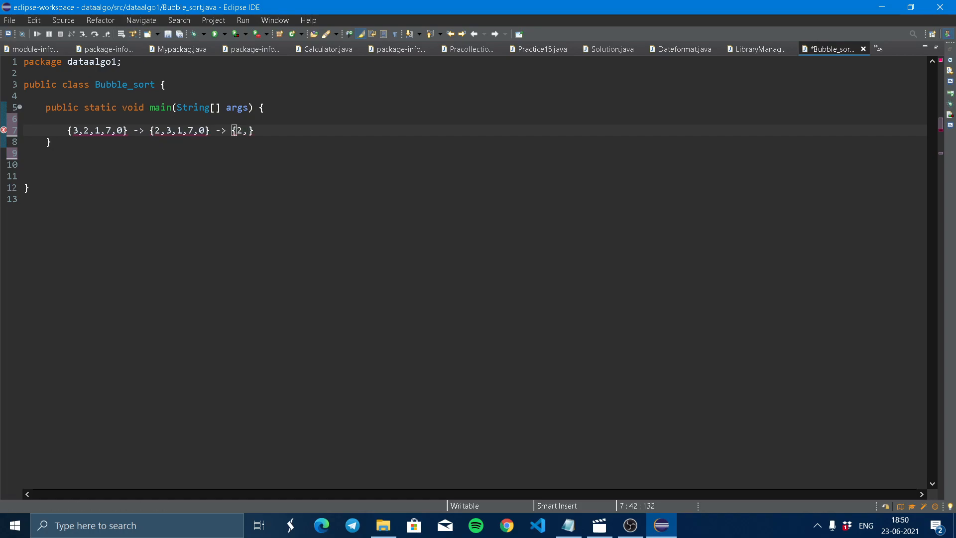
{"action": "type", "text": "1,"}
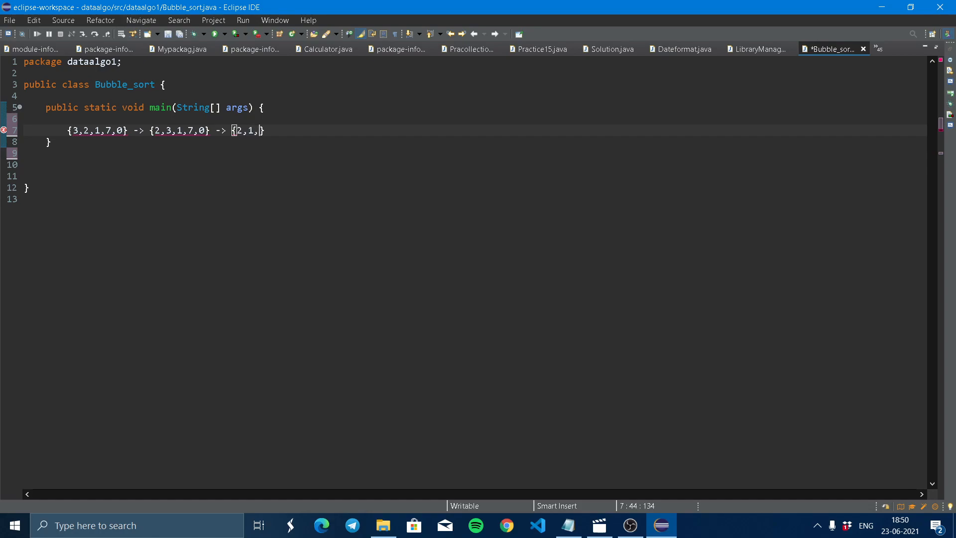
{"action": "type", "text": "3,7,0"}
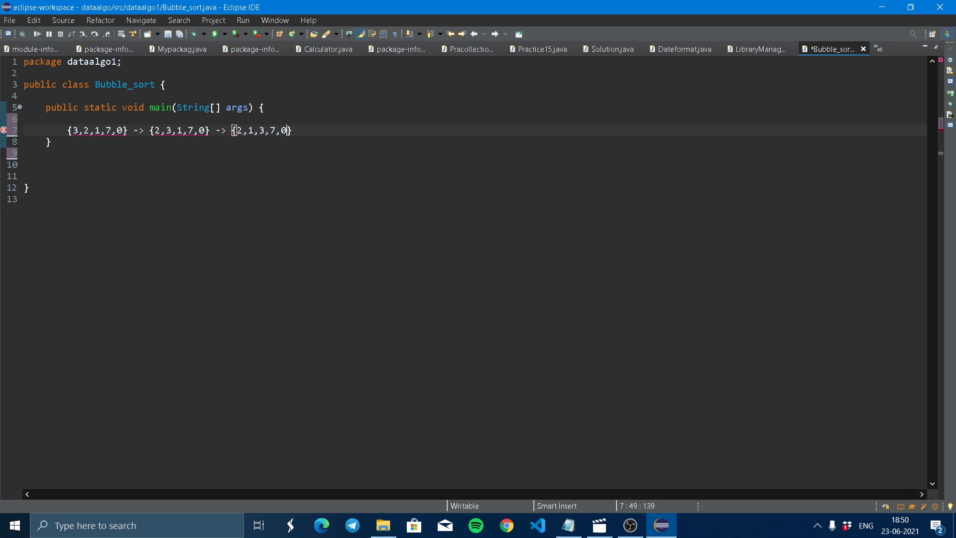
{"action": "mouse_move", "coordinate": [299, 140]}
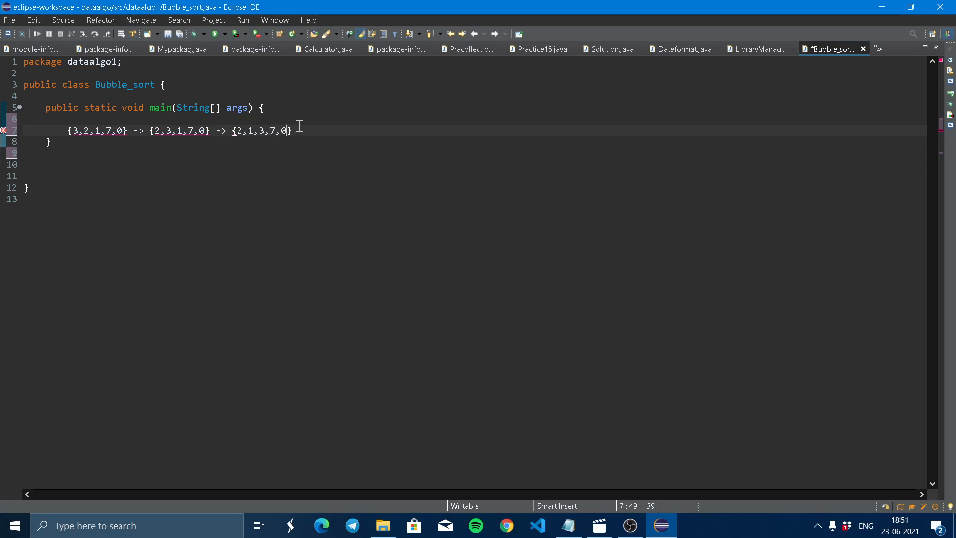
{"action": "mouse_move", "coordinate": [278, 129]}
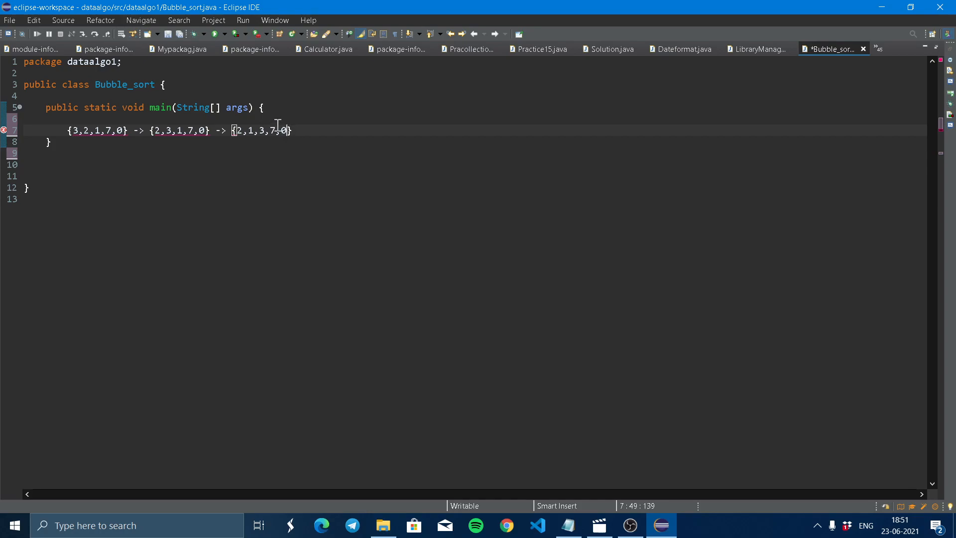
{"action": "type", "text": "}"}
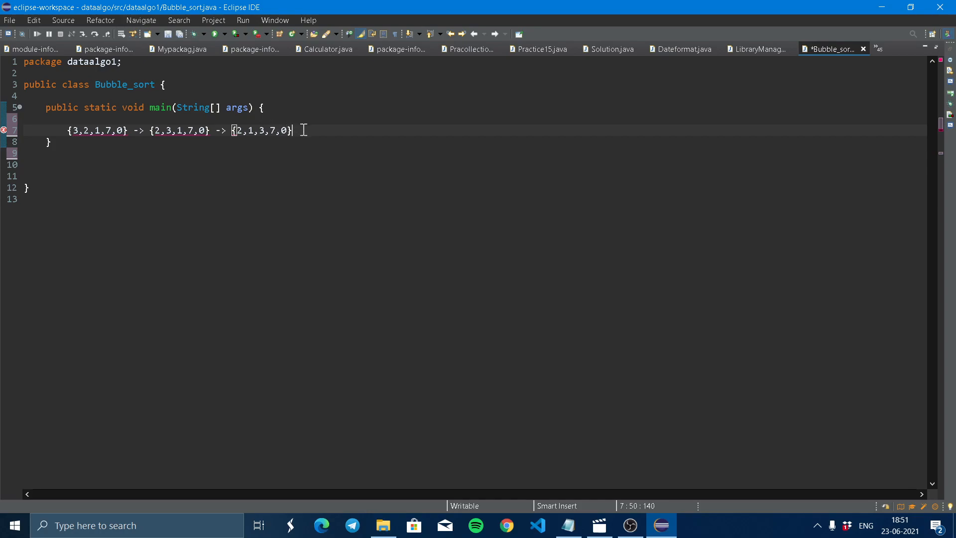
{"action": "mouse_move", "coordinate": [416, 139]}
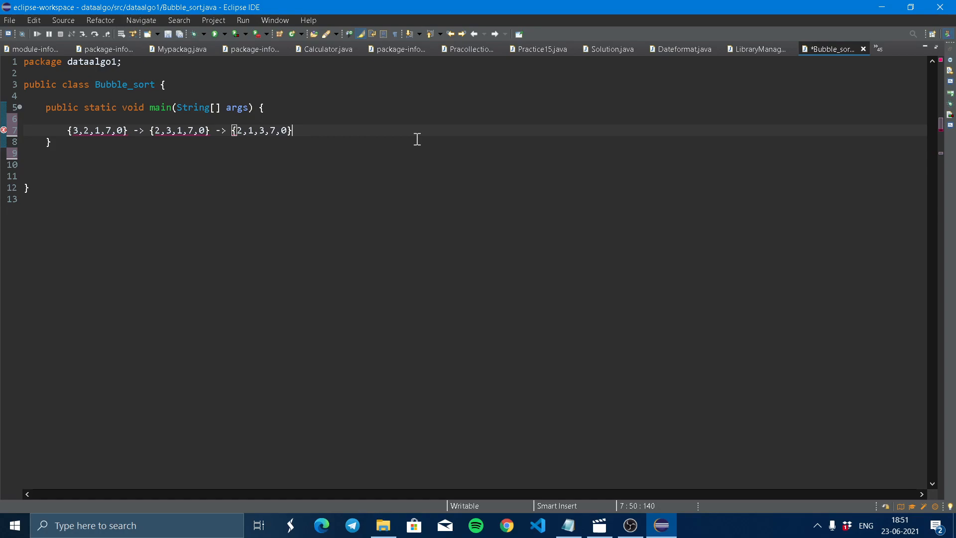
{"action": "type", "text": "-"}
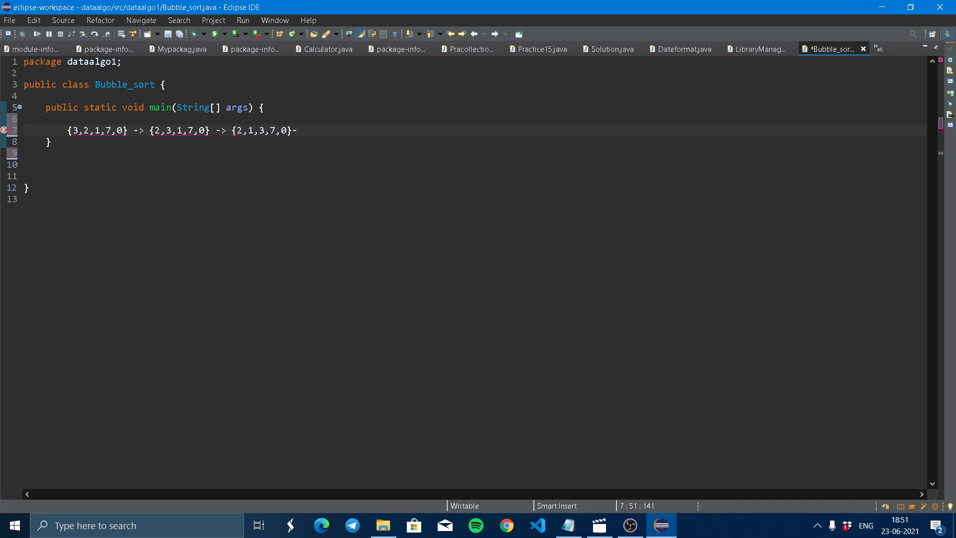
Step: Append -> {2,1,3,0,7} as the next swap in the trace
{"action": "type", "text": ">"}
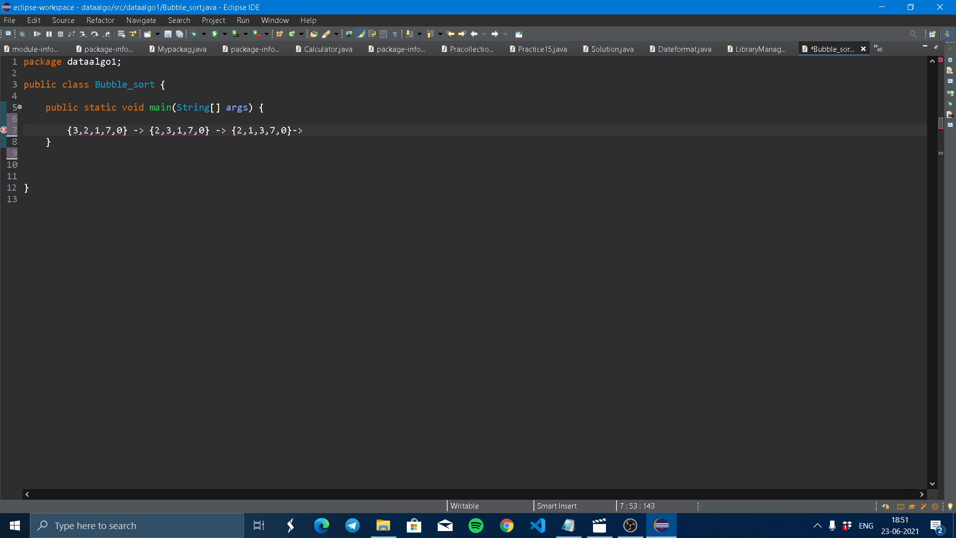
{"action": "type", "text": "{"}
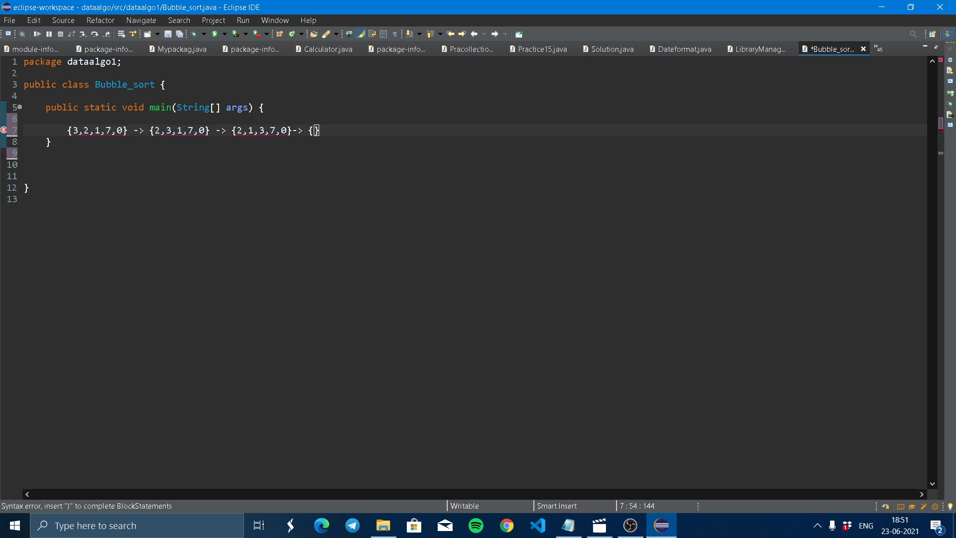
{"action": "type", "text": "2,1,"}
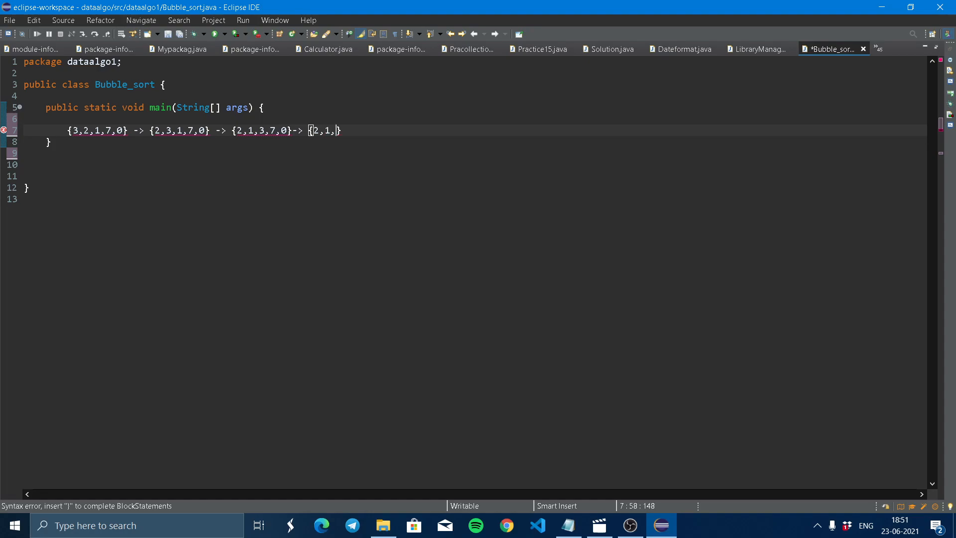
{"action": "type", "text": "3,"}
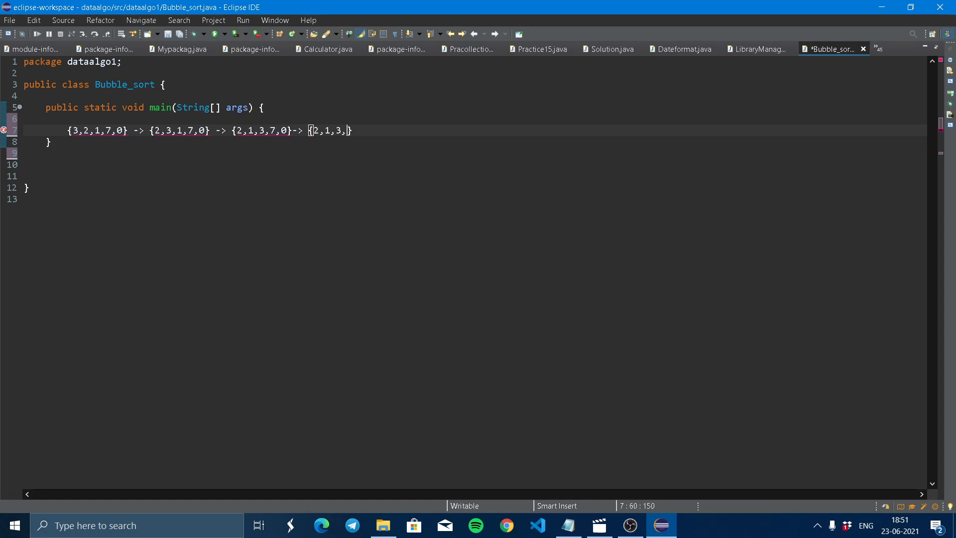
{"action": "type", "text": "0,"}
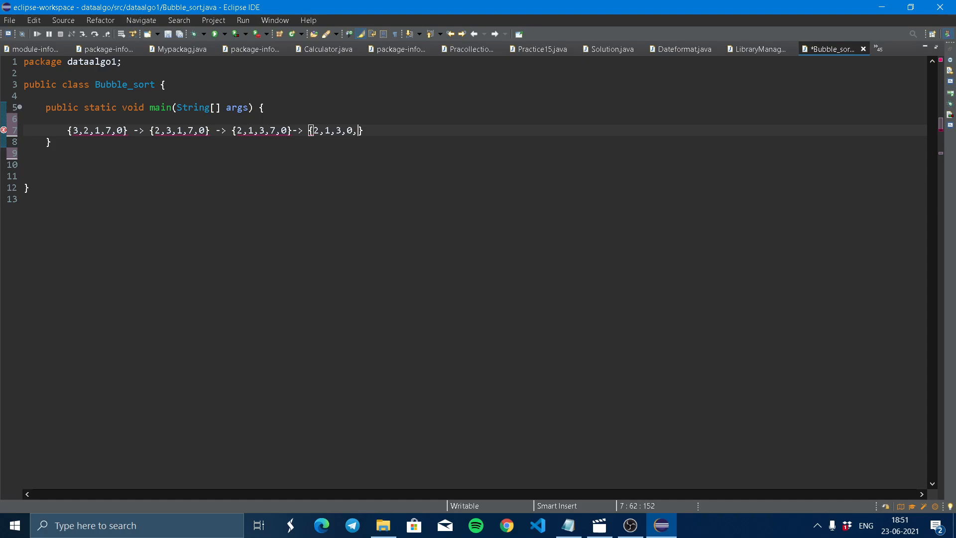
{"action": "type", "text": "7"}
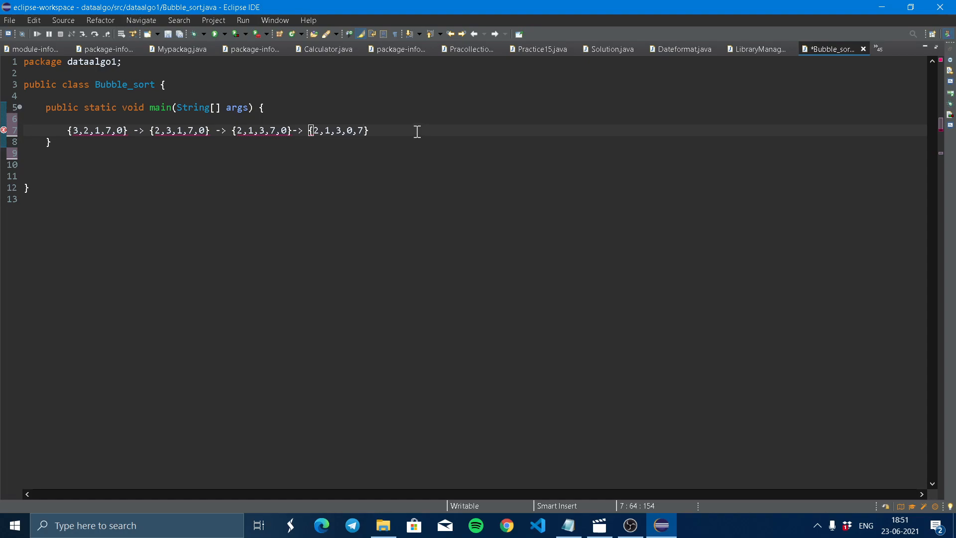
Step: On a new line below, write the fully sorted array {0,1,2,3,7}
{"action": "key", "text": "Enter"}
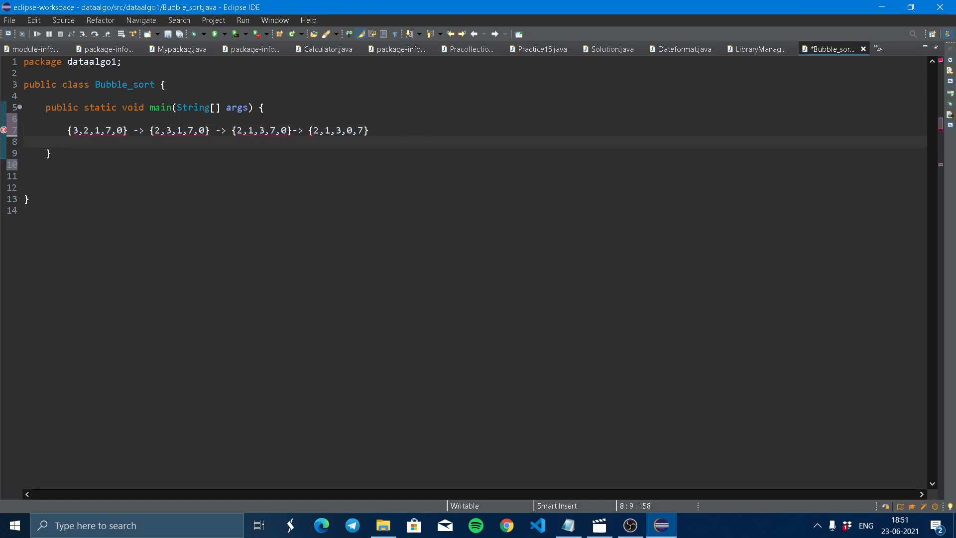
{"action": "key", "text": "Enter"}
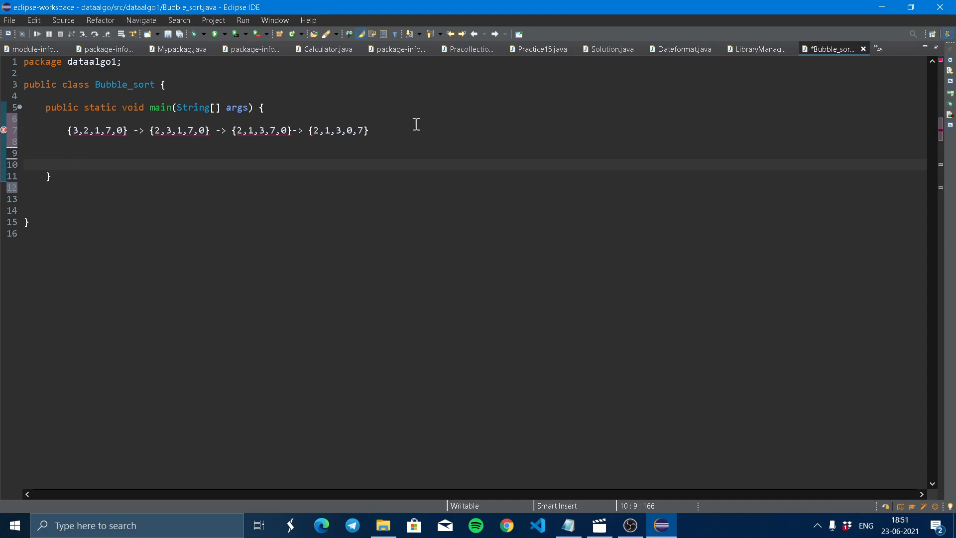
{"action": "type", "text": "{"}
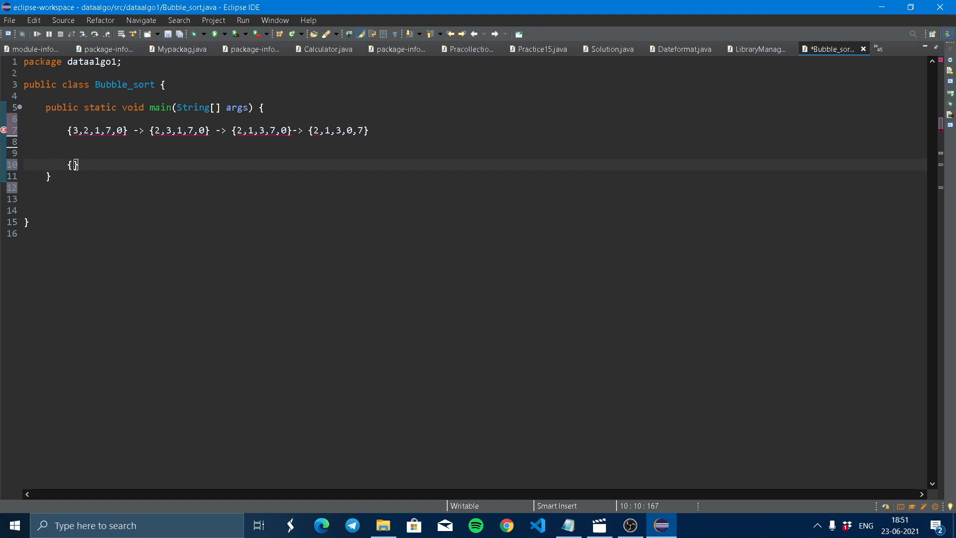
{"action": "type", "text": "0,"}
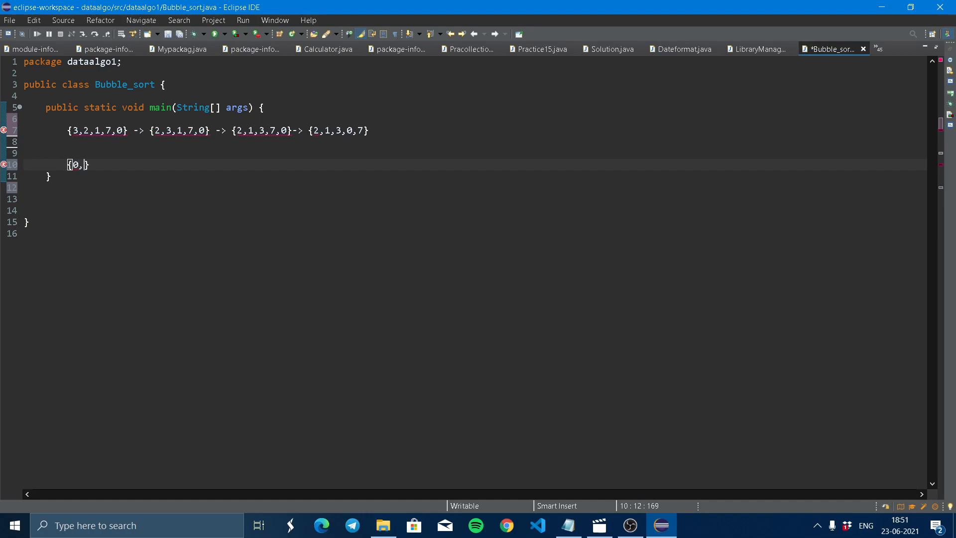
{"action": "type", "text": "1,2,"}
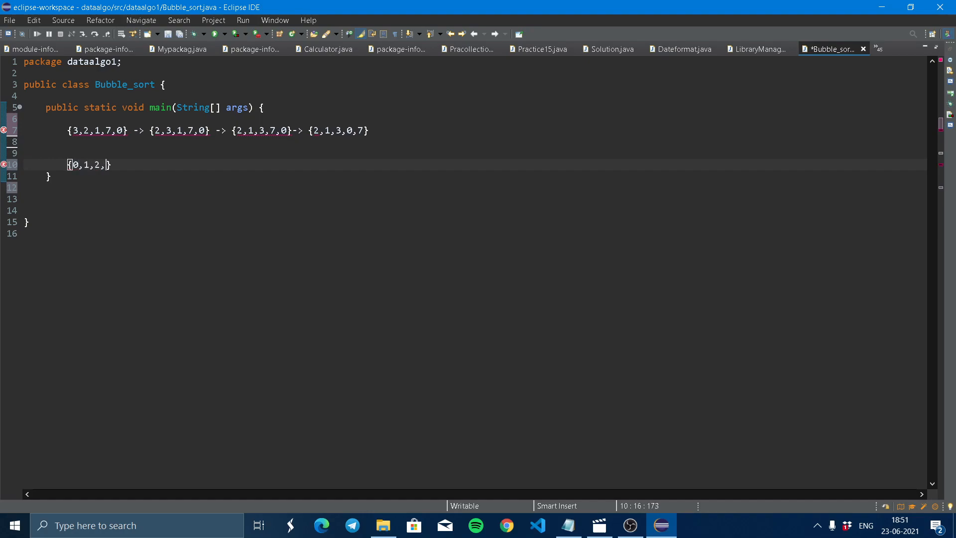
{"action": "type", "text": "3,7"}
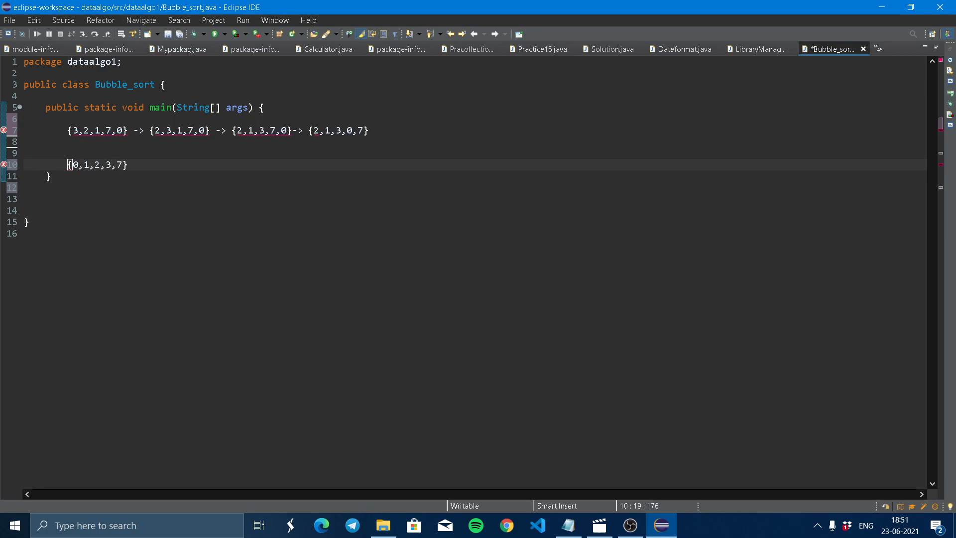
{"action": "mouse_move", "coordinate": [405, 73]}
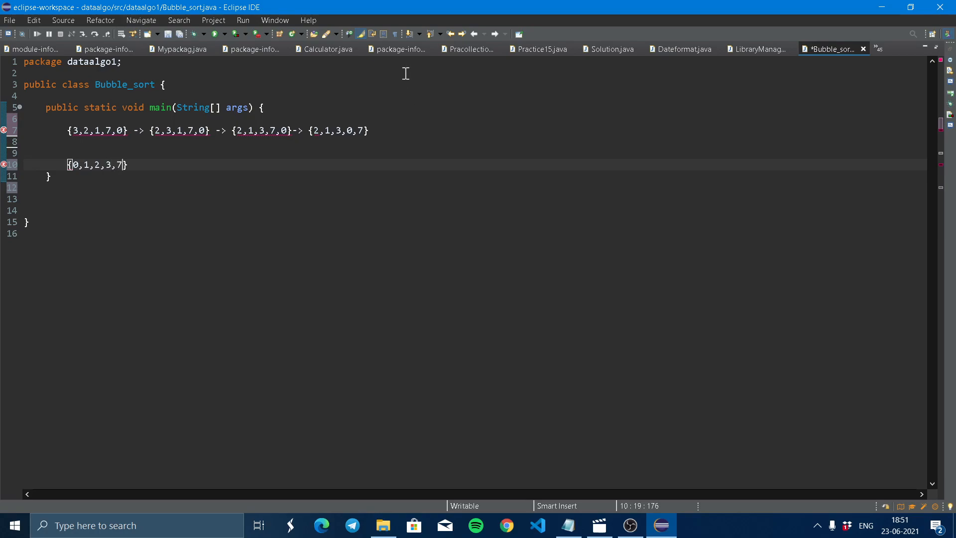
{"action": "mouse_move", "coordinate": [137, 169]}
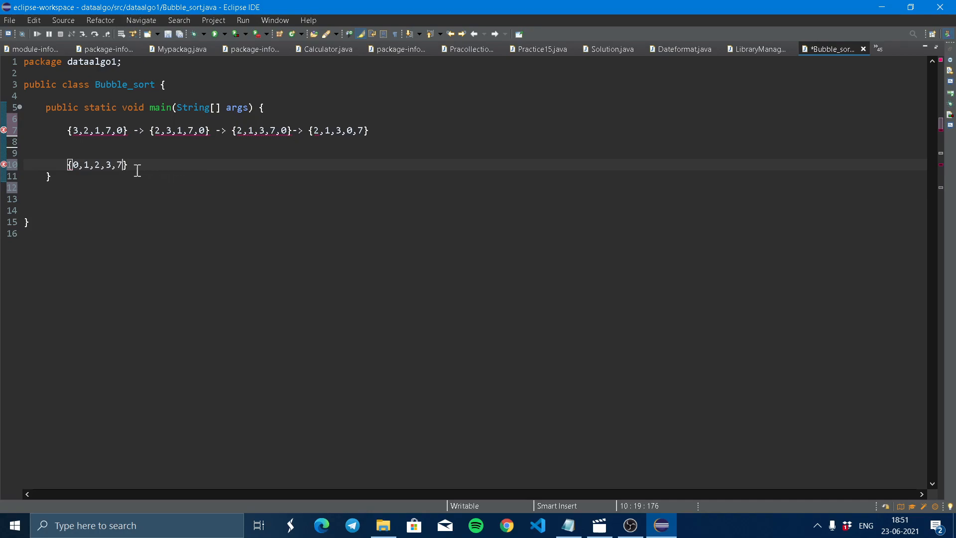
{"action": "mouse_move", "coordinate": [104, 125]}
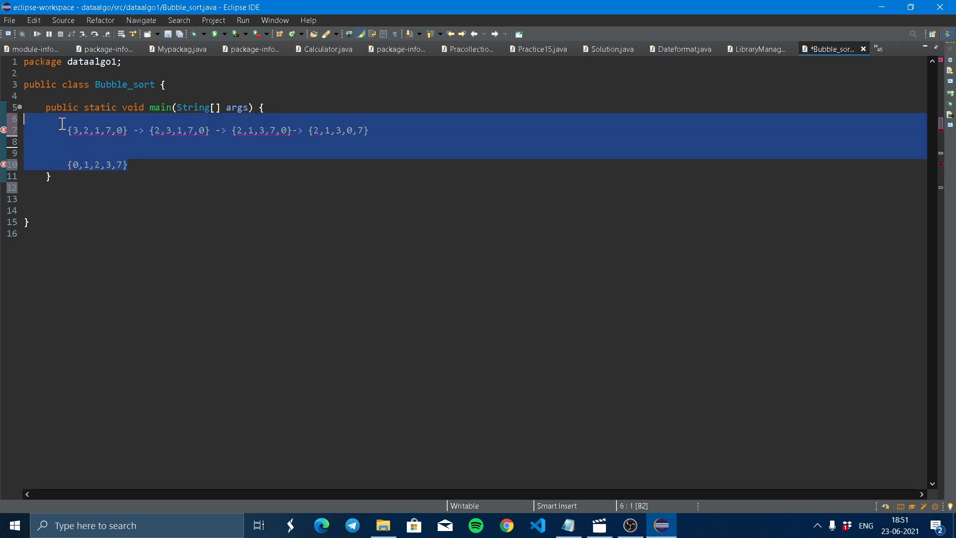
Step: Delete the trace notes and declare int [] arr= {5,4,3,2,1}; in main
{"action": "key", "text": "Delete"}
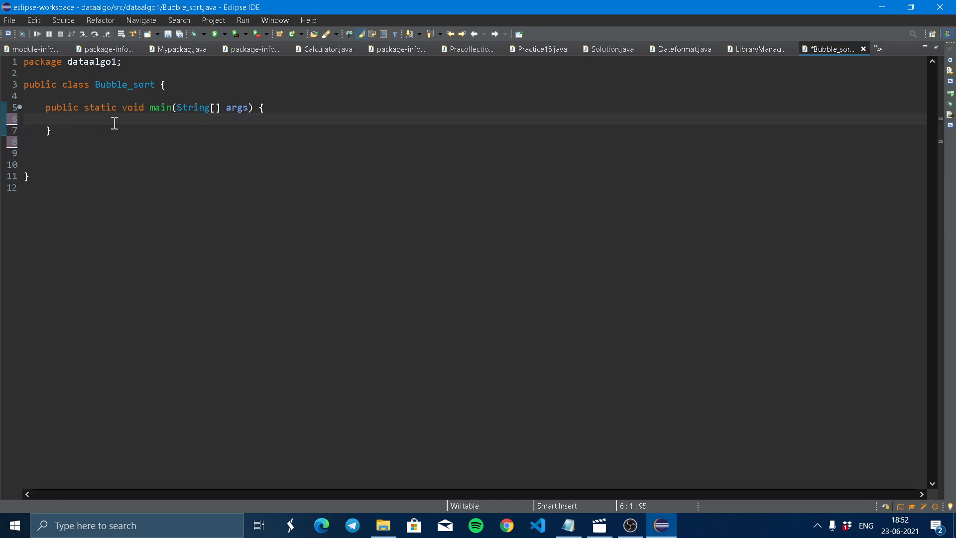
{"action": "type", "text": "in"}
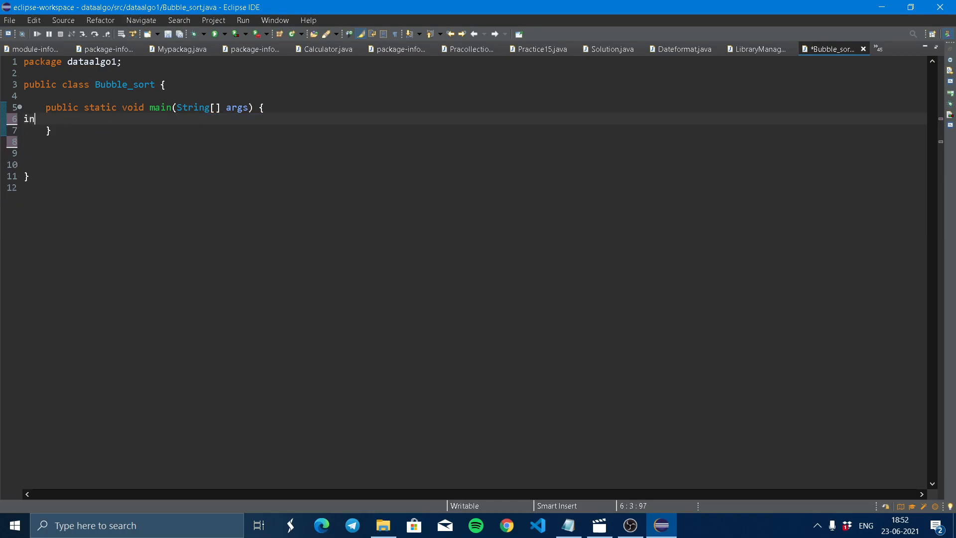
{"action": "type", "text": "t []"}
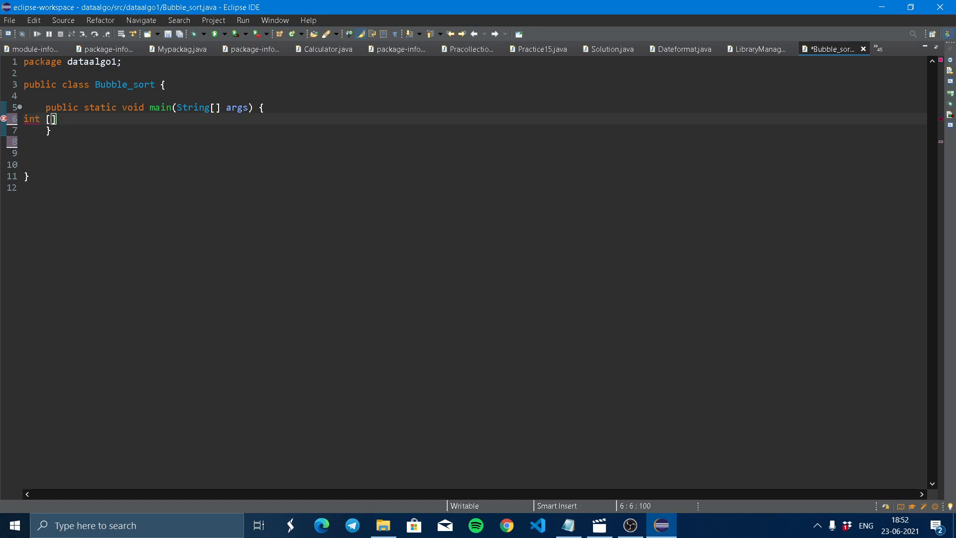
{"action": "type", "text": "arr"}
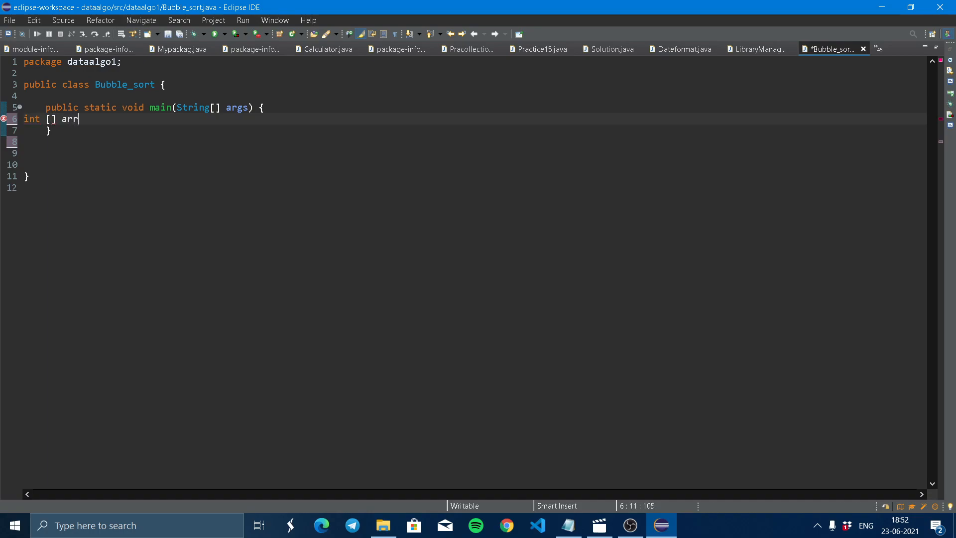
{"action": "type", "text": "= {"}
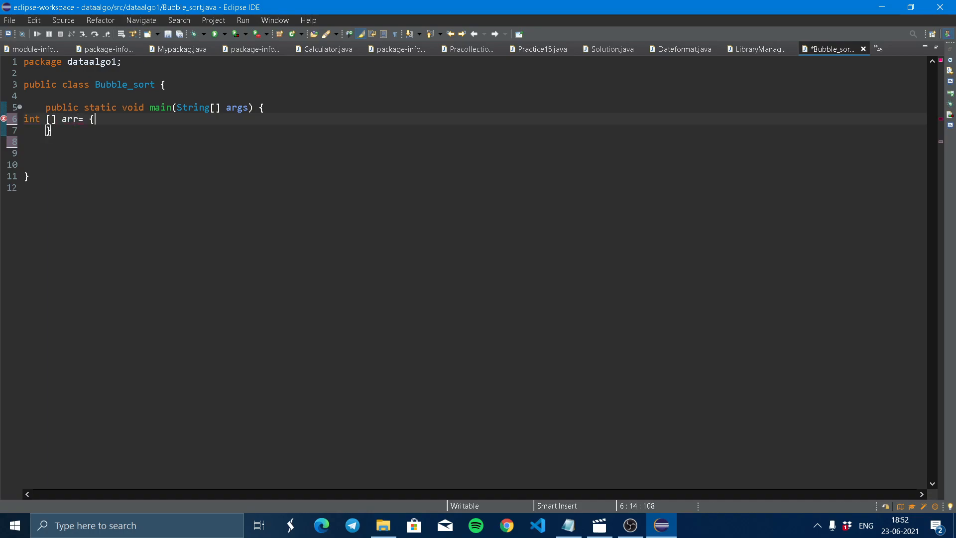
{"action": "type", "text": "}"}
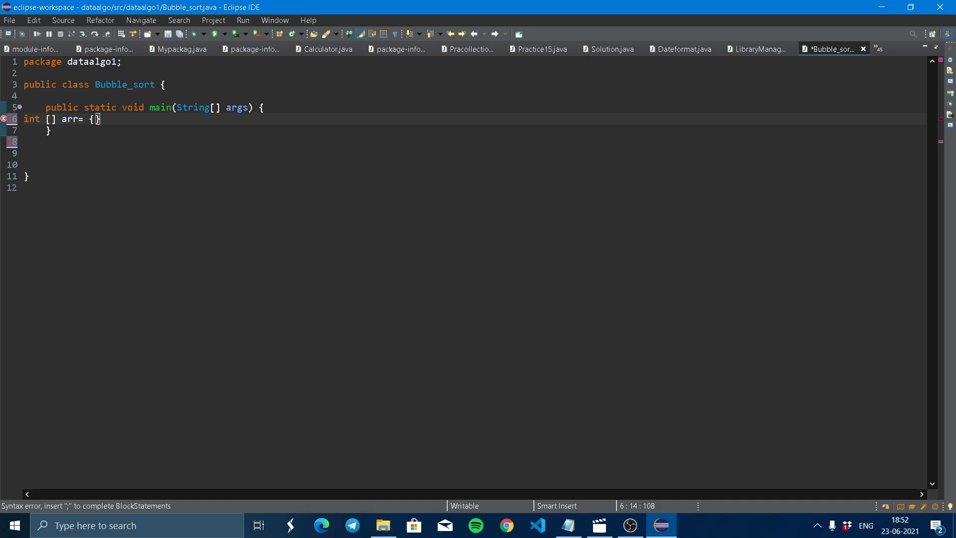
{"action": "type", "text": "5,4,"}
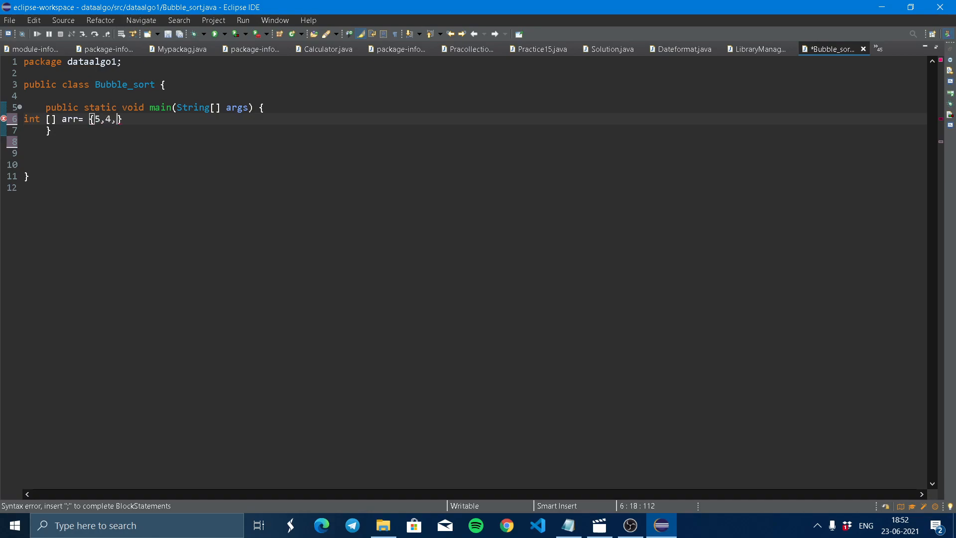
{"action": "type", "text": "3,2,1"}
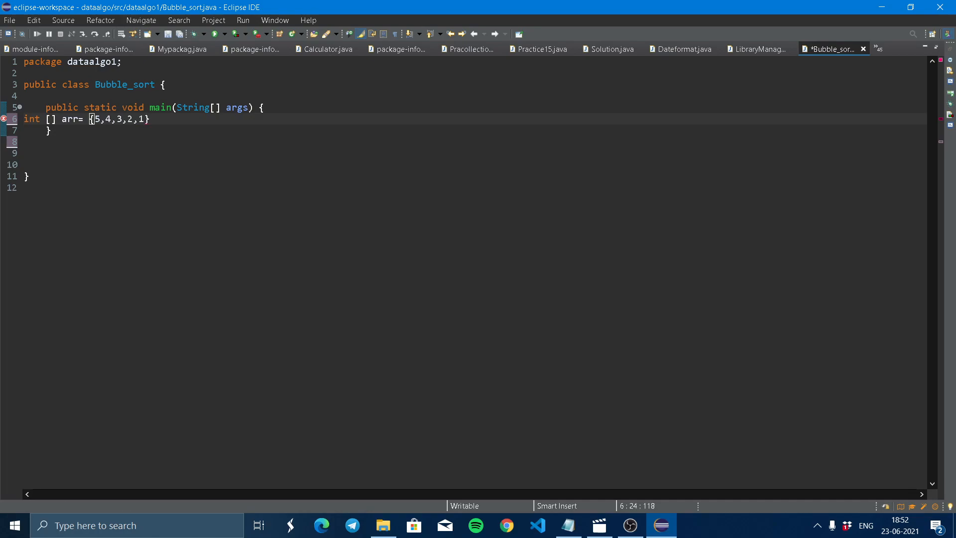
{"action": "type", "text": ";"}
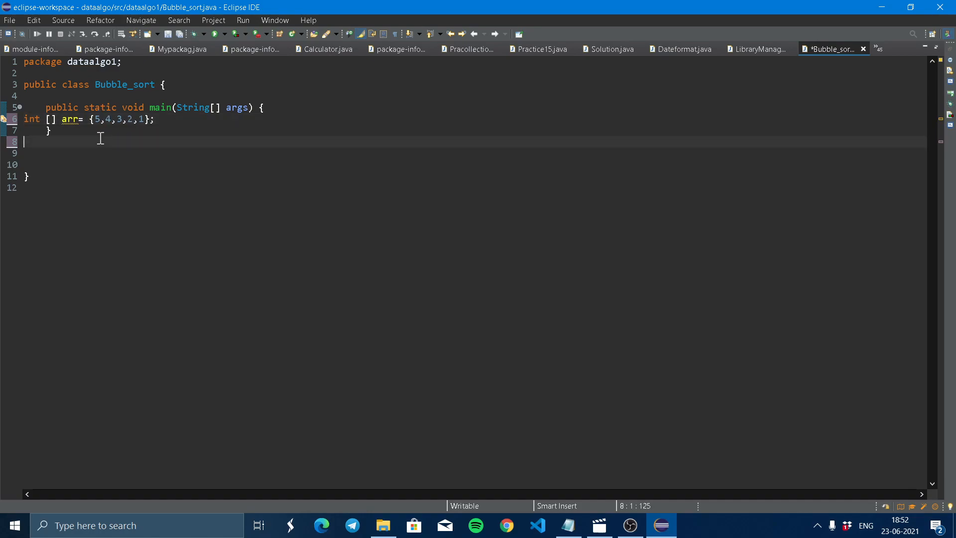
{"action": "key", "text": "Enter"}
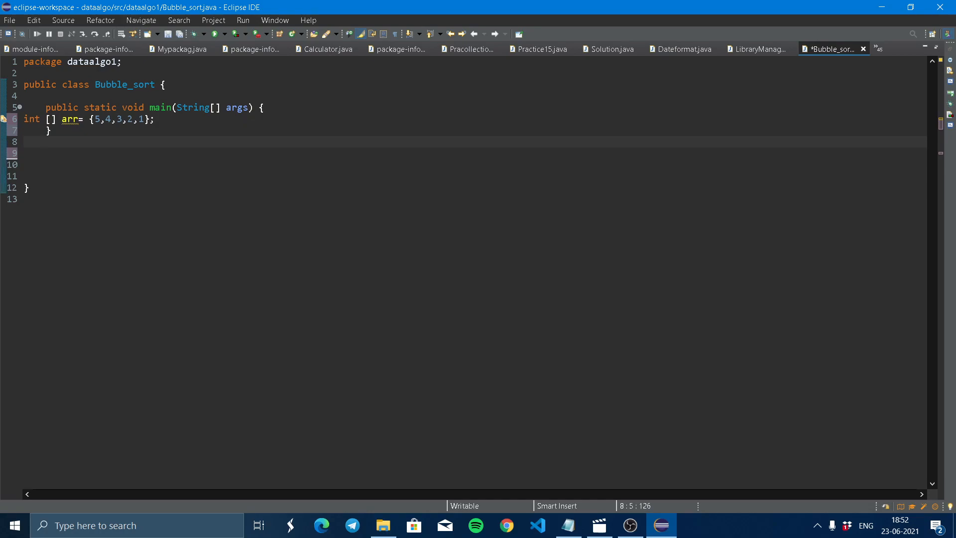
Step: Declare the method public static void bubble(int [] arr) { } below main
{"action": "type", "text": "pu"}
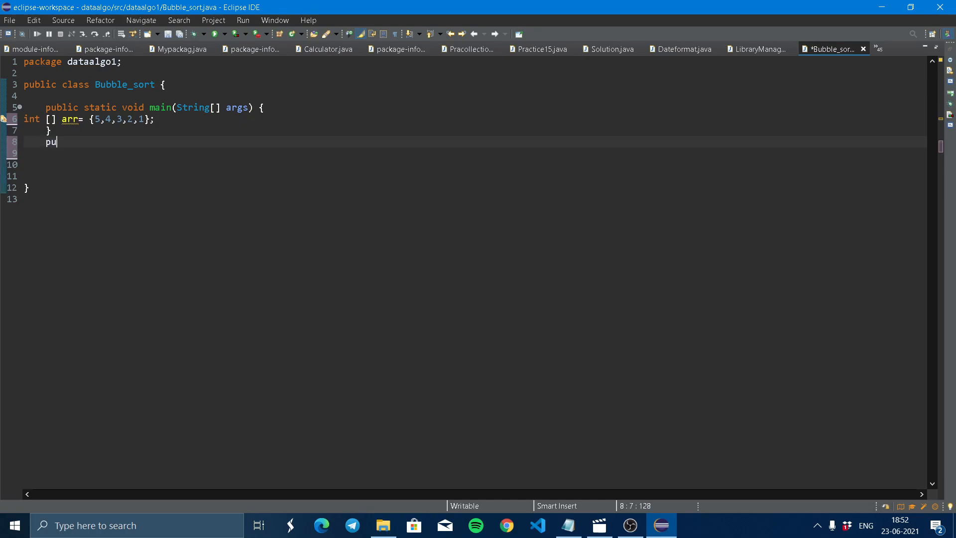
{"action": "type", "text": "b"}
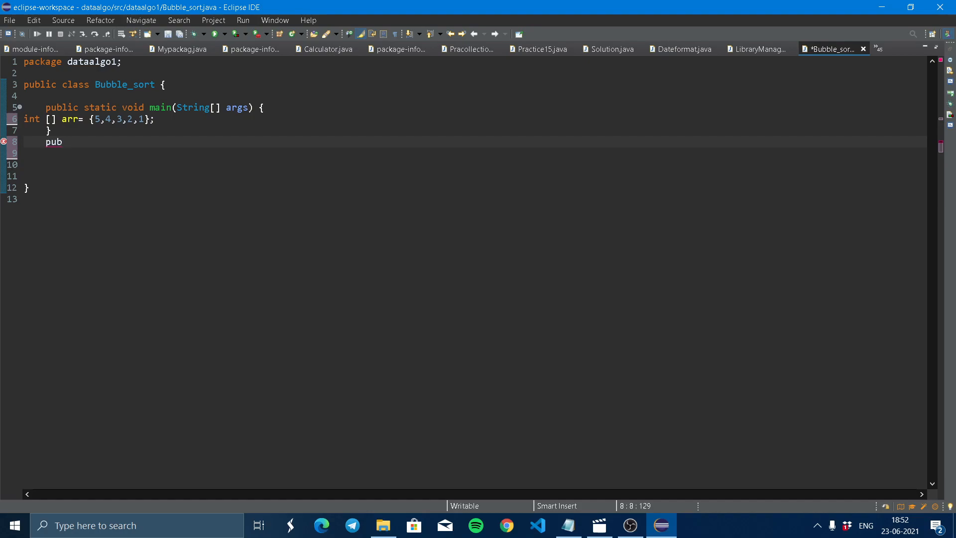
{"action": "type", "text": "lic s"}
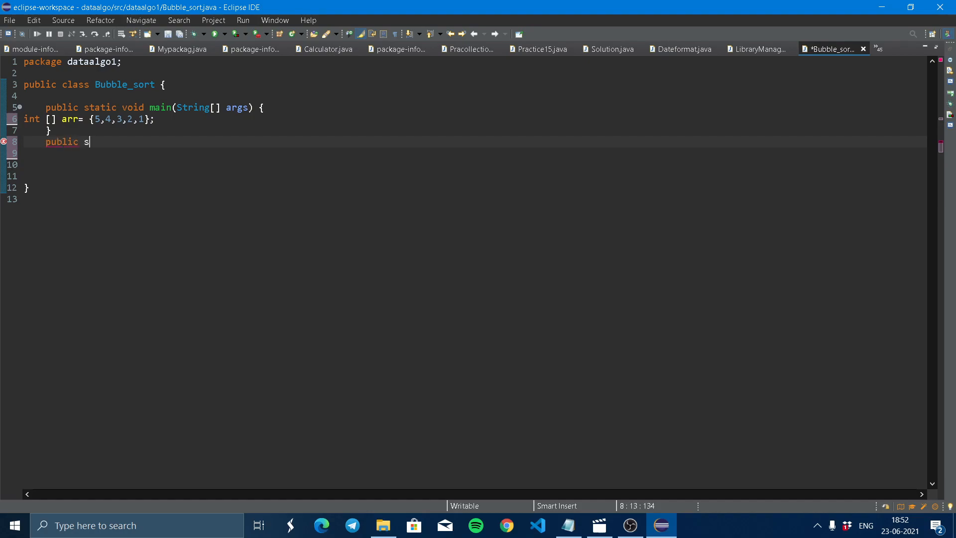
{"action": "type", "text": "tatic"}
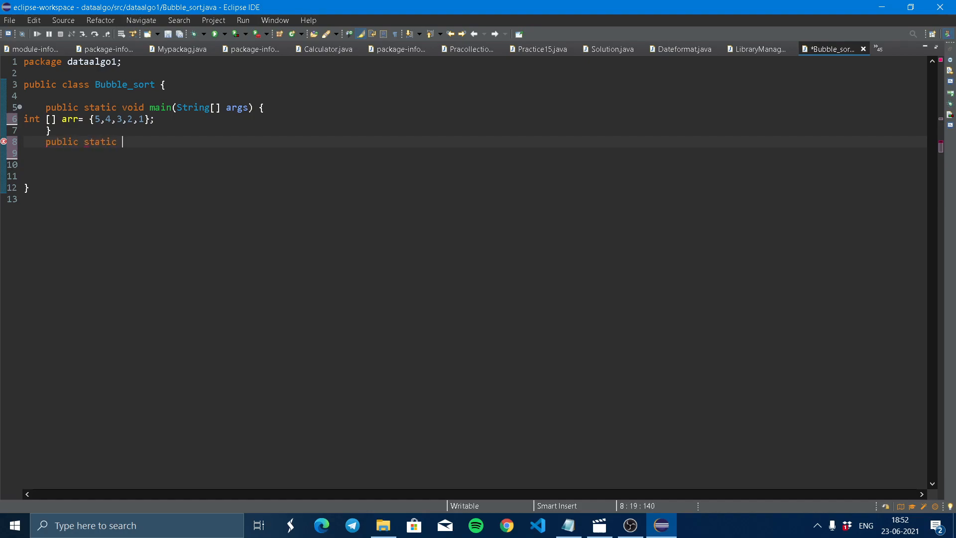
{"action": "type", "text": "void"}
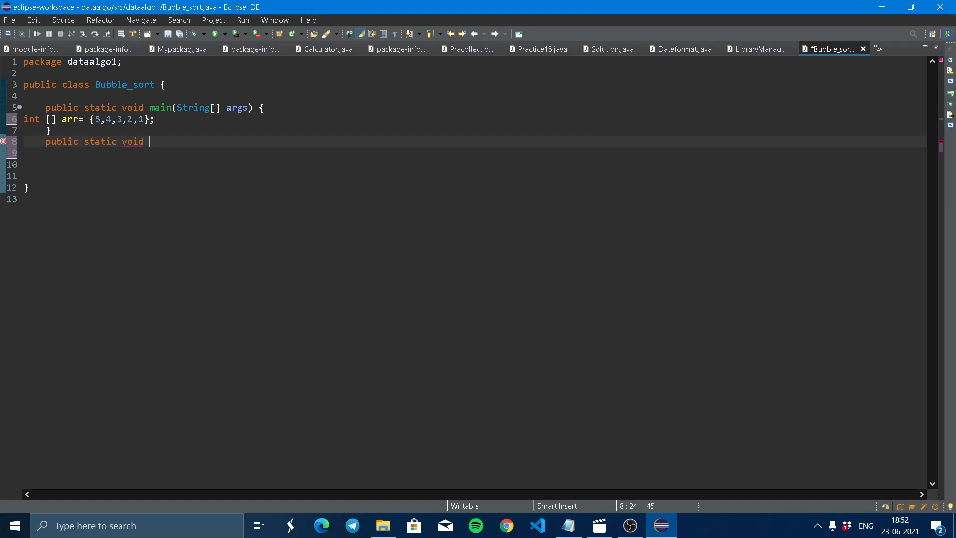
{"action": "type", "text": "bu"}
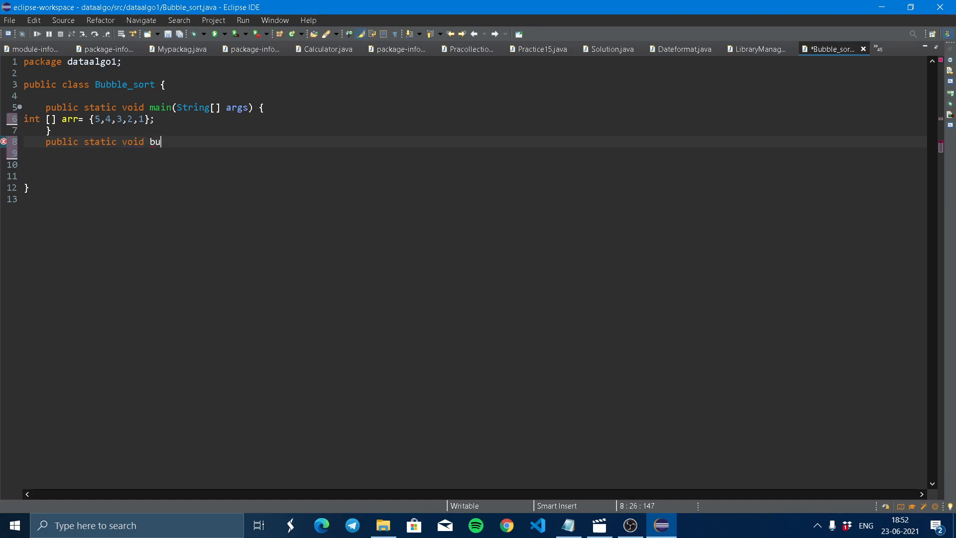
{"action": "type", "text": "bble"}
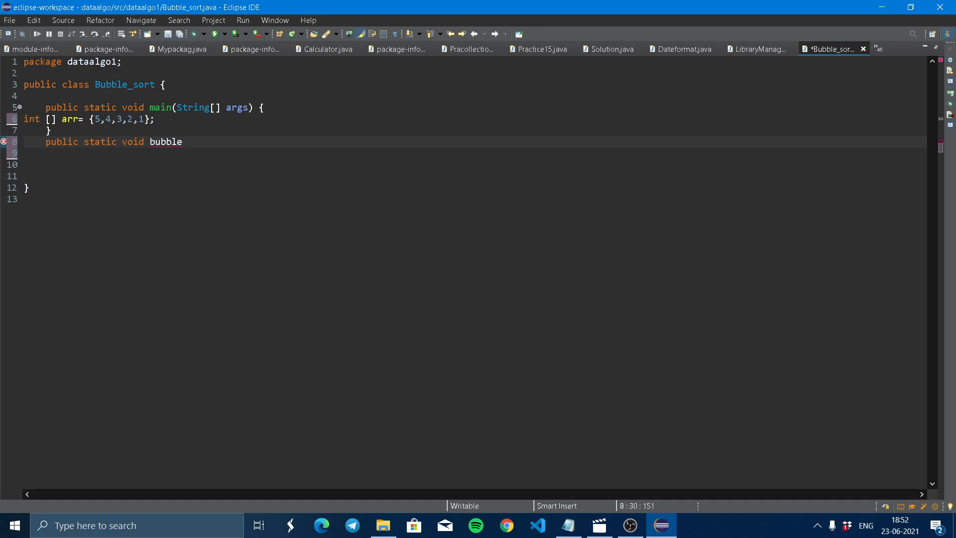
{"action": "type", "text": "()"}
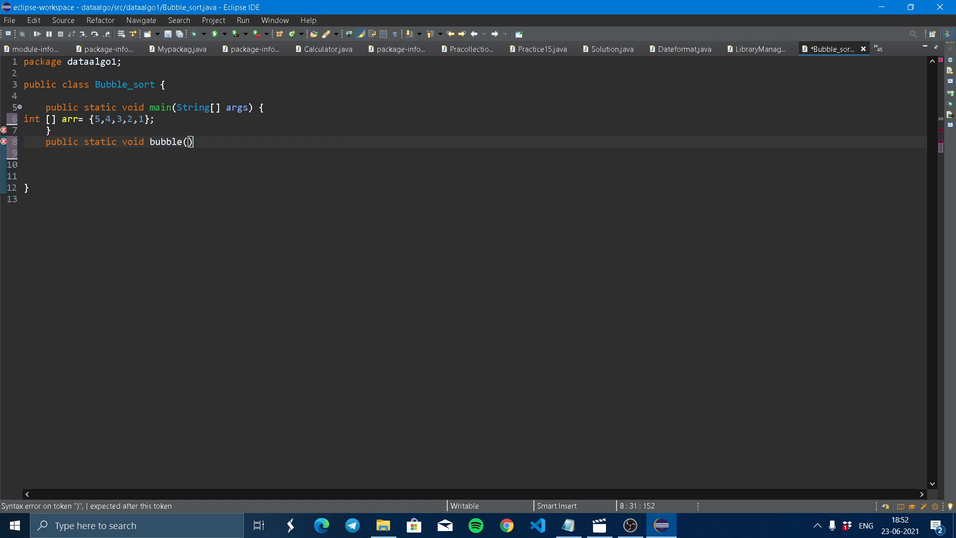
{"action": "type", "text": "int"}
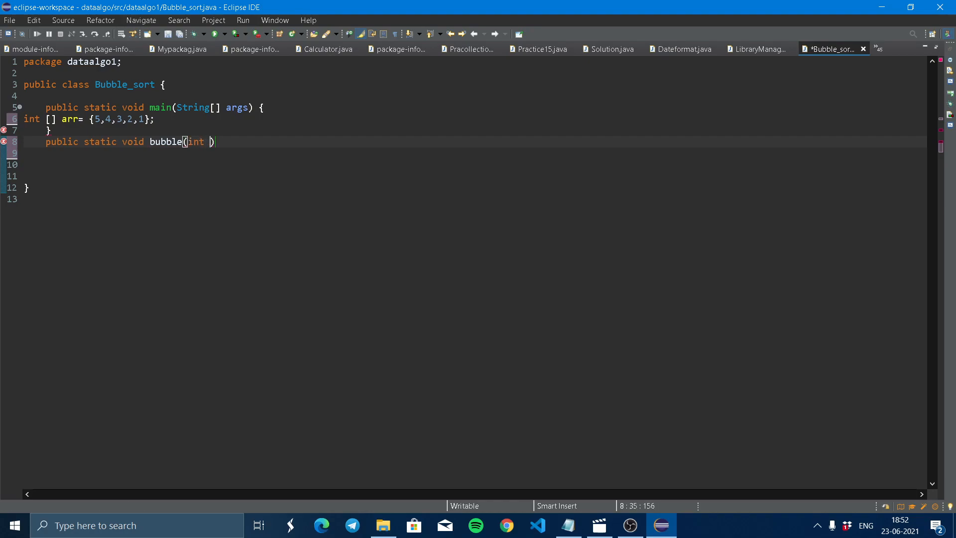
{"action": "type", "text": "[]"}
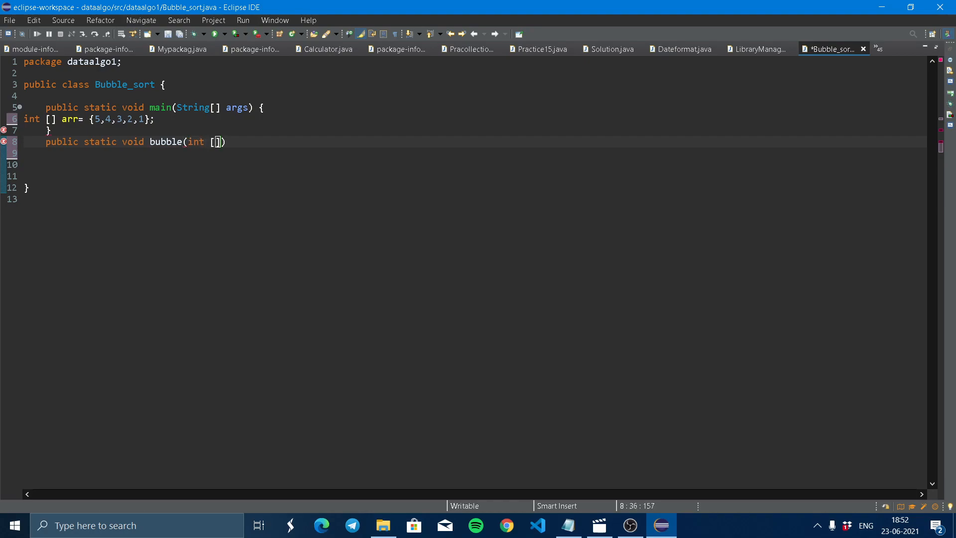
{"action": "type", "text": "arr"}
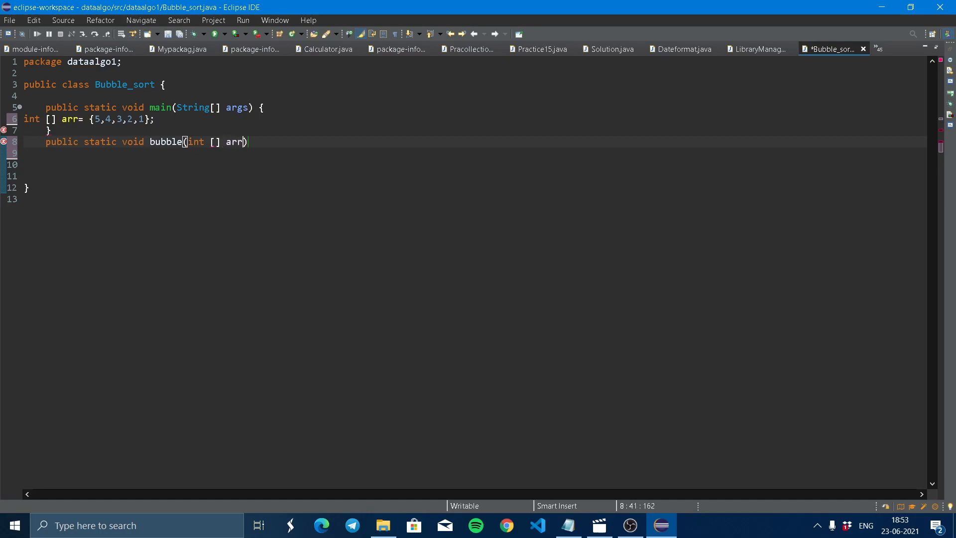
{"action": "type", "text": "{"}
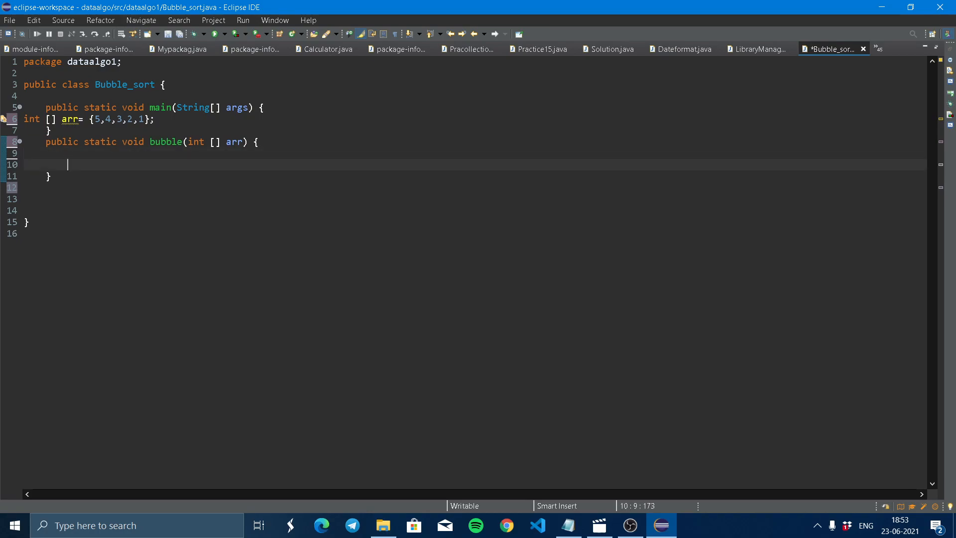
Step: Declare int temp; at the start of the bubble method
{"action": "type", "text": "int r"}
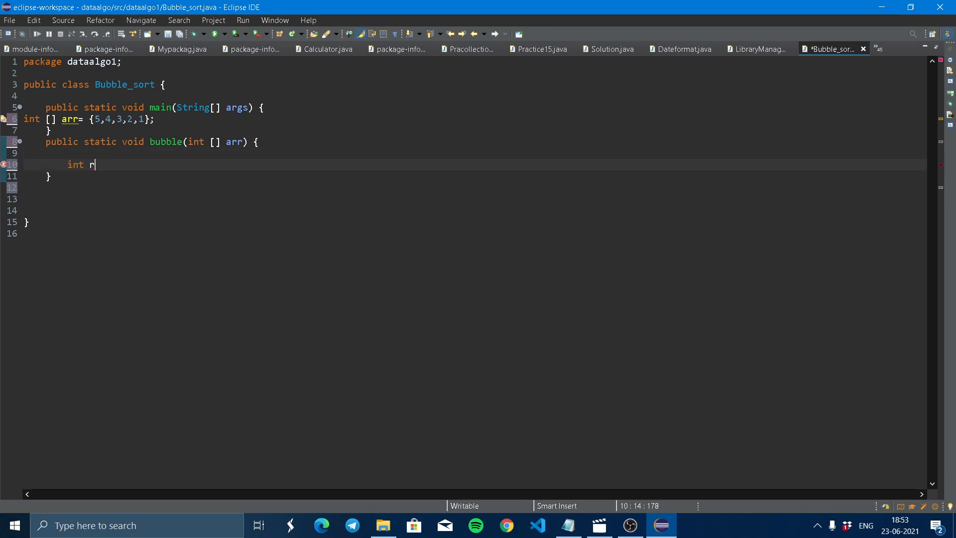
{"action": "type", "text": "em"}
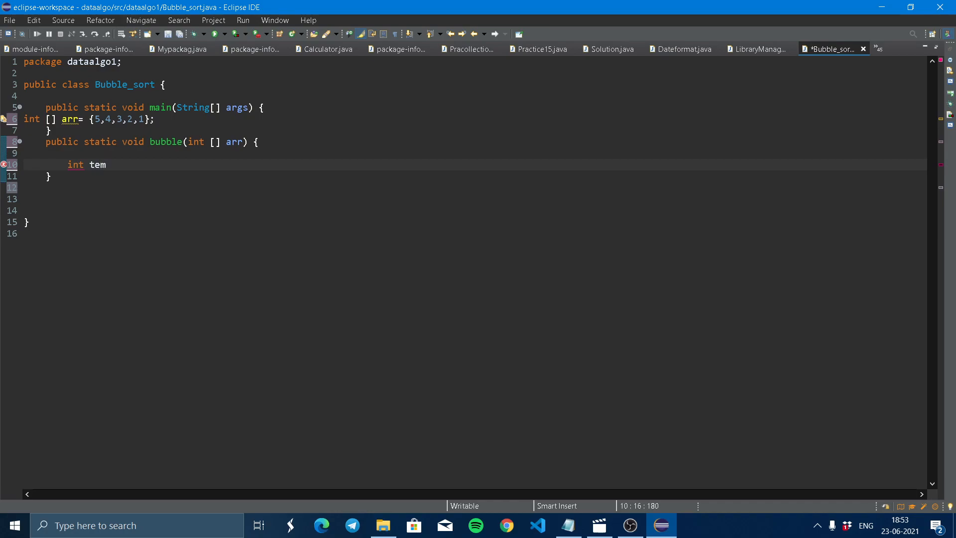
{"action": "type", "text": "p;"}
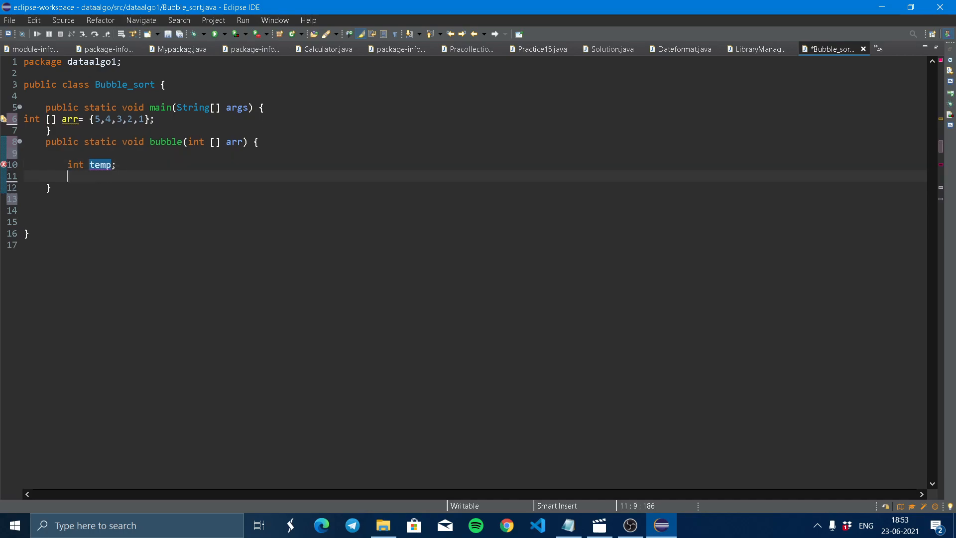
{"action": "key", "text": "Return"}
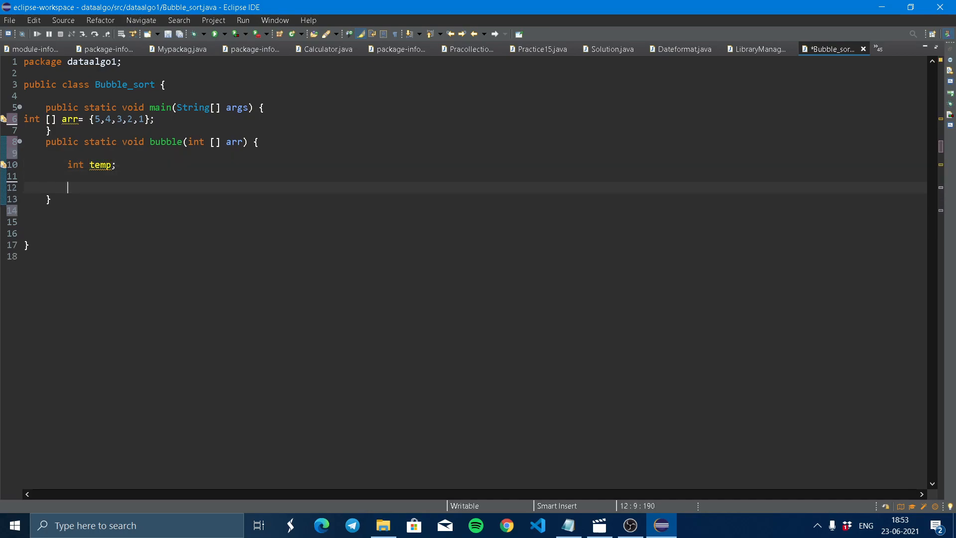
Step: Write the outer loop header for(int i=0;i<arr.length-1;i++)
{"action": "type", "text": "for("}
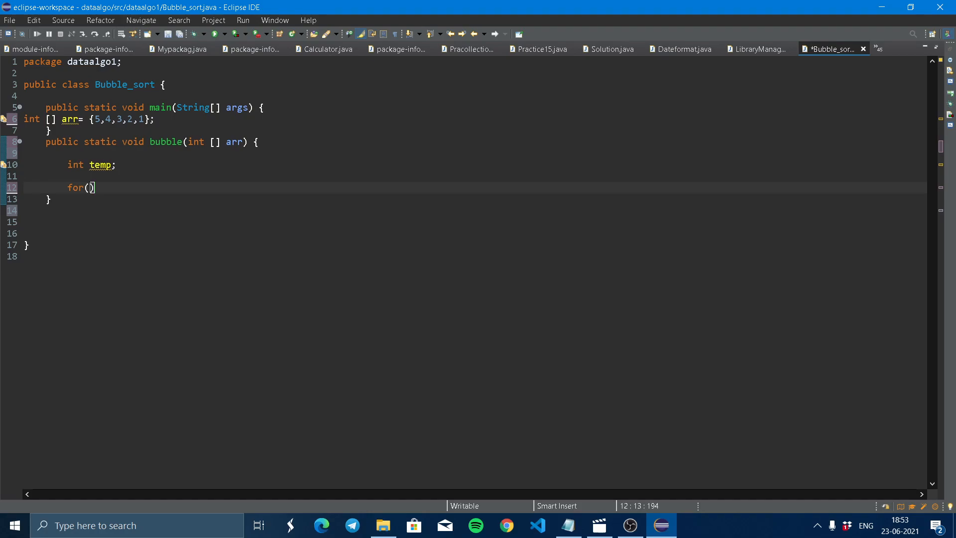
{"action": "type", "text": "int"}
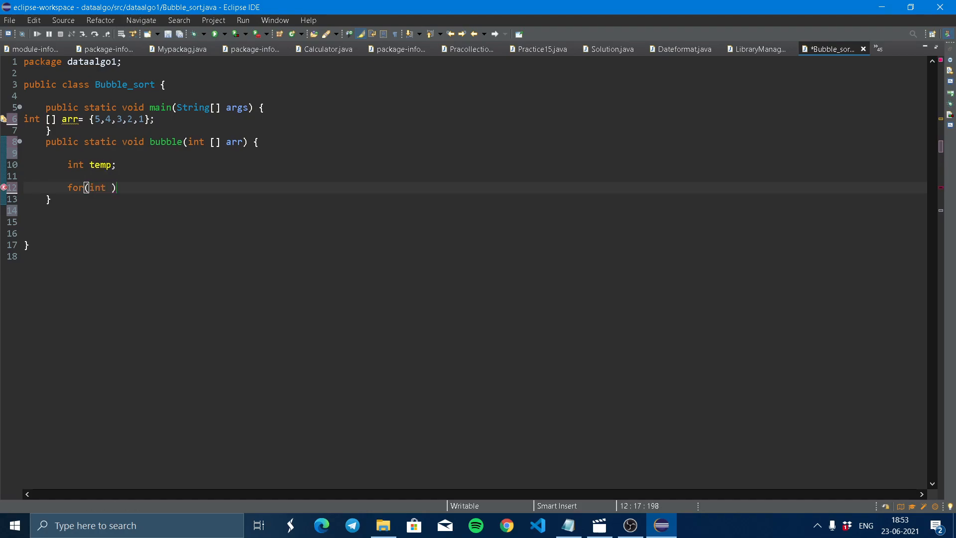
{"action": "type", "text": "i=0"}
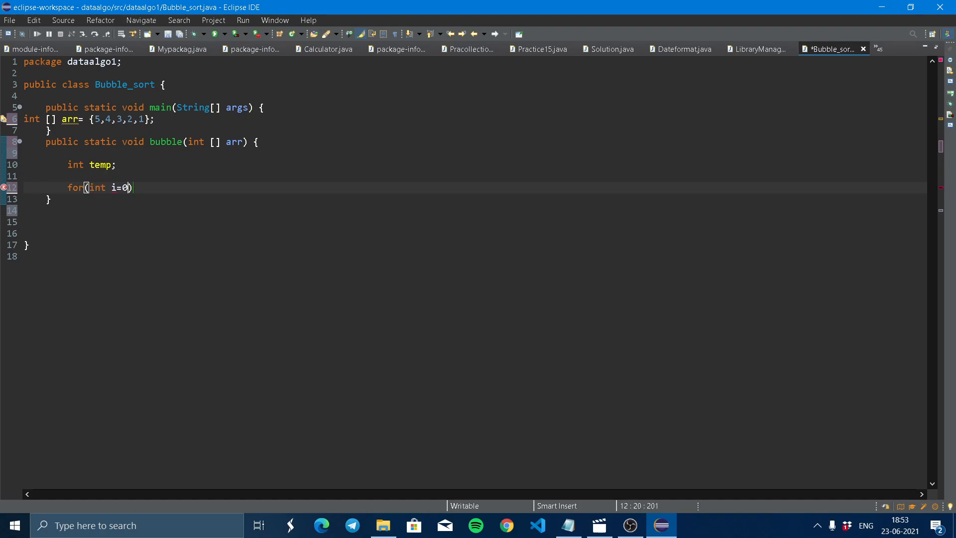
{"action": "type", "text": ";i"}
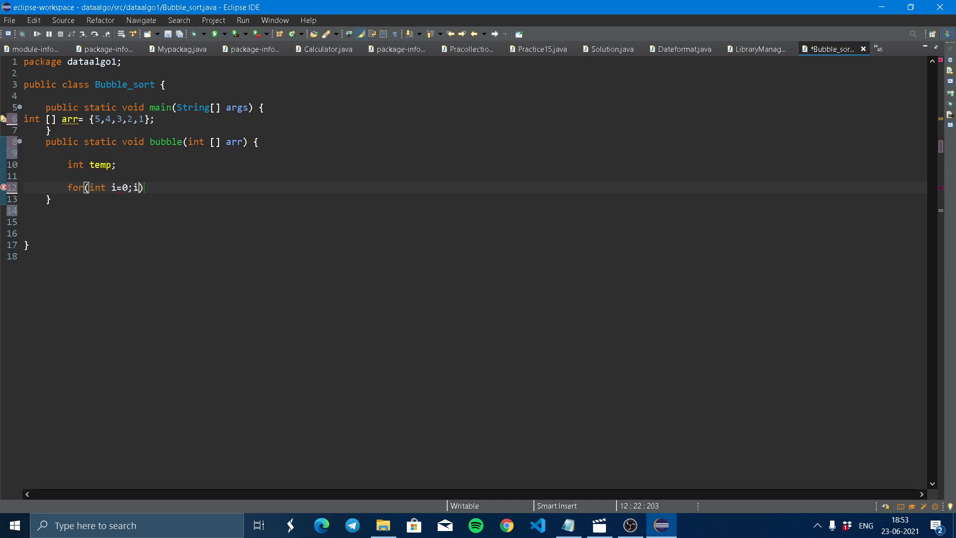
{"action": "type", "text": "<ar"}
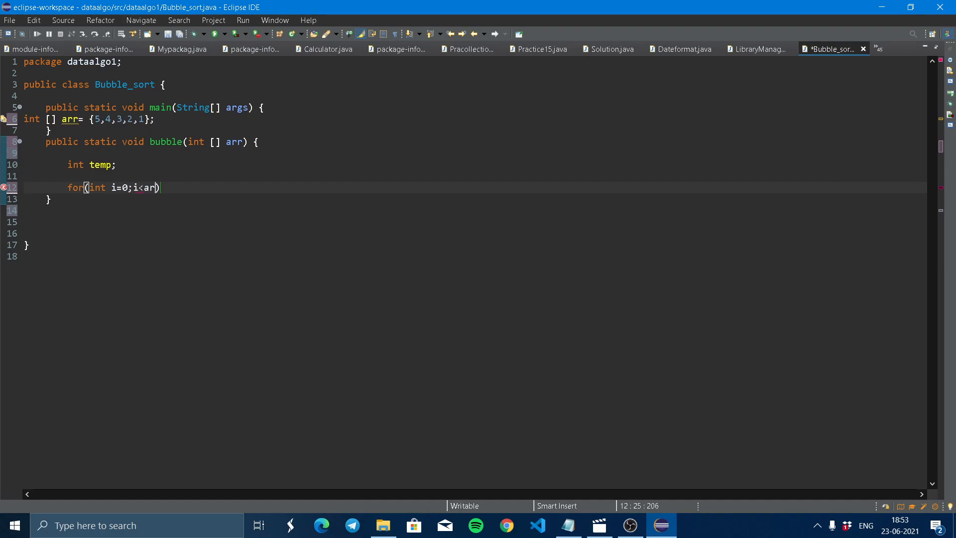
{"action": "type", "text": ".length-1;i"}
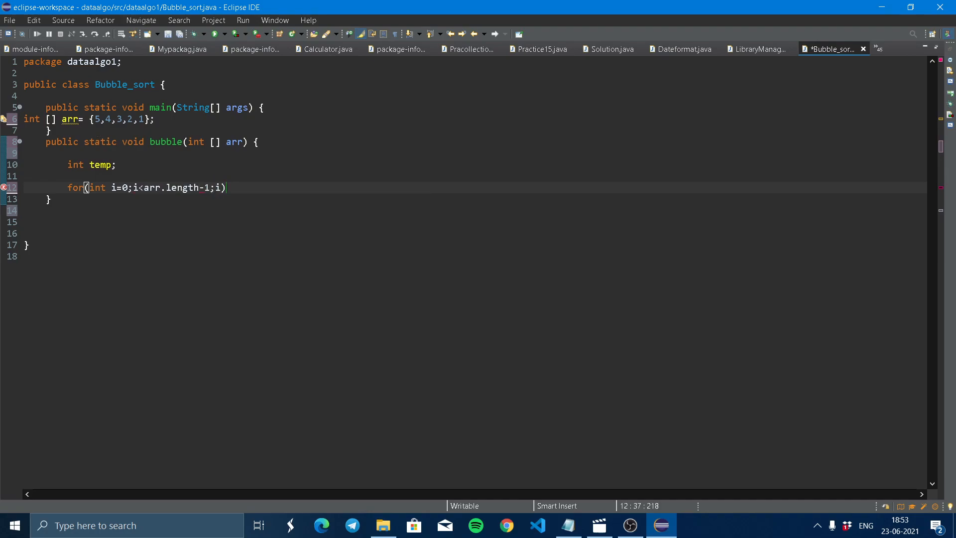
{"action": "type", "text": "++"}
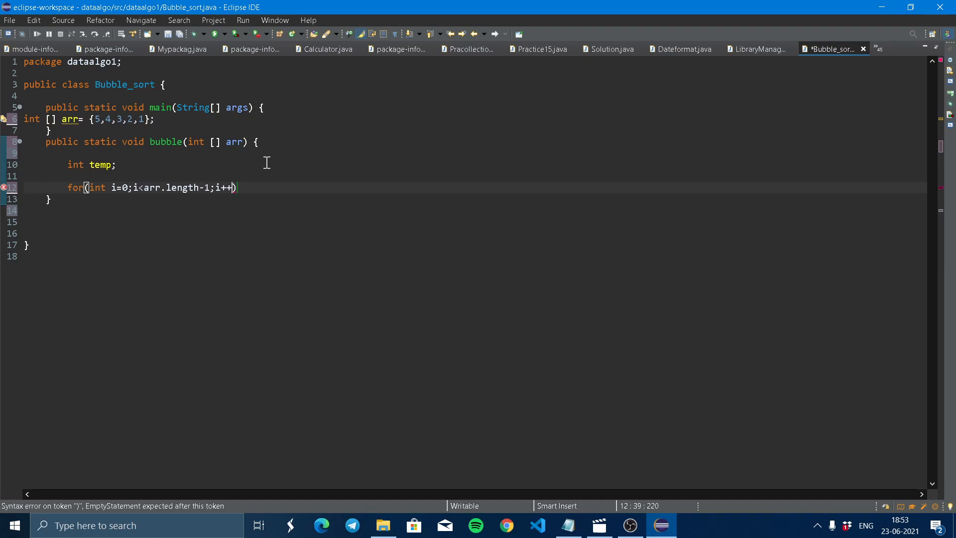
{"action": "mouse_move", "coordinate": [236, 173]}
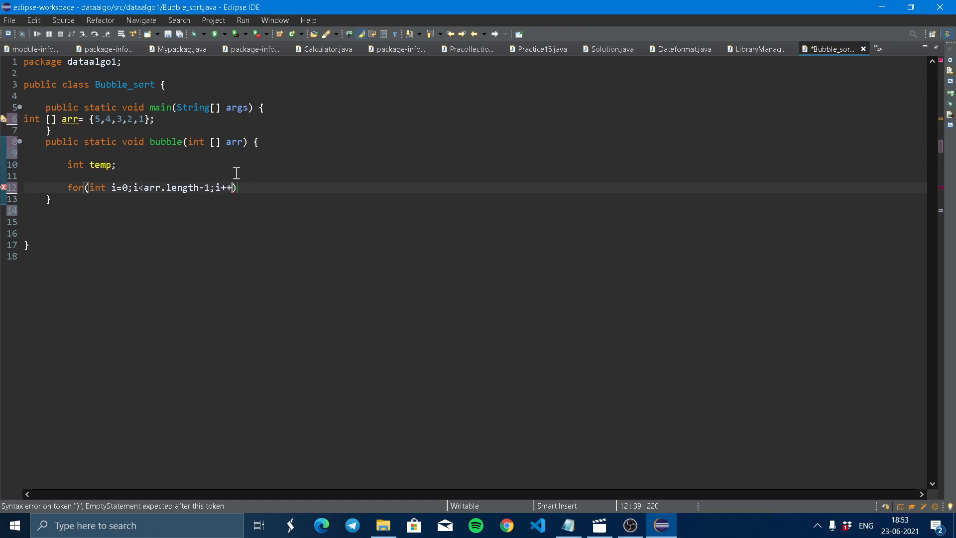
{"action": "mouse_move", "coordinate": [271, 160]}
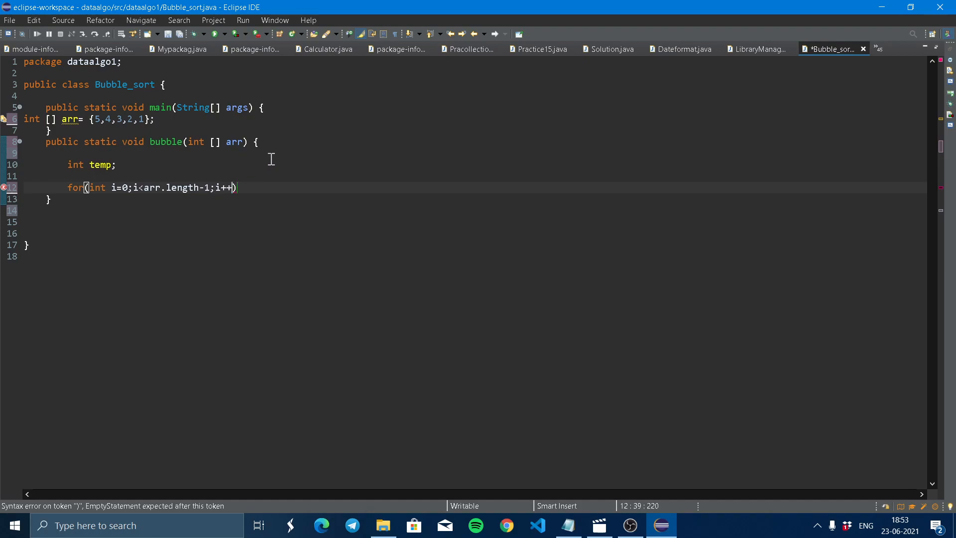
{"action": "mouse_move", "coordinate": [278, 161]}
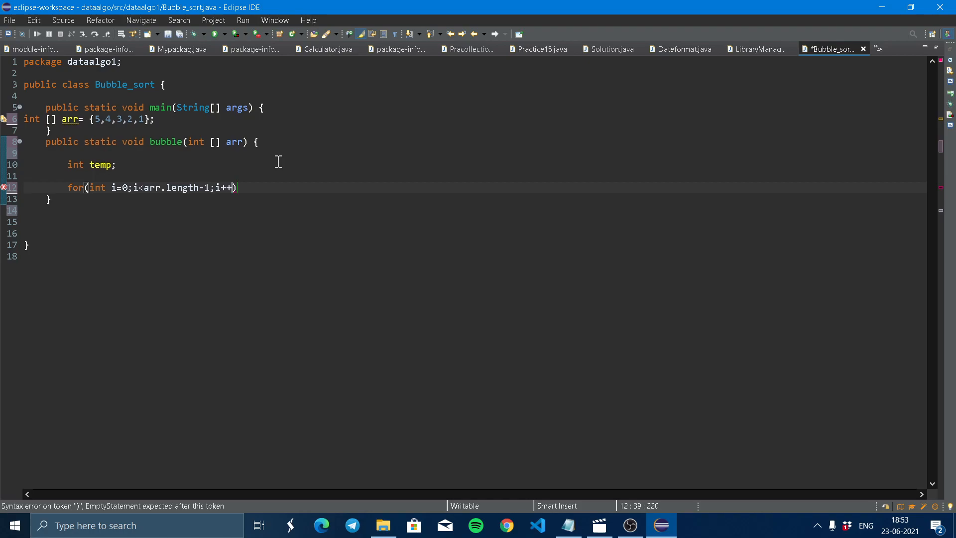
{"action": "mouse_move", "coordinate": [200, 189]}
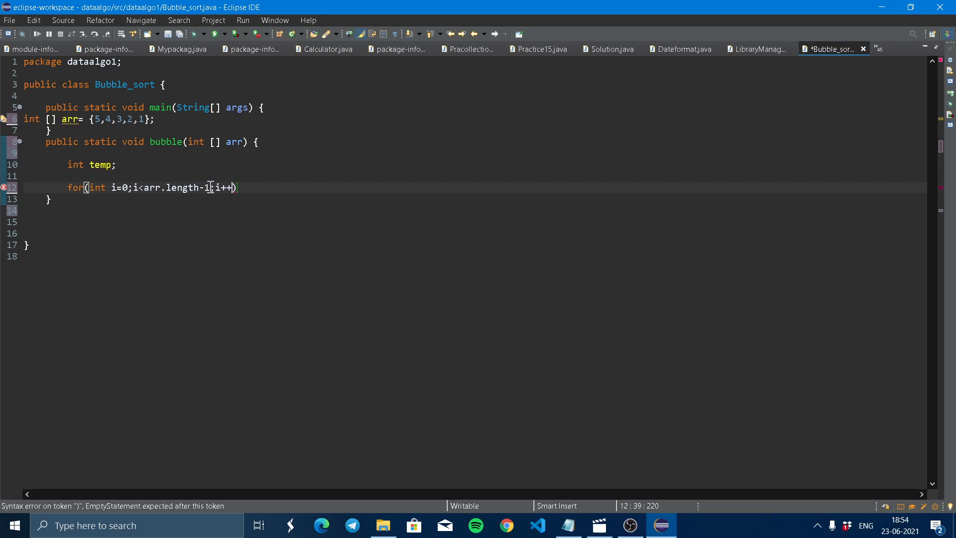
Step: Nest the inner loop for(int j=0; j<arr.length-1-i;j++) { } inside the outer loop
{"action": "type", "text": ";"}
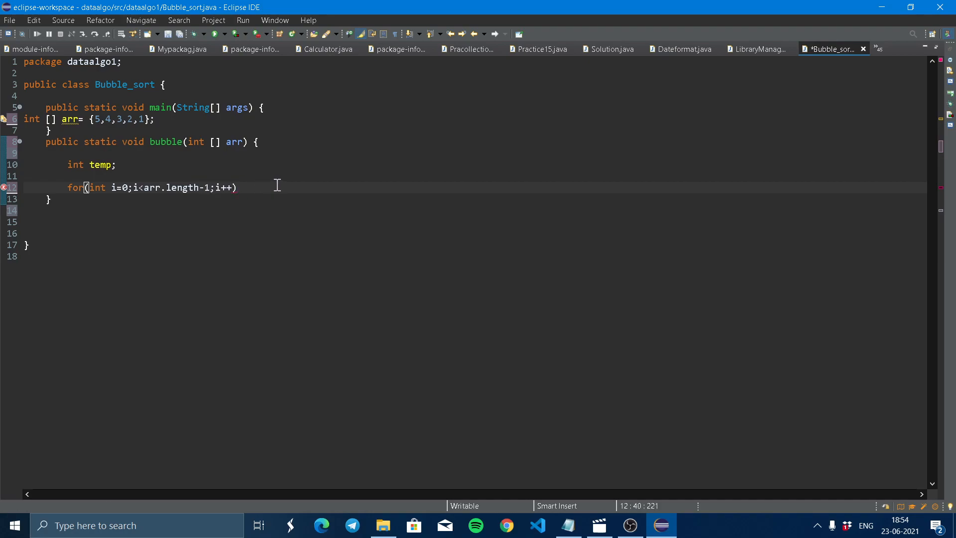
{"action": "type", "text": "{"}
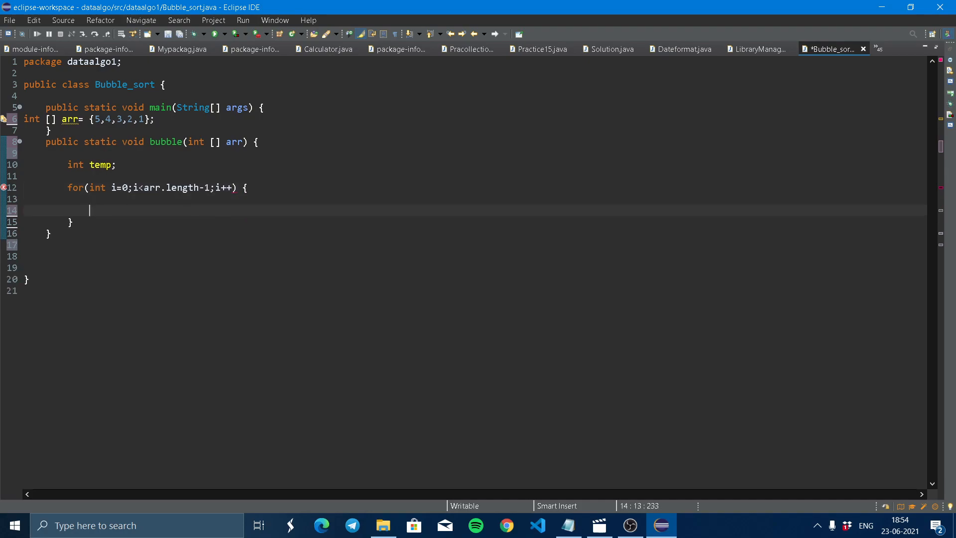
{"action": "type", "text": "for"}
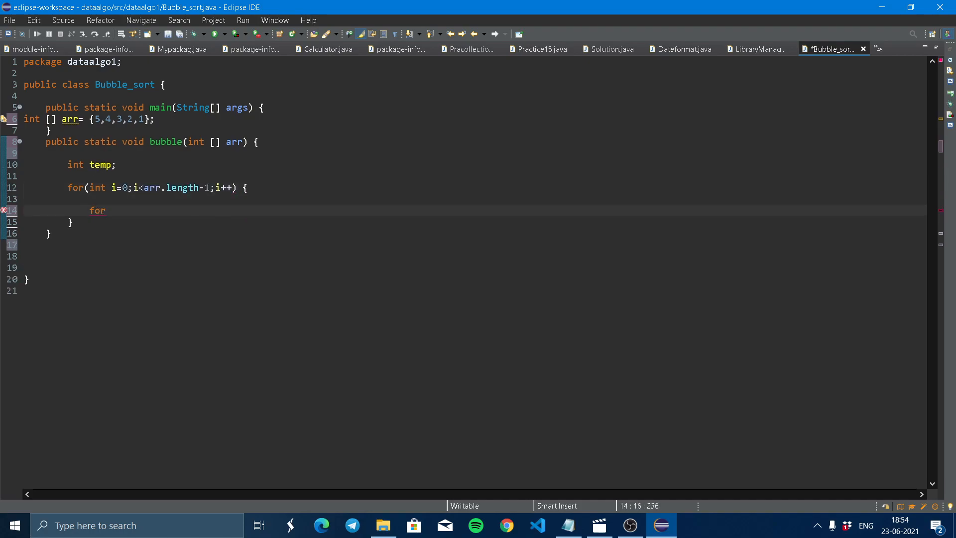
{"action": "type", "text": "(int"}
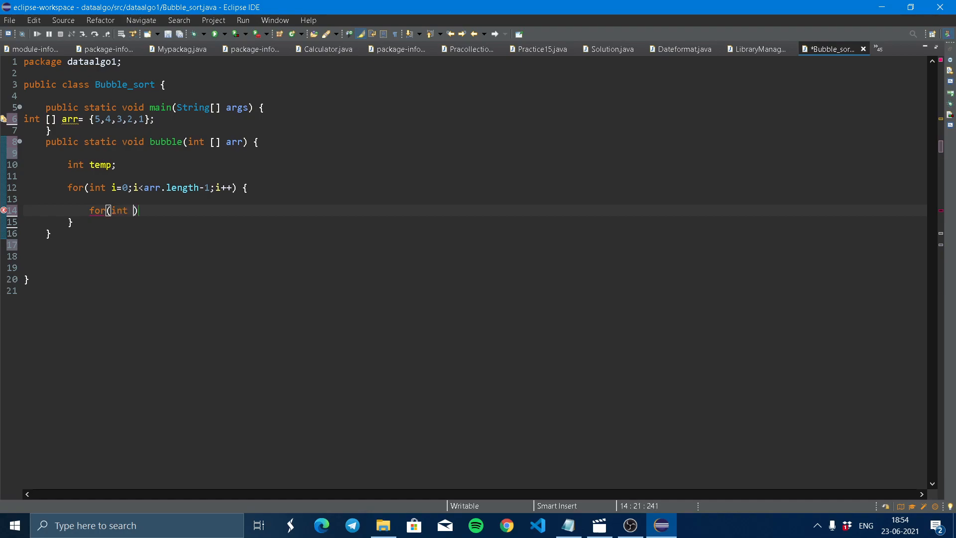
{"action": "type", "text": "j="}
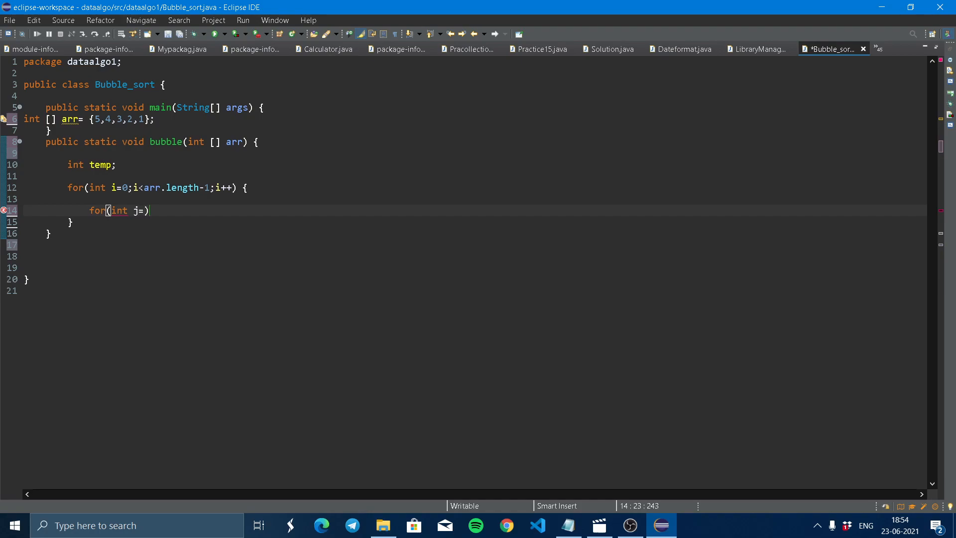
{"action": "type", "text": "=0; j"}
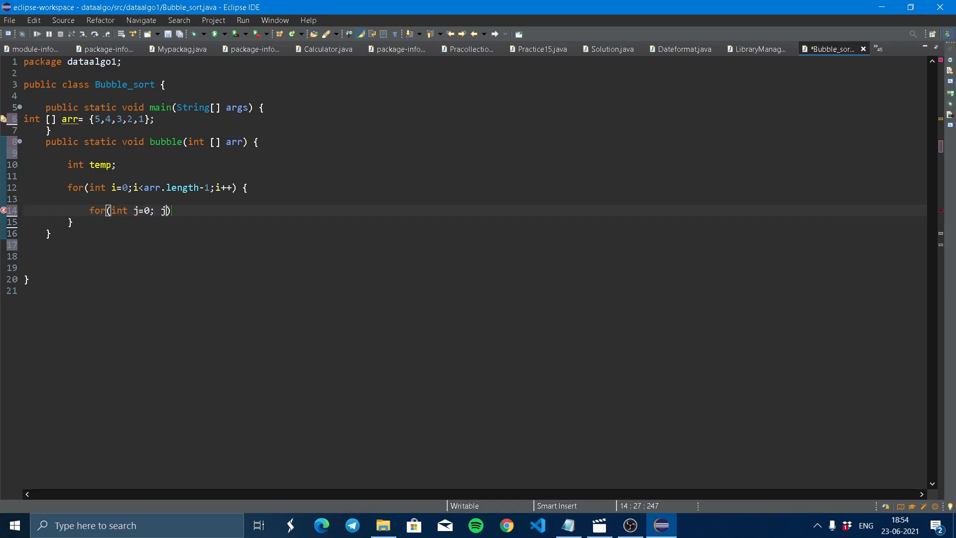
{"action": "type", "text": "<arr."}
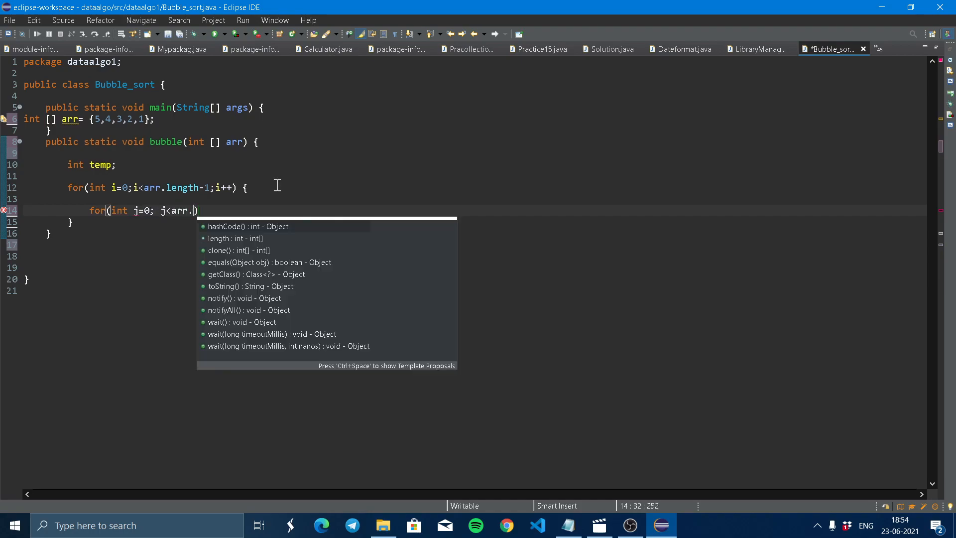
{"action": "left_click", "coordinate": [233, 238]}
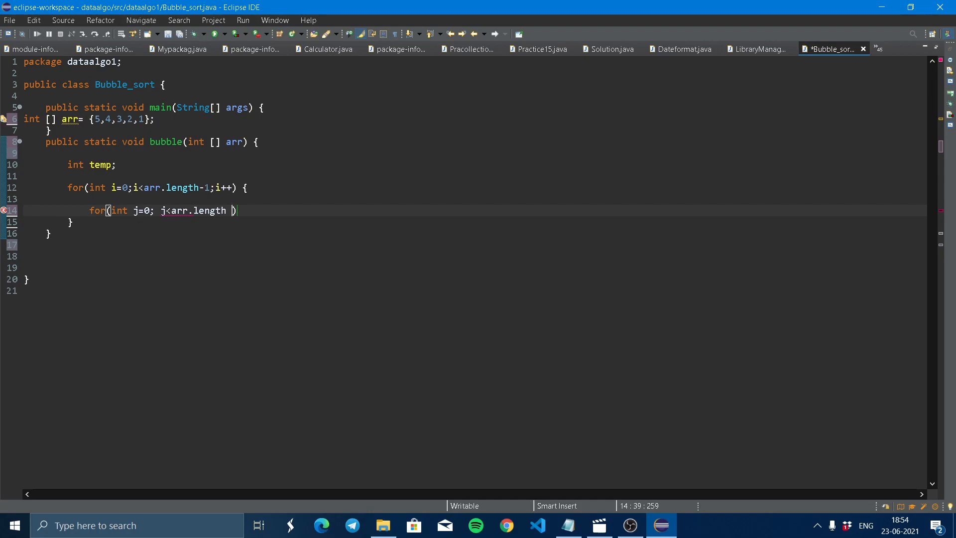
{"action": "type", "text": "-1-"}
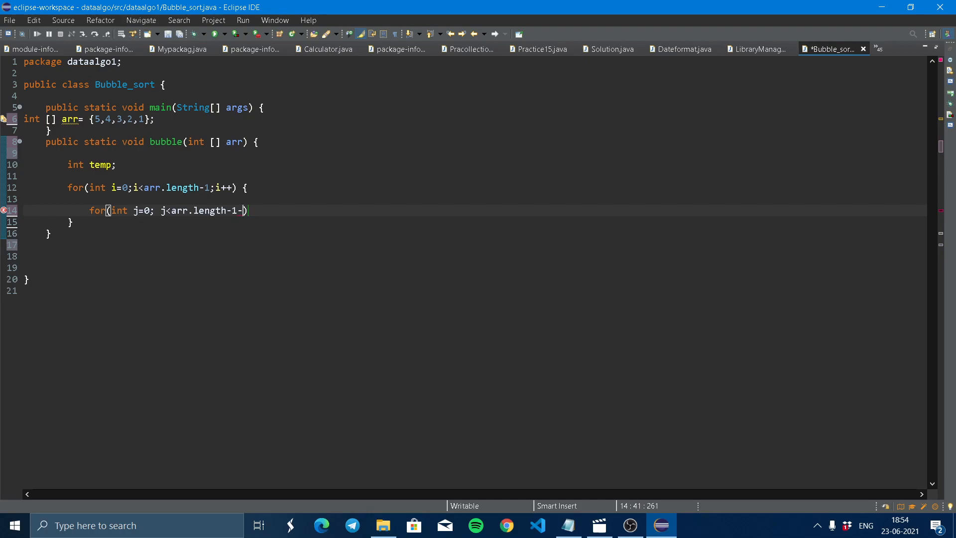
{"action": "type", "text": "i"}
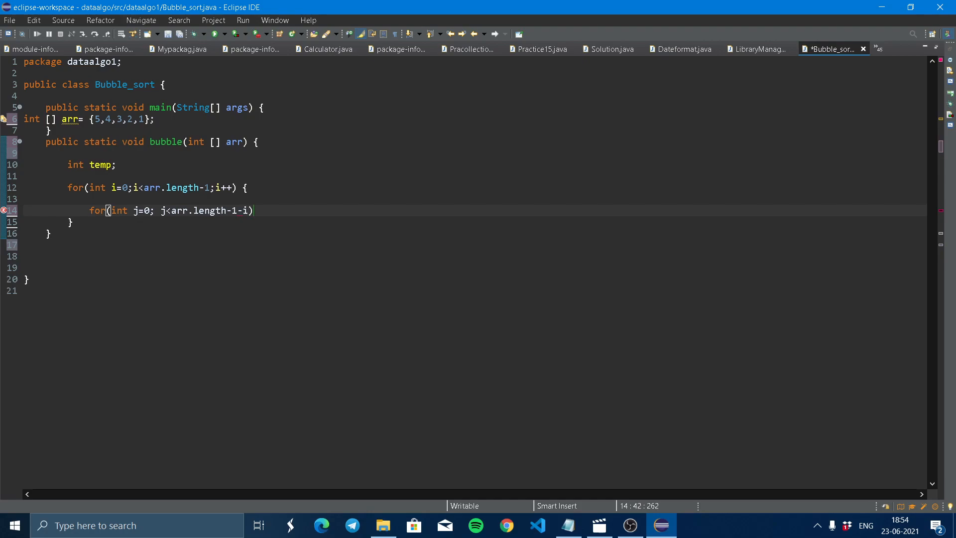
{"action": "mouse_move", "coordinate": [296, 12]}
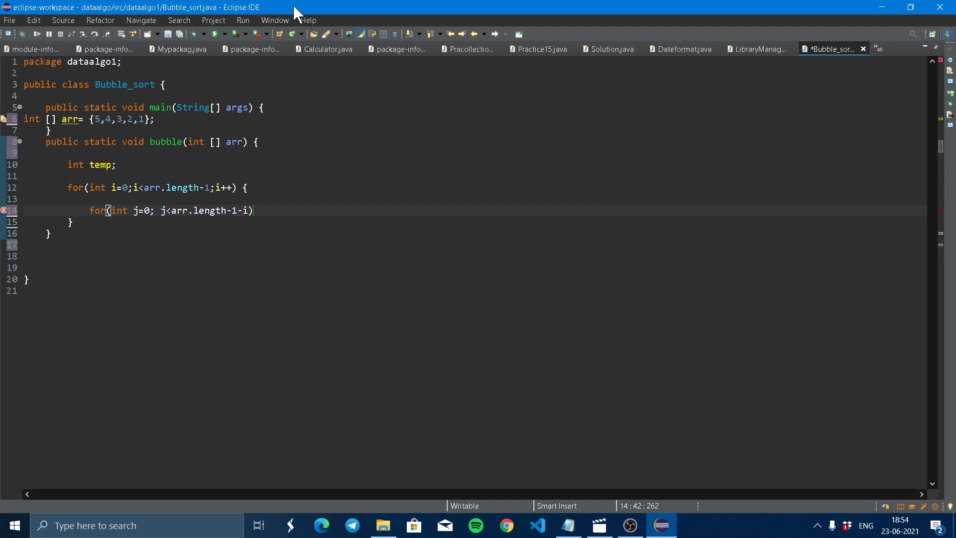
{"action": "mouse_move", "coordinate": [307, 221]}
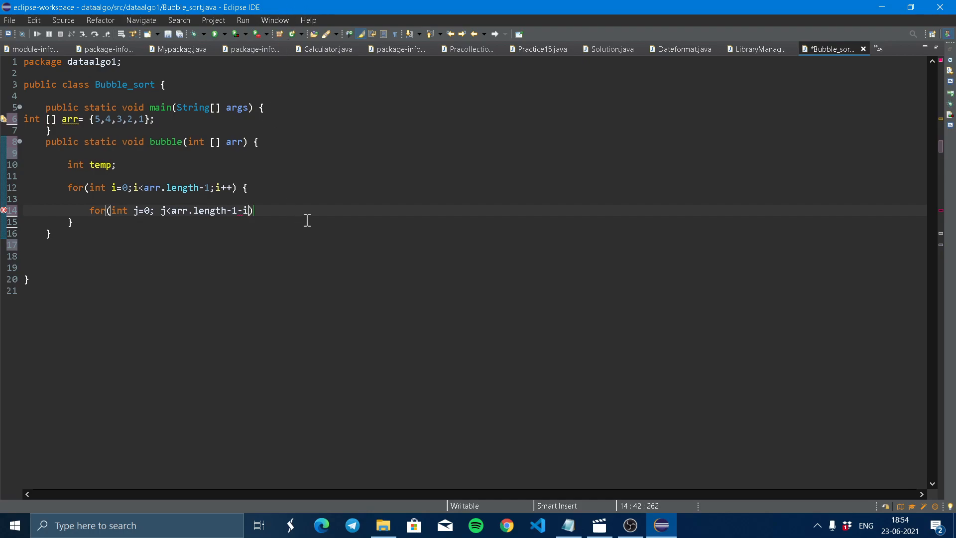
{"action": "mouse_move", "coordinate": [145, 188]}
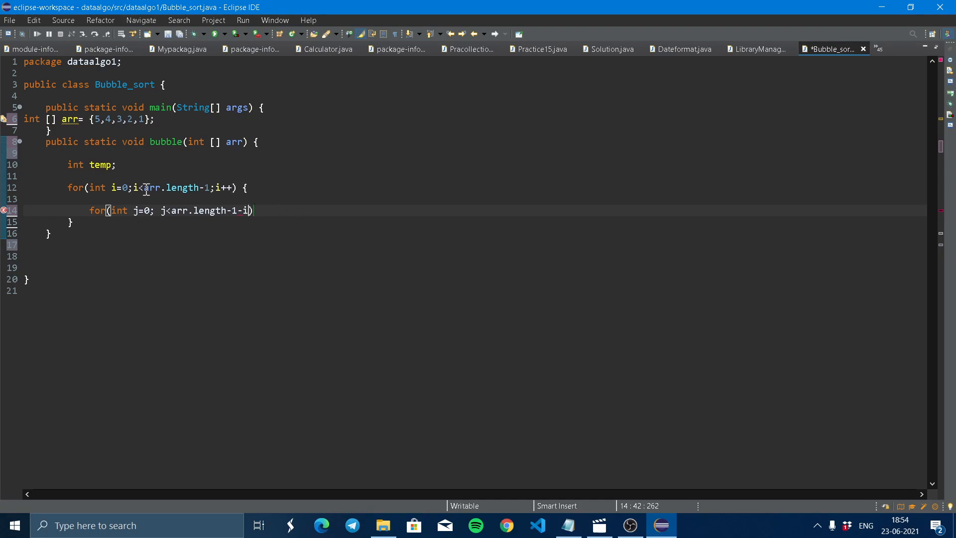
{"action": "mouse_move", "coordinate": [259, 211]}
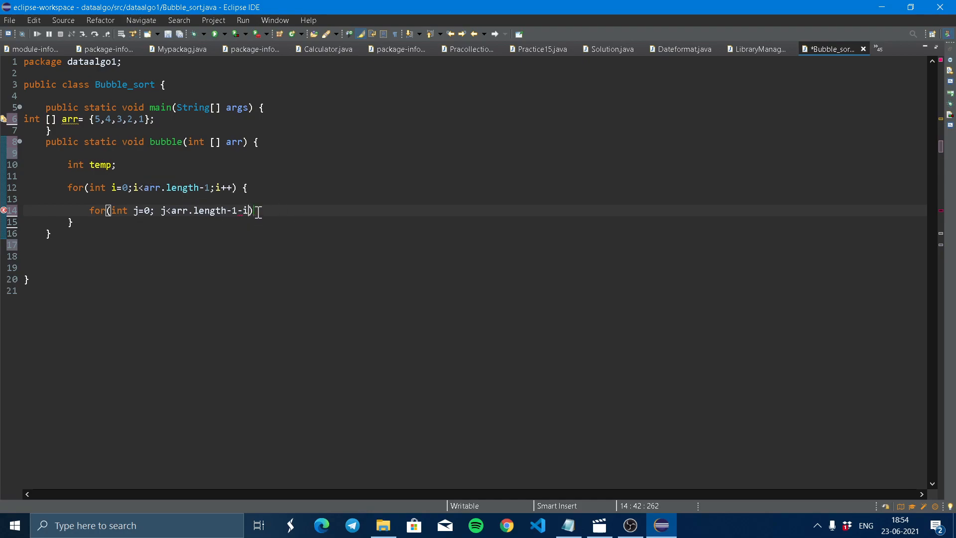
{"action": "type", "text": ";"}
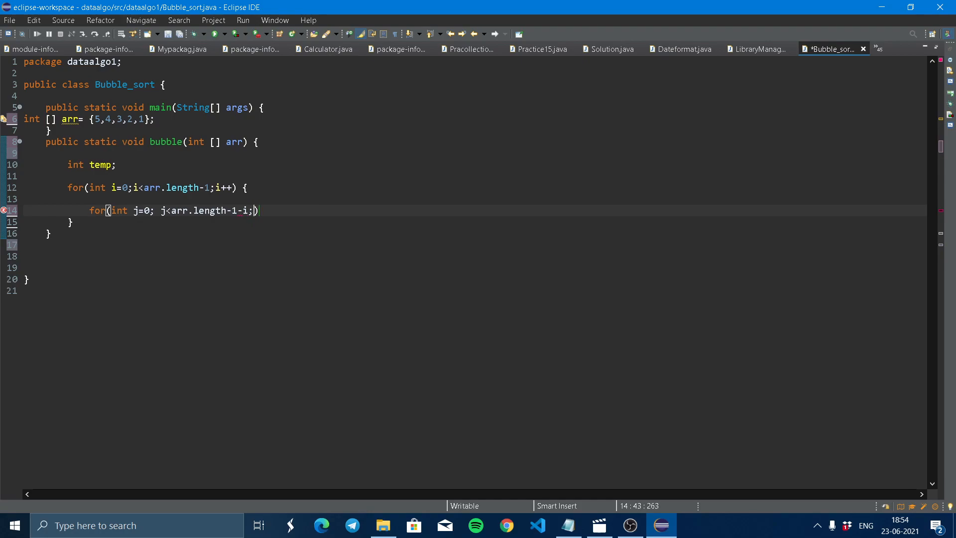
{"action": "type", "text": "i"}
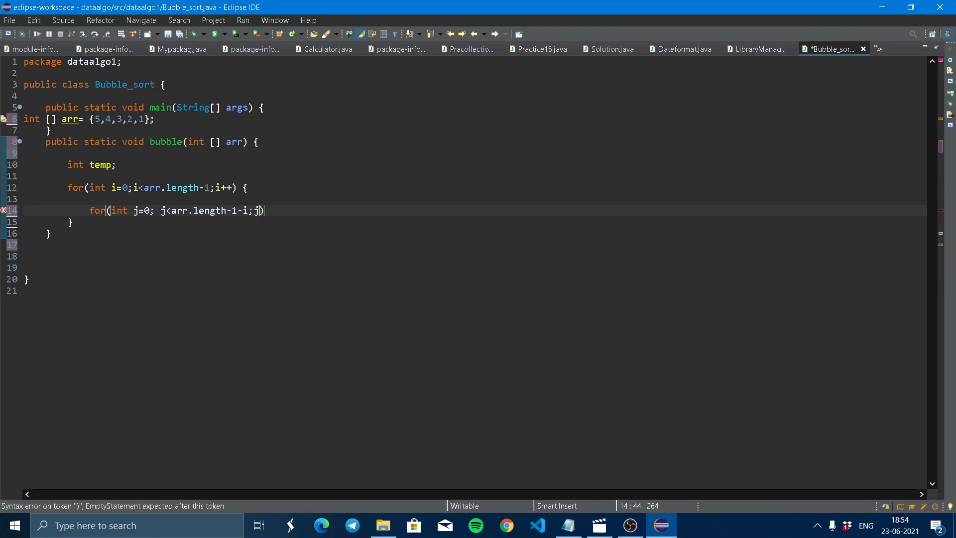
{"action": "type", "text": "++"}
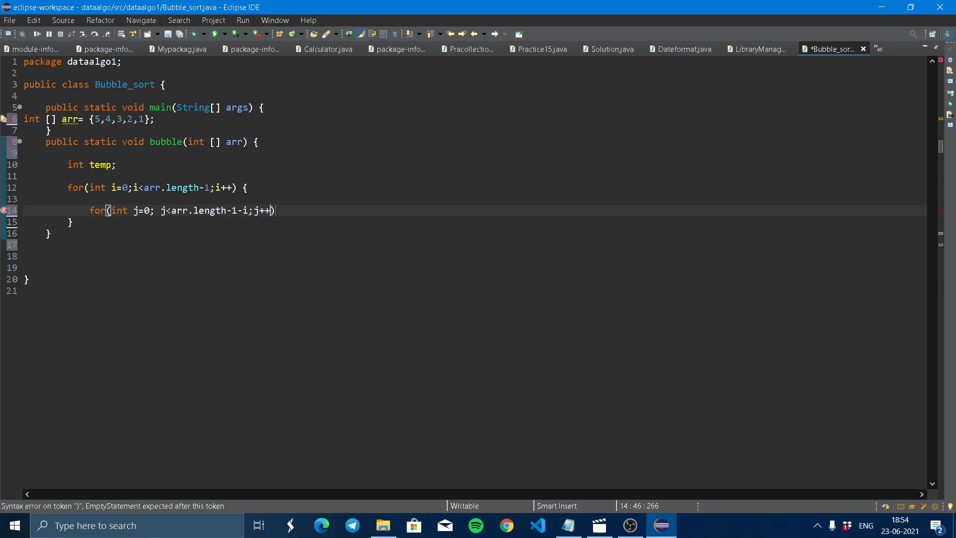
{"action": "type", "text": "{"}
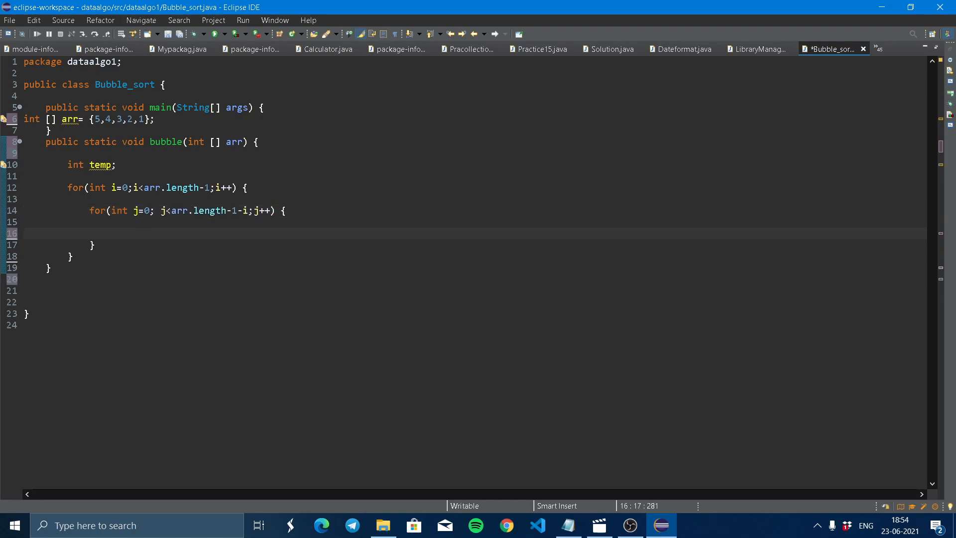
Step: Add the comparison block if(arr[j]> arr[j+1]) { } inside the inner loop
{"action": "type", "text": "if"}
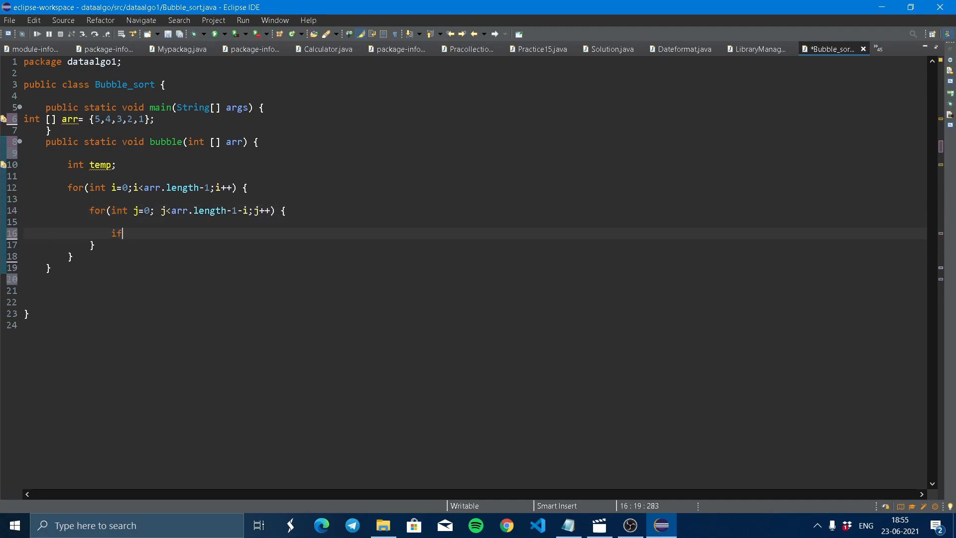
{"action": "type", "text": "("}
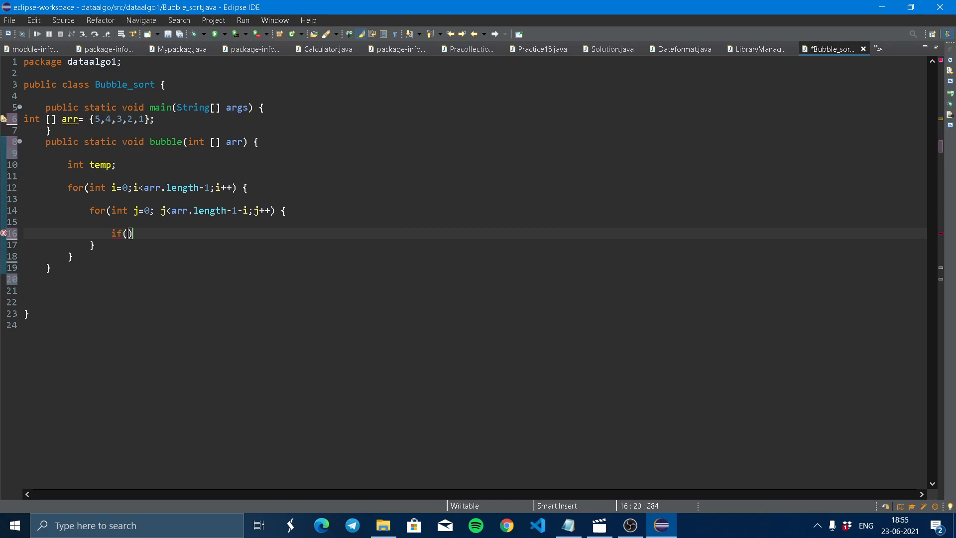
{"action": "type", "text": "arr[]"}
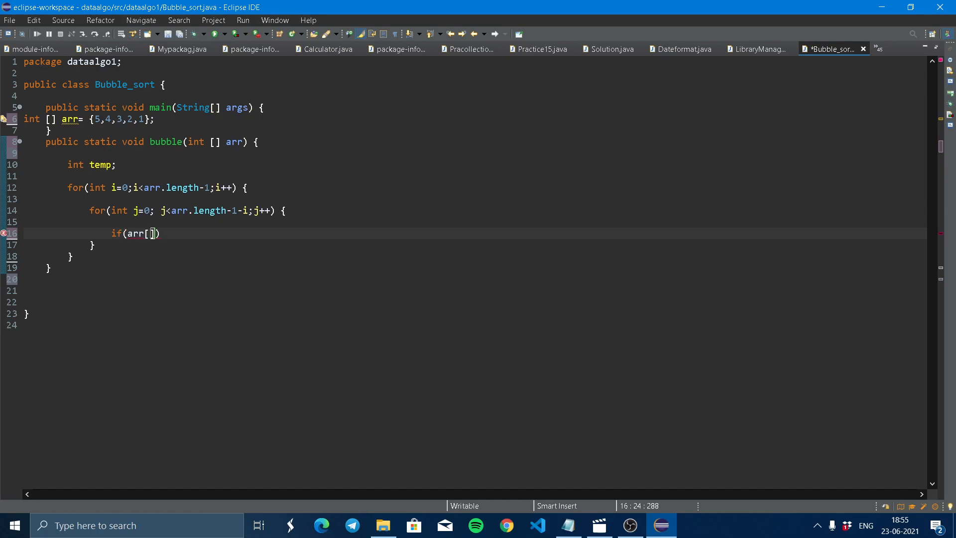
{"action": "type", "text": "j"}
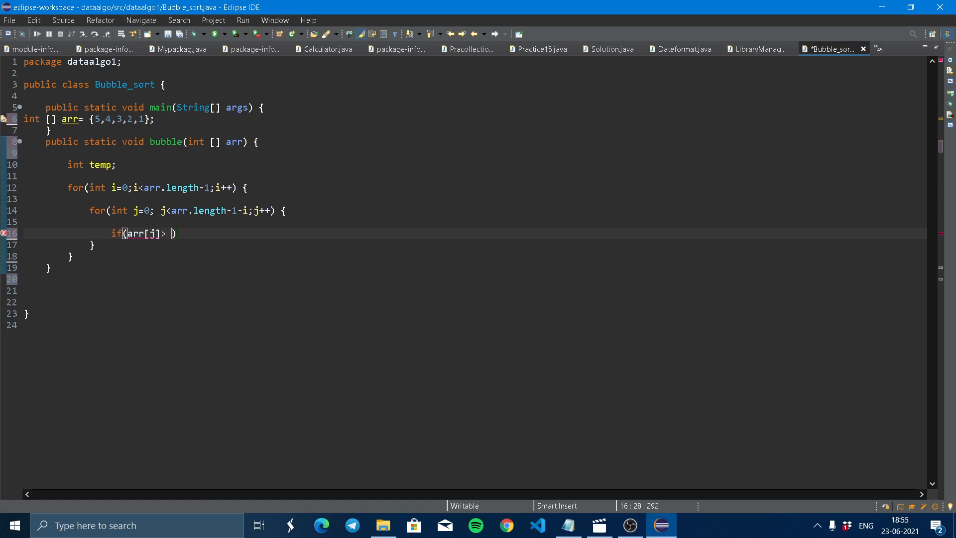
{"action": "type", "text": "arr[]"}
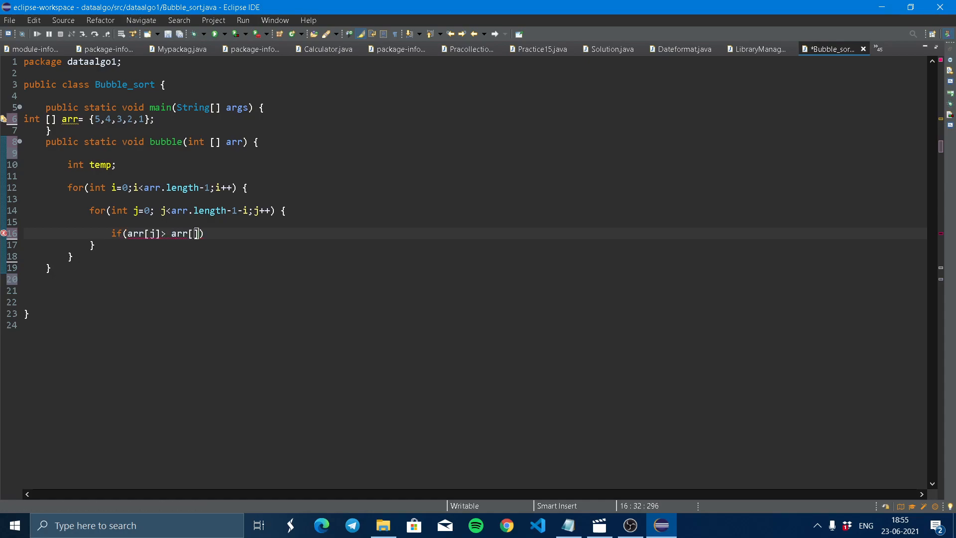
{"action": "type", "text": "j"}
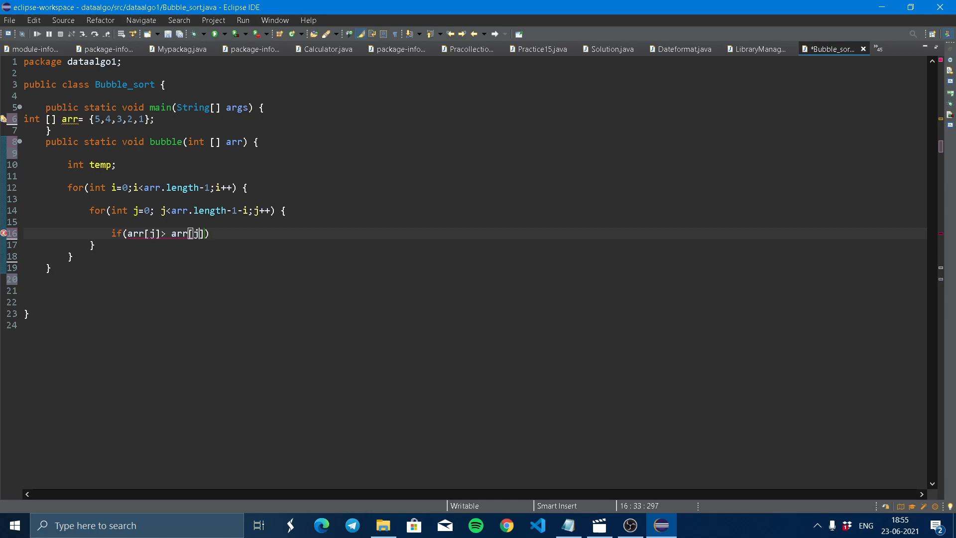
{"action": "type", "text": "+1"}
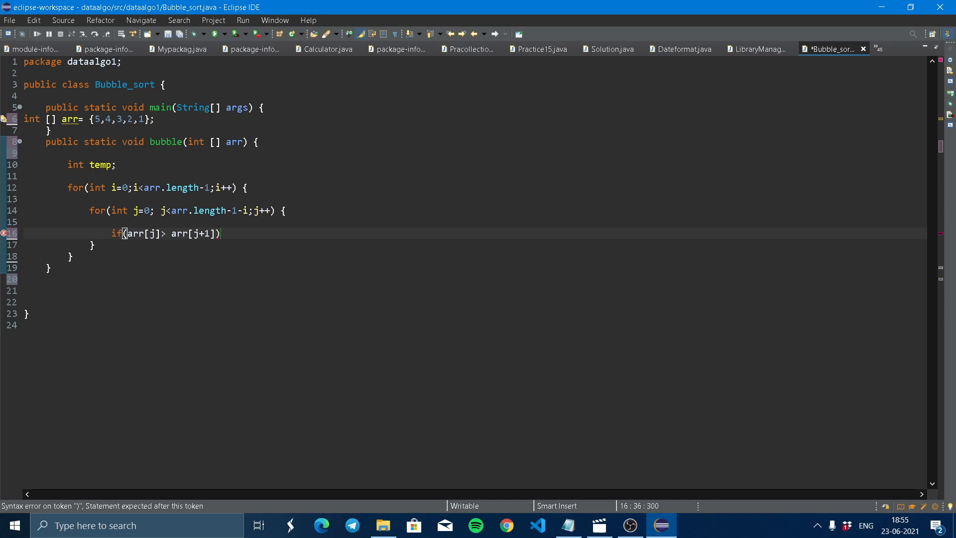
{"action": "mouse_move", "coordinate": [281, 230]}
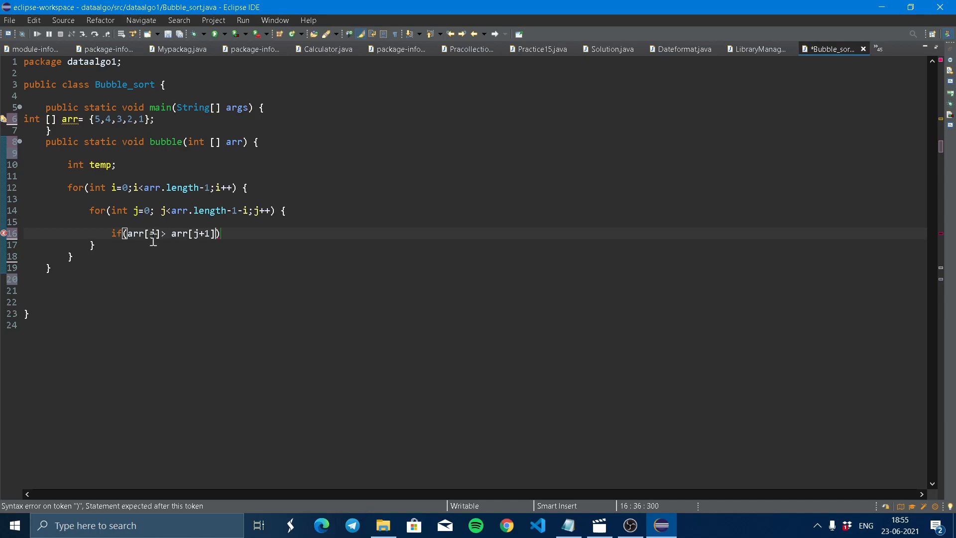
{"action": "type", "text": "j"}
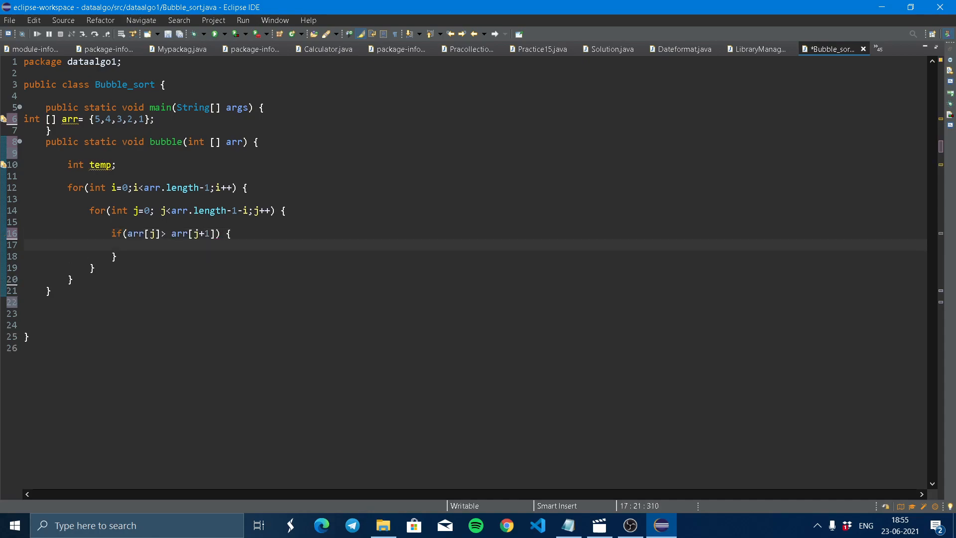
Step: Write temp = arr[j]; and arr[j]=arr[j+1]; inside the if block
{"action": "key", "text": "Enter"}
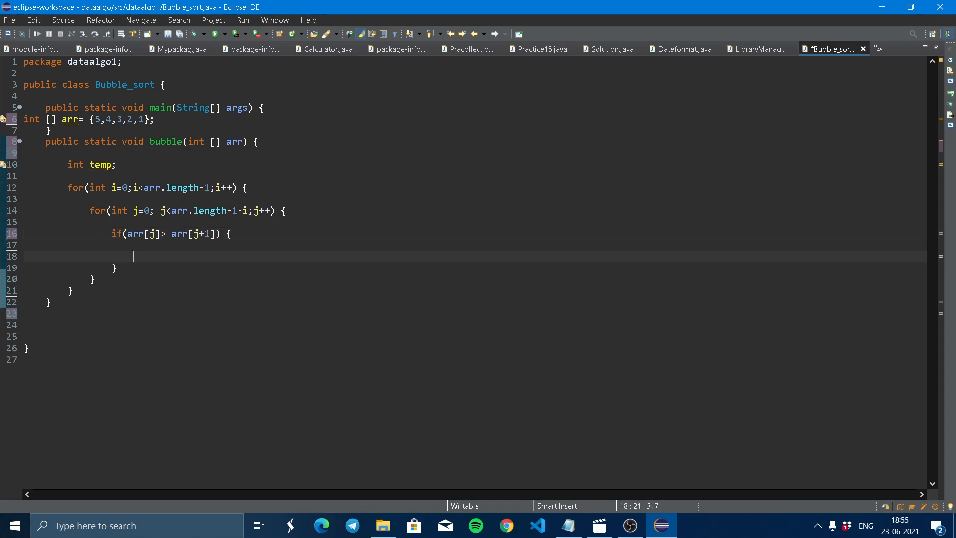
{"action": "type", "text": "temp ="}
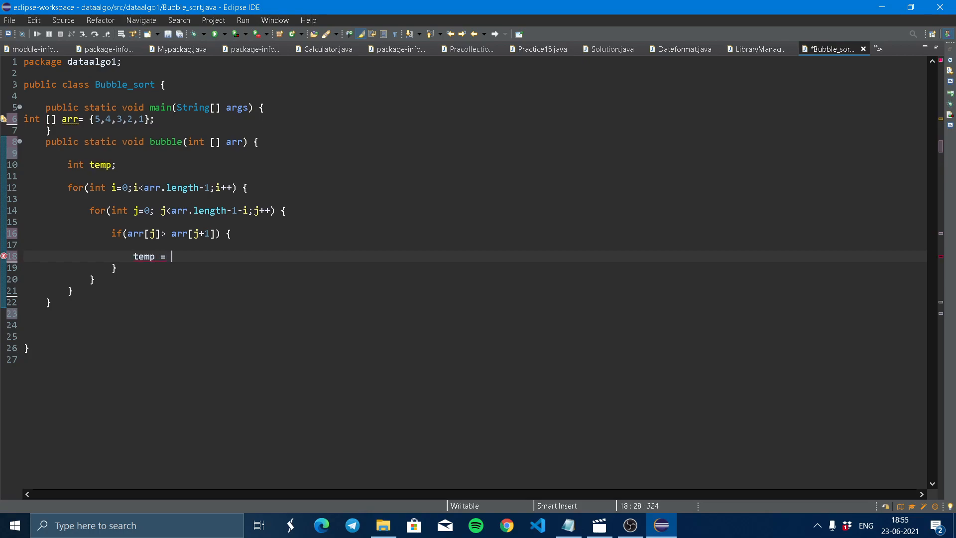
{"action": "type", "text": "arr[]"}
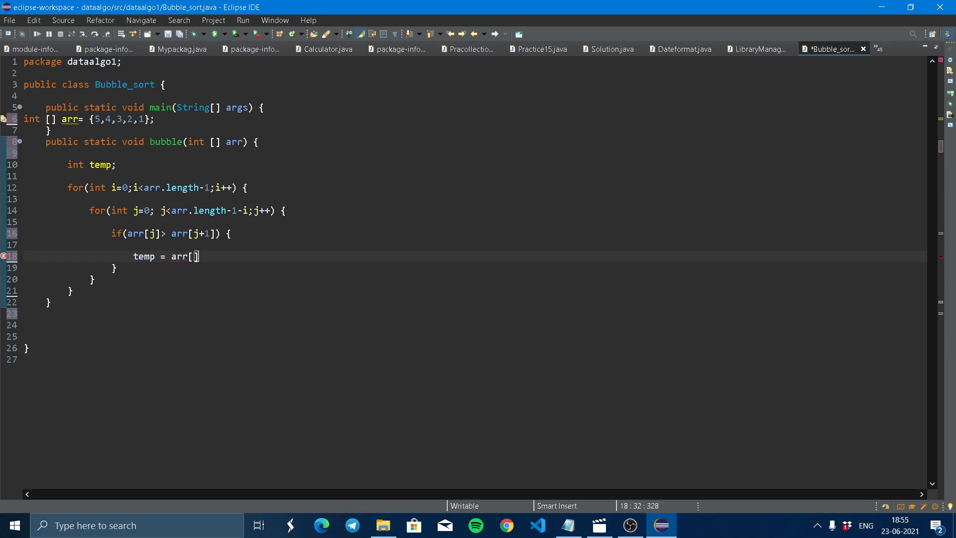
{"action": "type", "text": "j"}
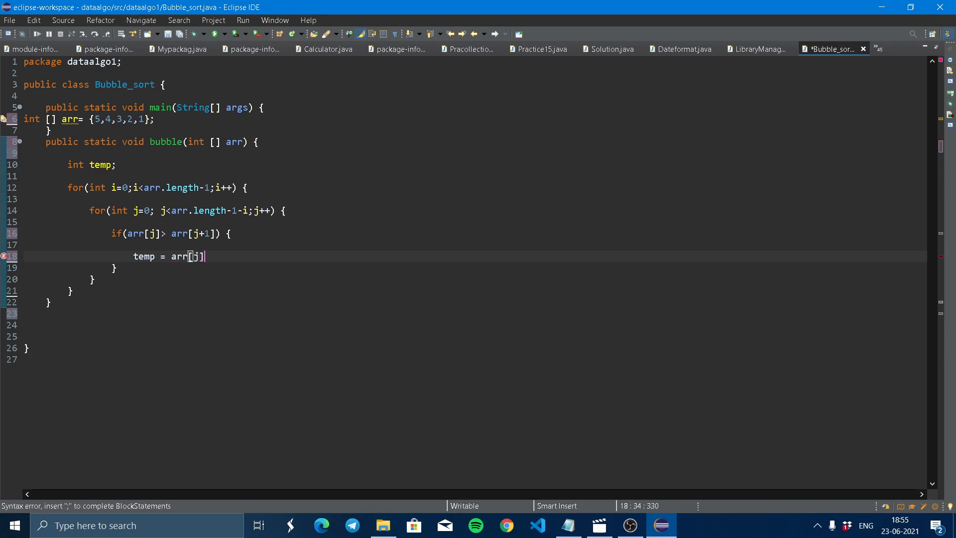
{"action": "type", "text": ";"}
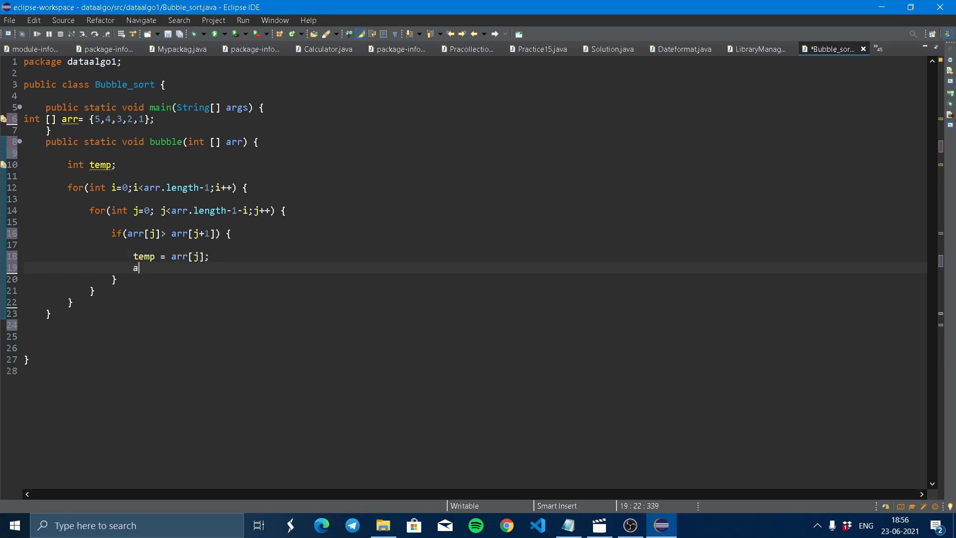
{"action": "type", "text": "rr[j]"}
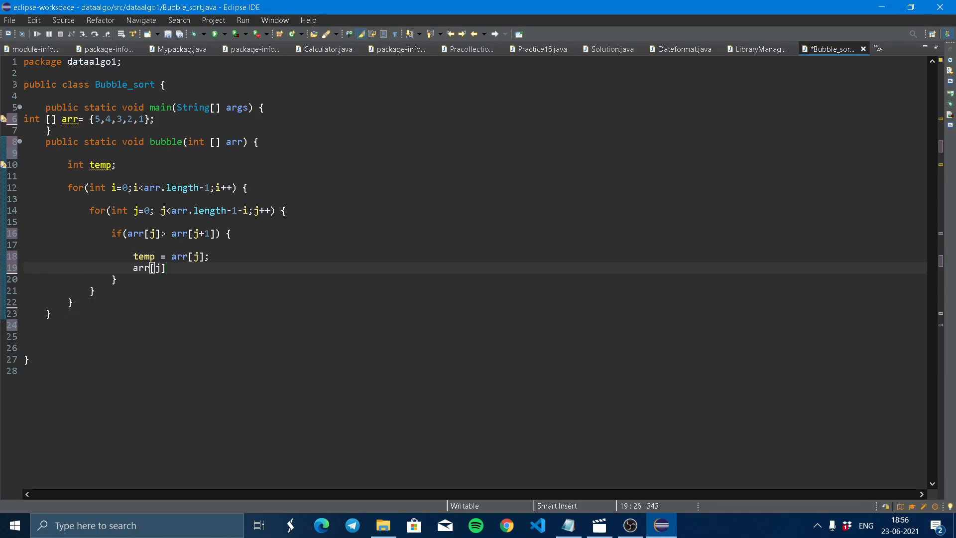
{"action": "type", "text": "="}
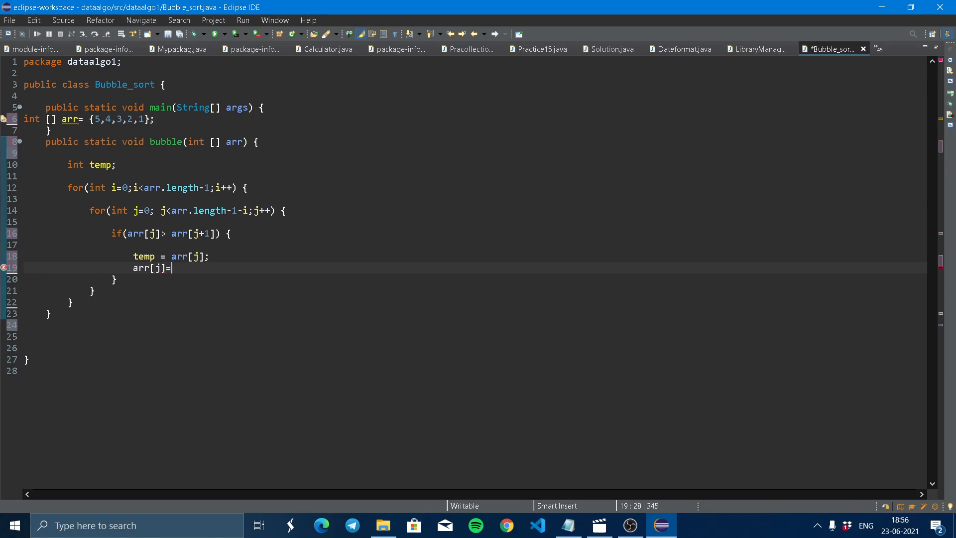
{"action": "type", "text": "arr"}
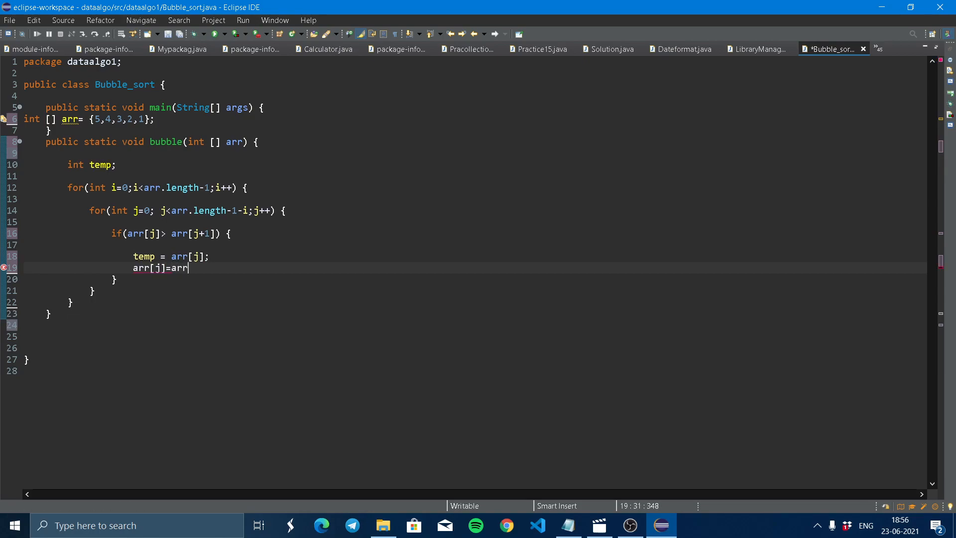
{"action": "type", "text": "["}
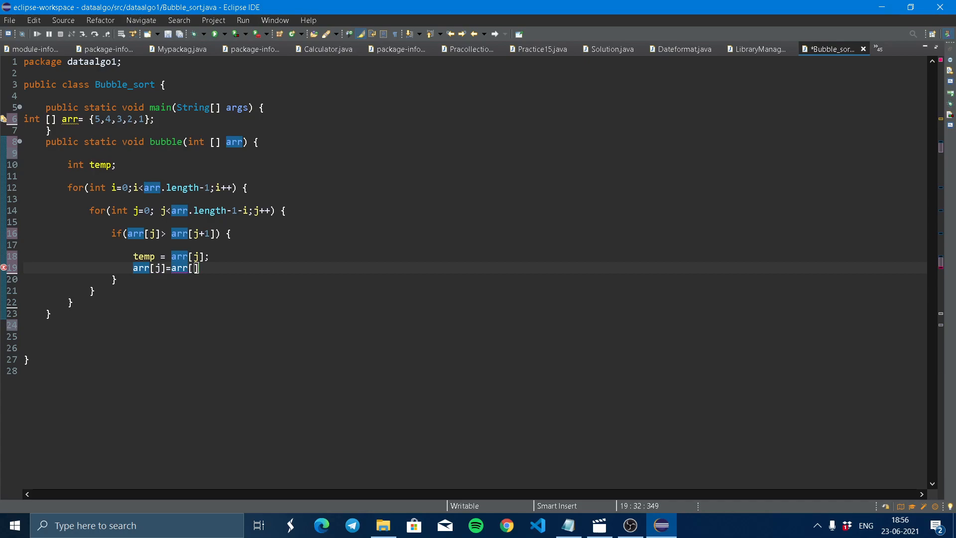
{"action": "type", "text": "j+1"}
{"action": "type", "text": "a"}
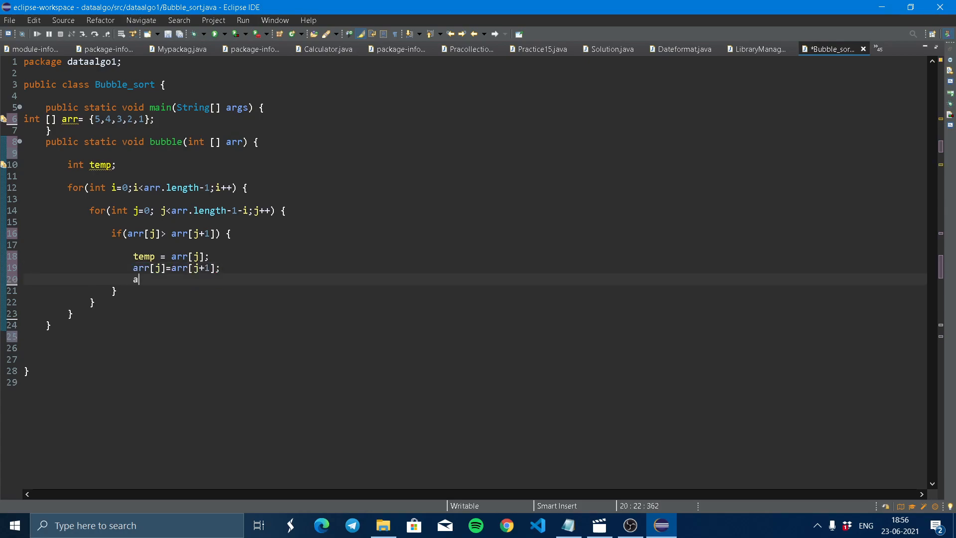
Step: Finish the swap with arr[j+1] = temp;
{"action": "type", "text": "rr[j]"}
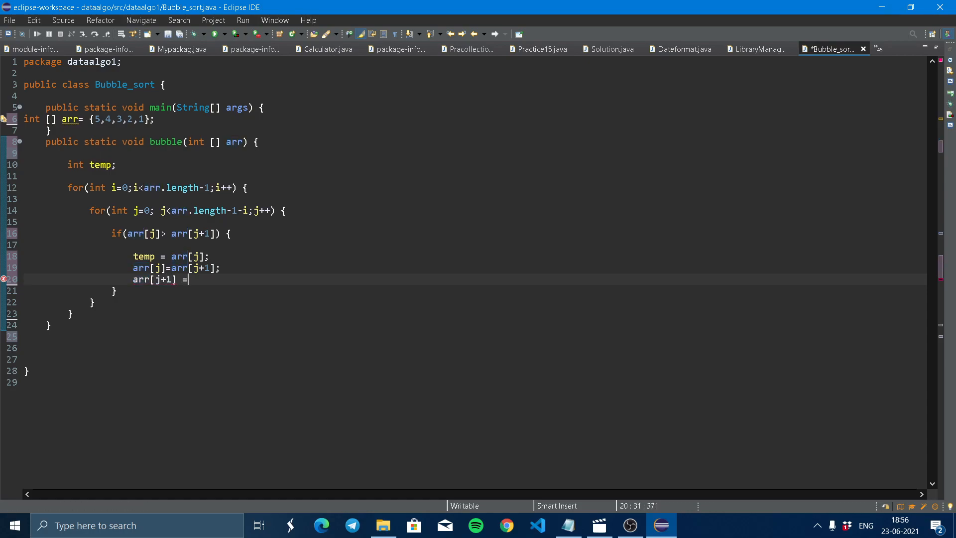
{"action": "type", "text": "tem"}
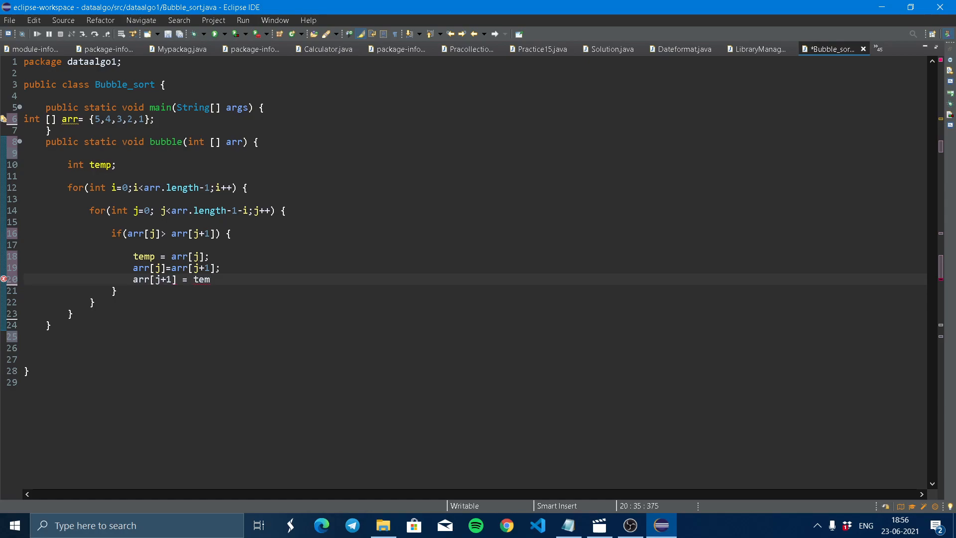
{"action": "type", "text": "p;"}
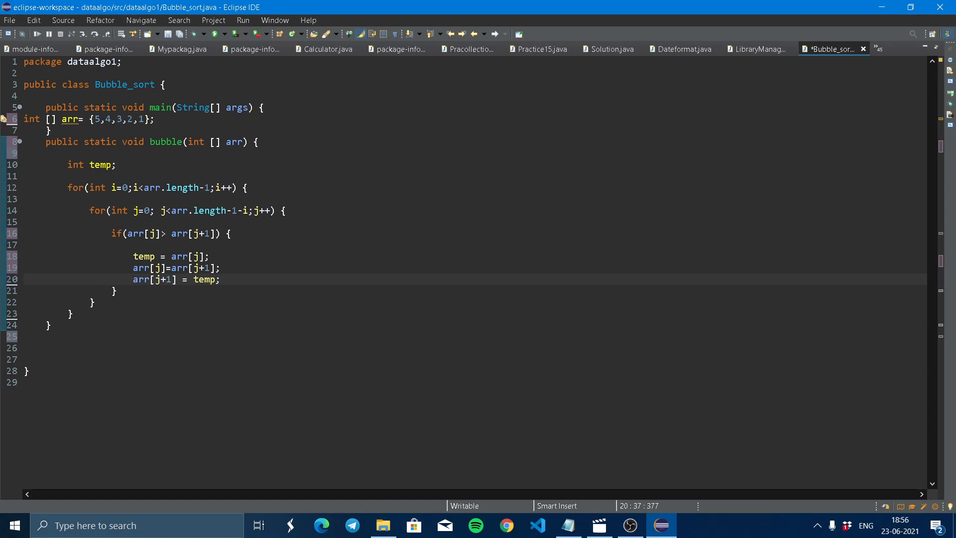
{"action": "mouse_move", "coordinate": [229, 252]}
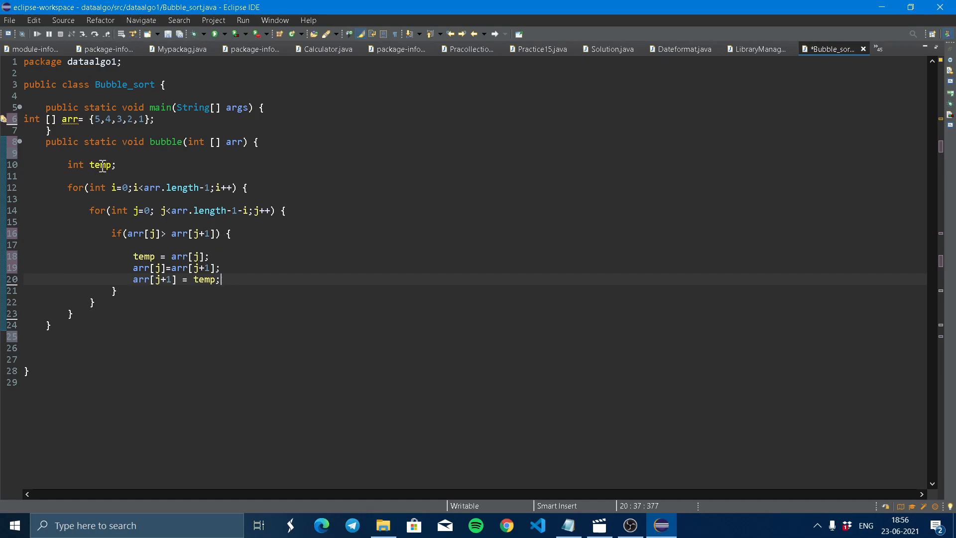
{"action": "mouse_move", "coordinate": [97, 118]}
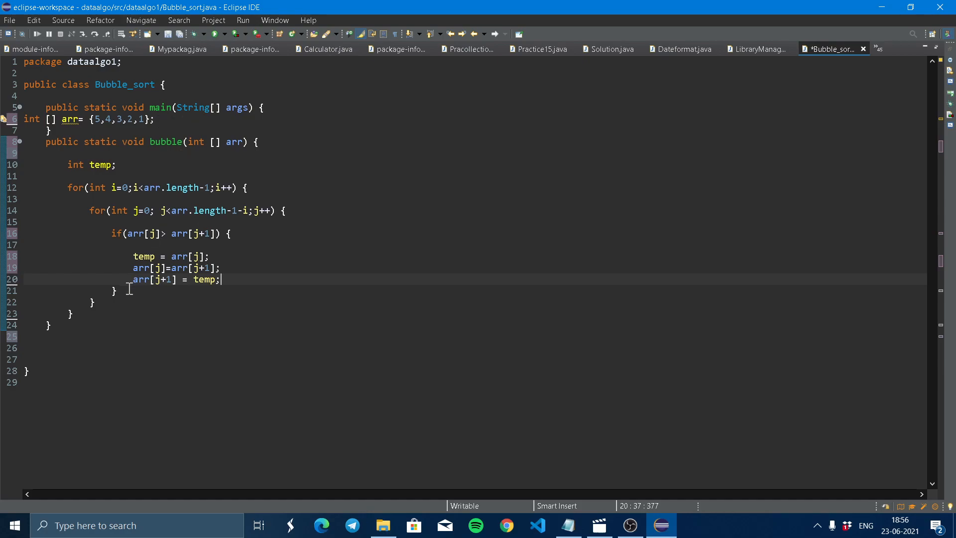
Step: Add a loop for(int i=0 ;i< arr.length ;i++) { below the sorting loops
{"action": "left_click", "coordinate": [93, 301]}
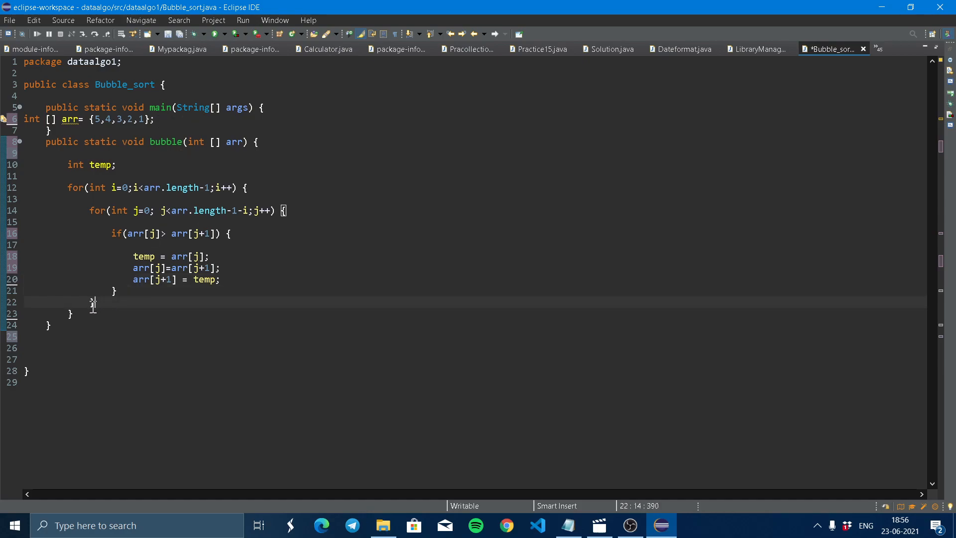
{"action": "left_click", "coordinate": [71, 313]}
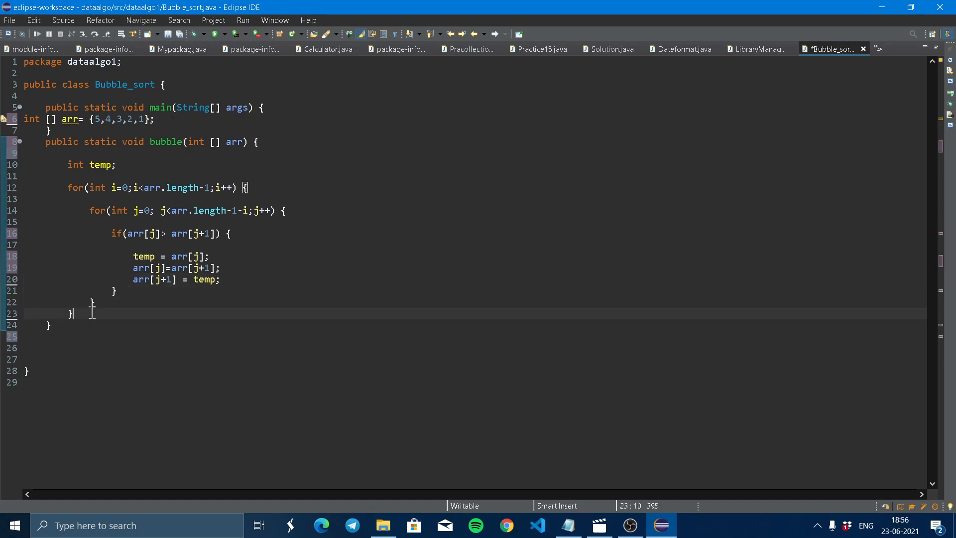
{"action": "key", "text": "Enter"}
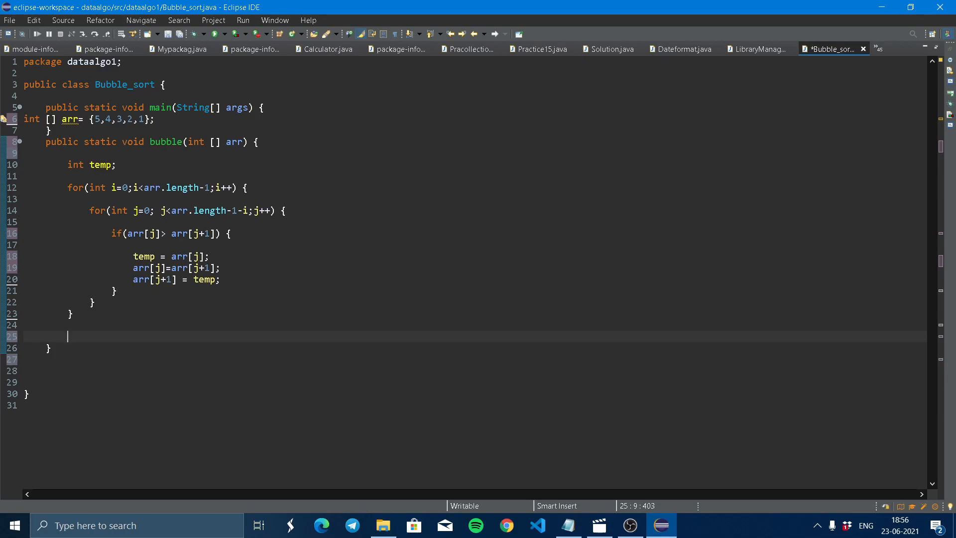
{"action": "type", "text": "for("}
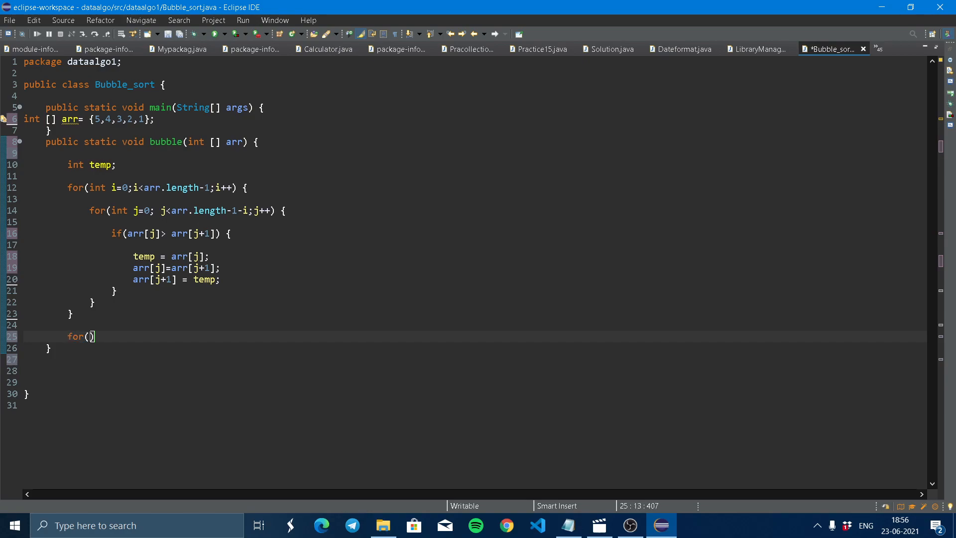
{"action": "type", "text": "int i"}
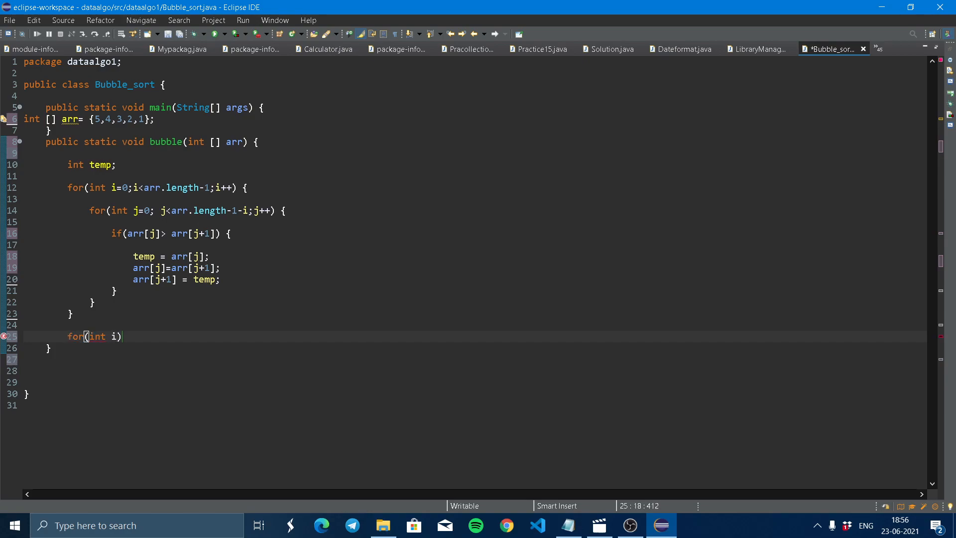
{"action": "type", "text": "=0 ;"}
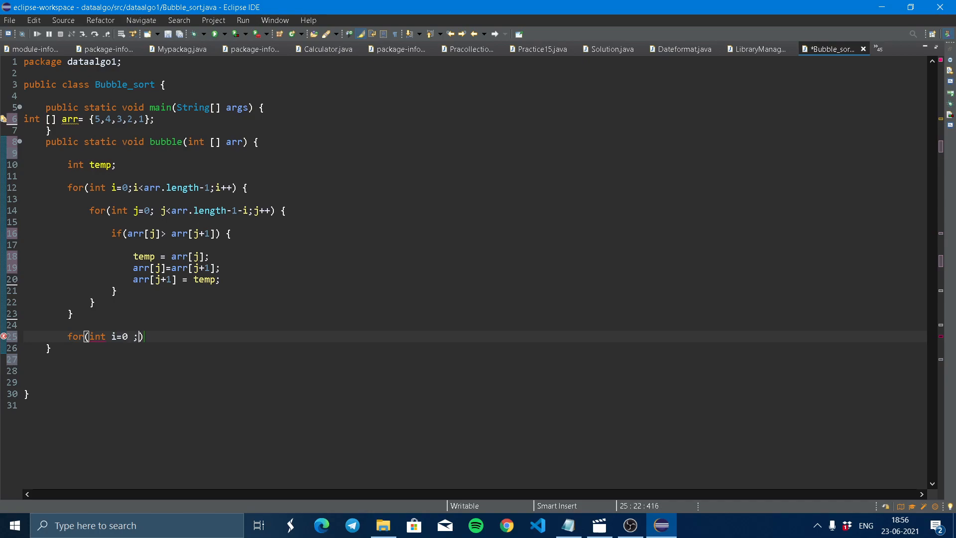
{"action": "type", "text": "i< a"}
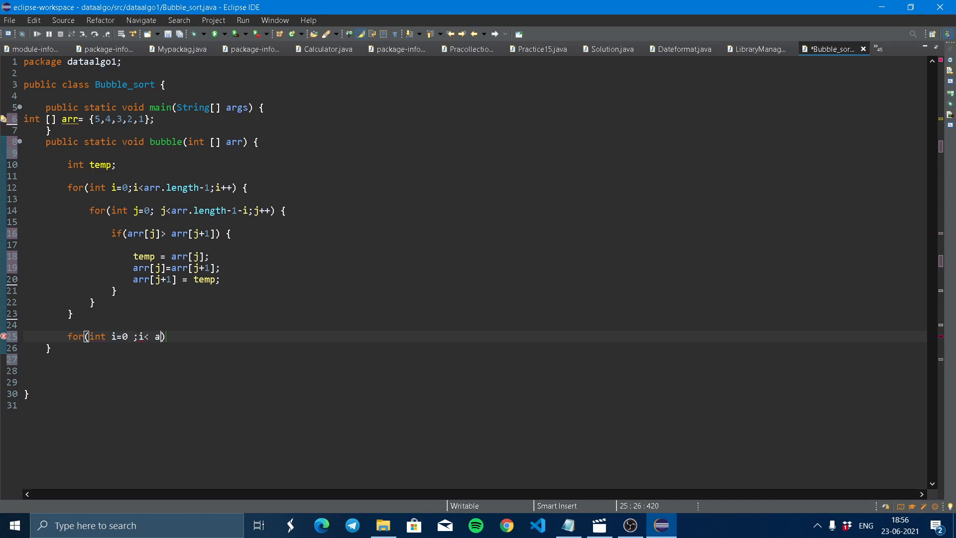
{"action": "type", "text": "rr.length ;"}
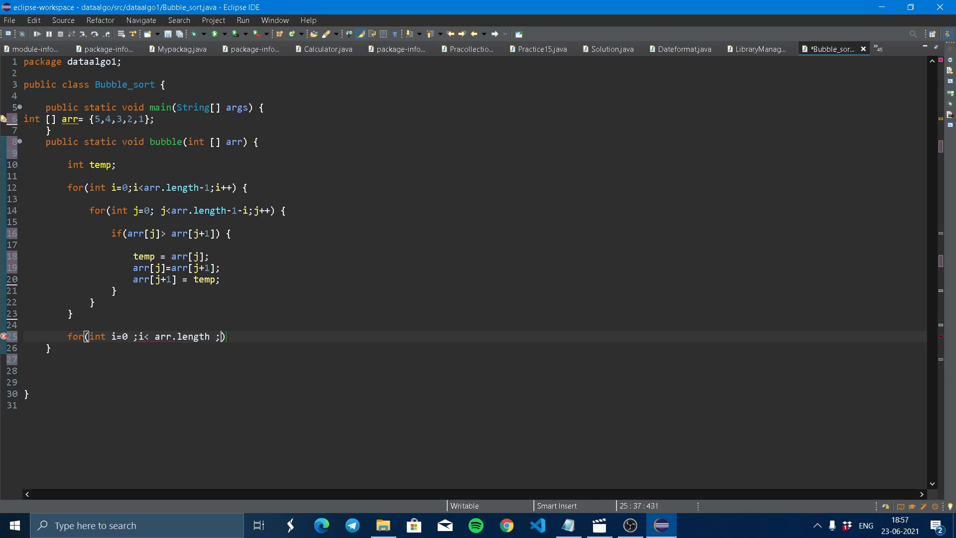
{"action": "type", "text": "i++"}
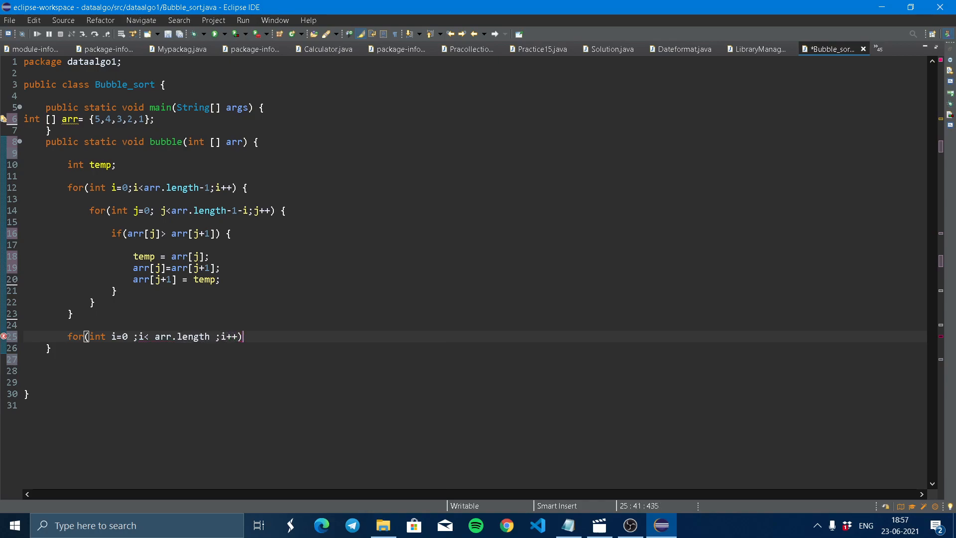
{"action": "type", "text": "{"}
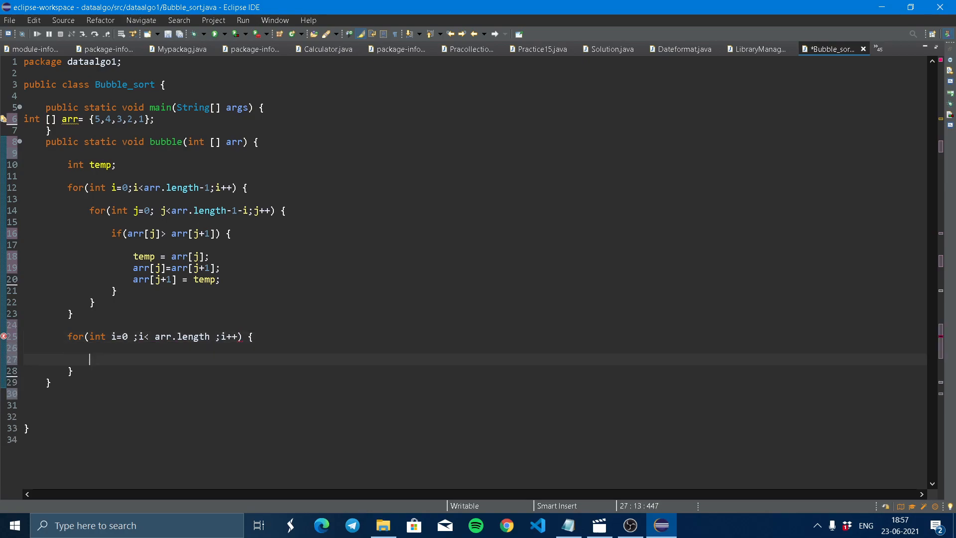
Step: Print each element with System.out.println(arr[i]); and move to main below the array declaration
{"action": "type", "text": "Sys"}
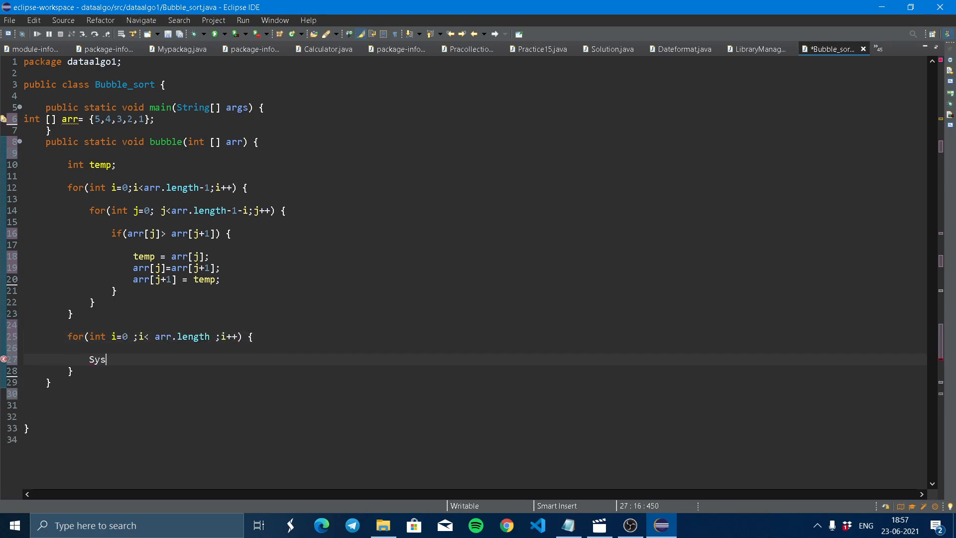
{"action": "type", "text": "tem.out.println();"}
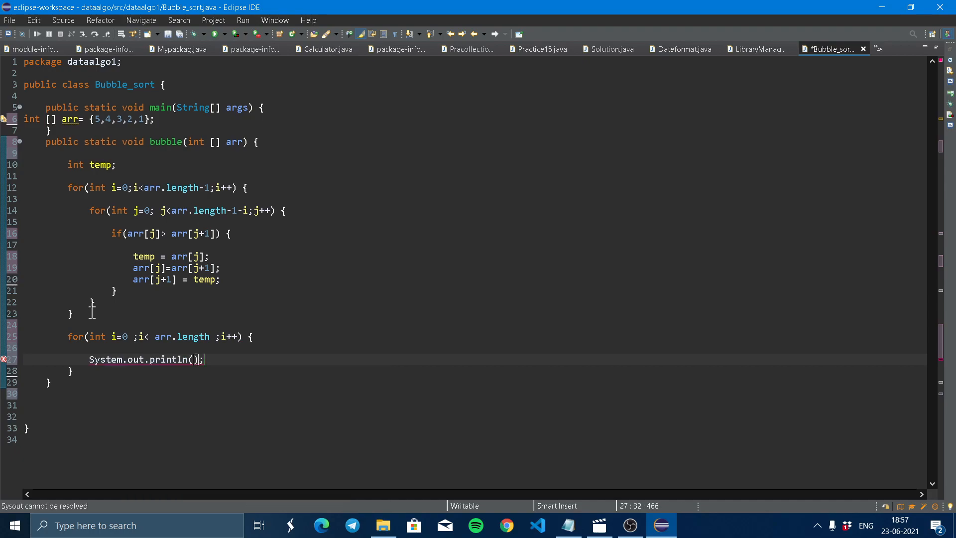
{"action": "type", "text": "arr["}
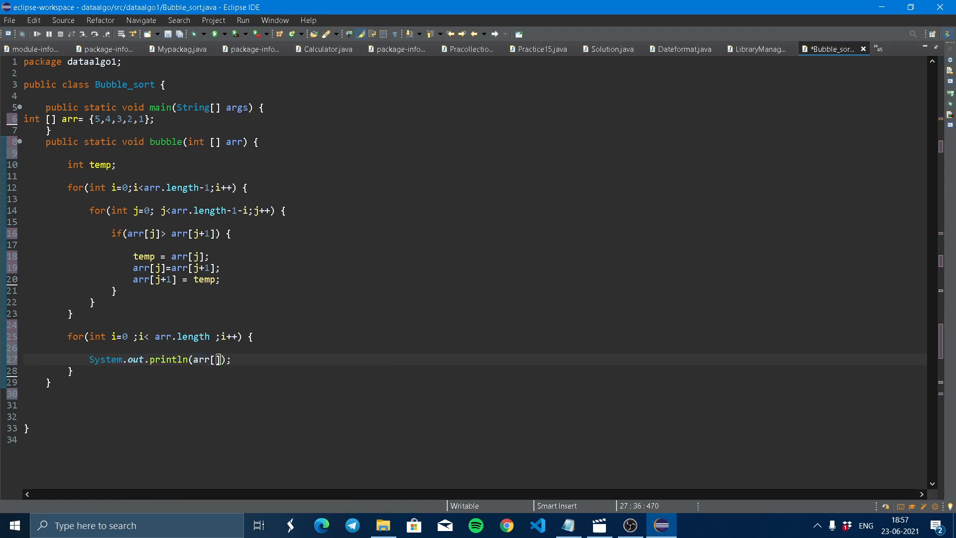
{"action": "type", "text": "i"}
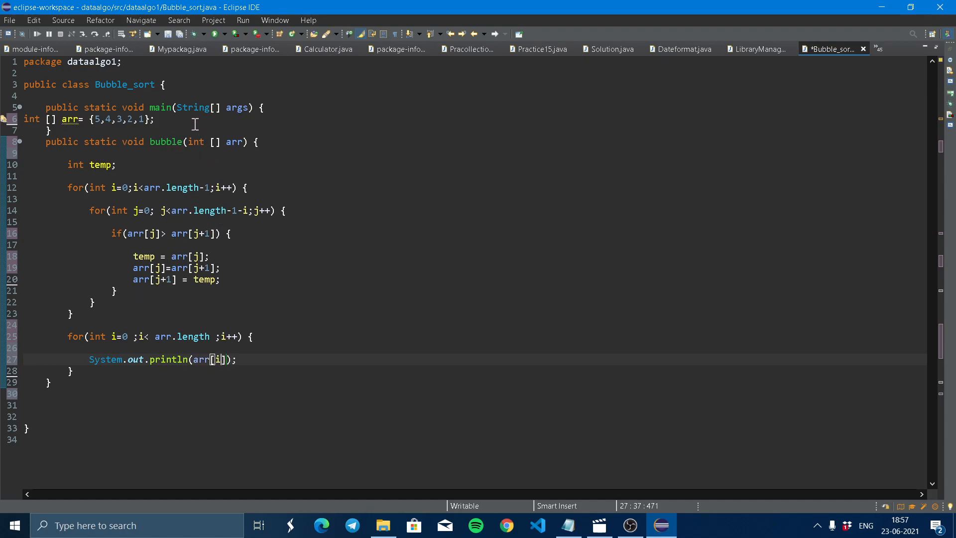
{"action": "key", "text": "Enter"}
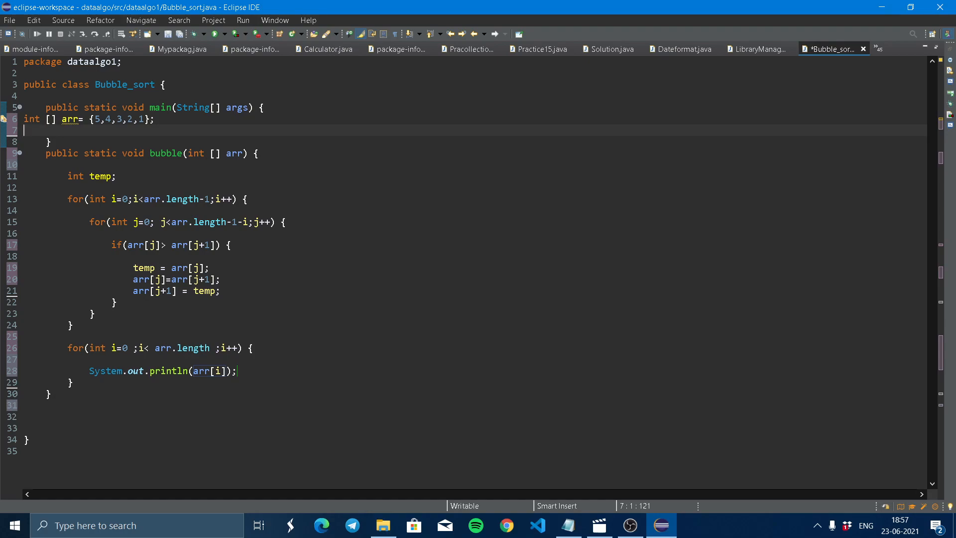
Step: Call bubble(arr); in main right after the {5,4,3,2,1} array declaration
{"action": "type", "text": "bu"}
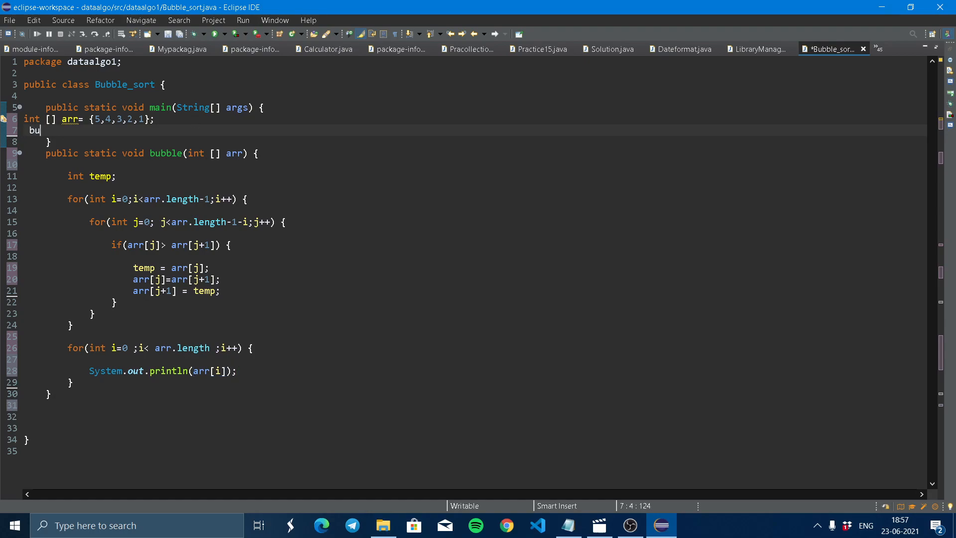
{"action": "type", "text": "bble()"}
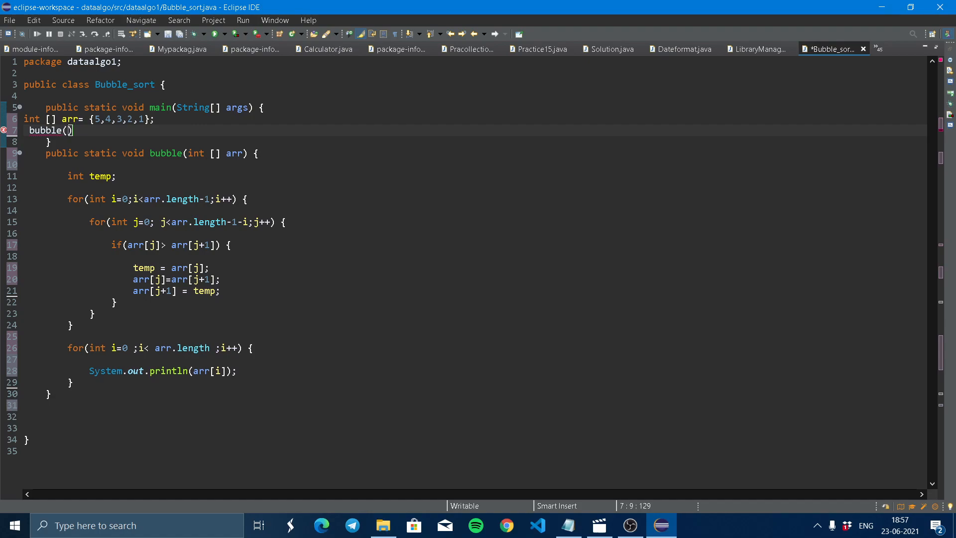
{"action": "type", "text": "arr"}
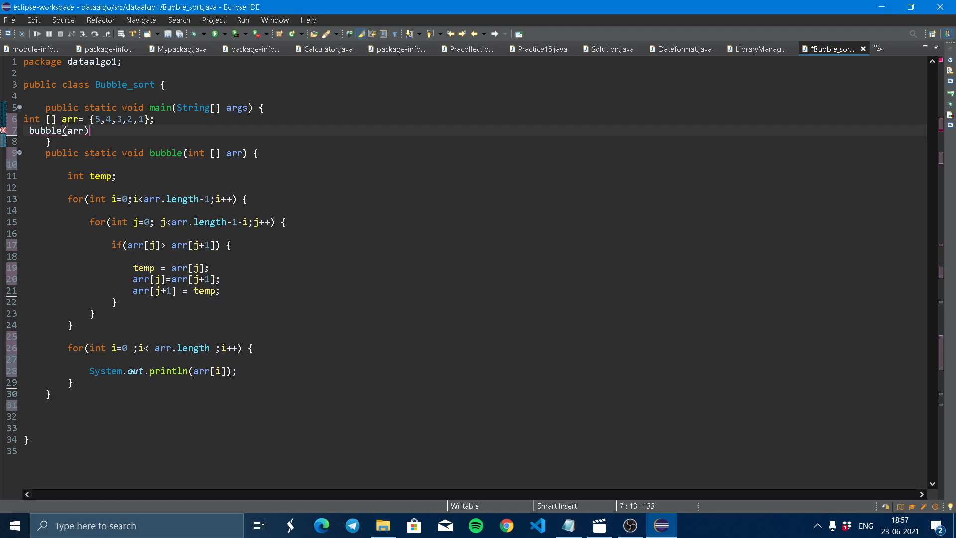
{"action": "type", "text": ";"}
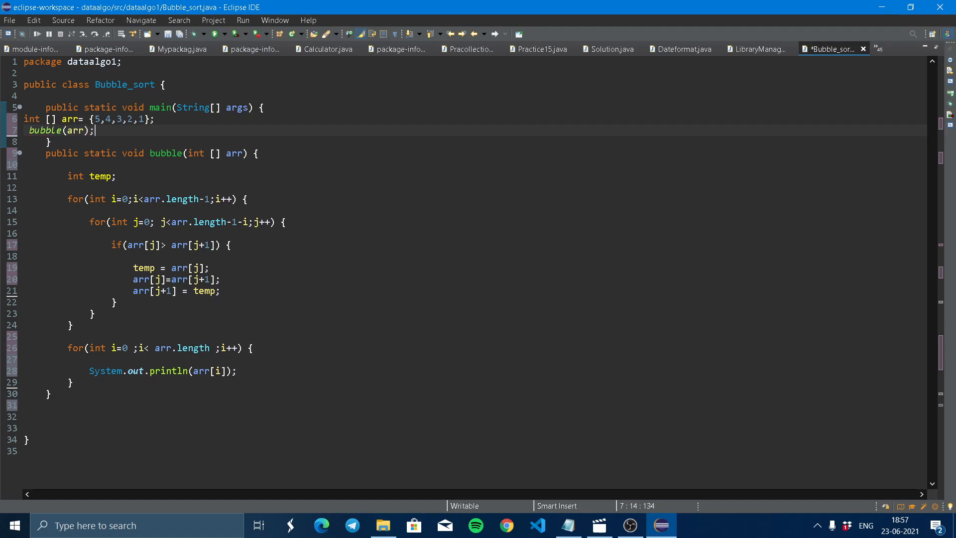
{"action": "mouse_move", "coordinate": [215, 34]}
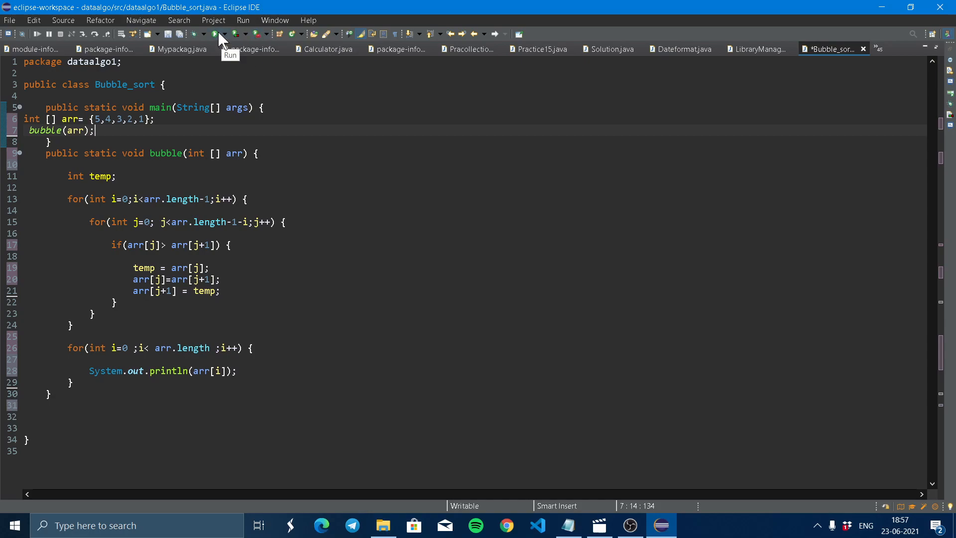
{"action": "mouse_move", "coordinate": [247, 64]}
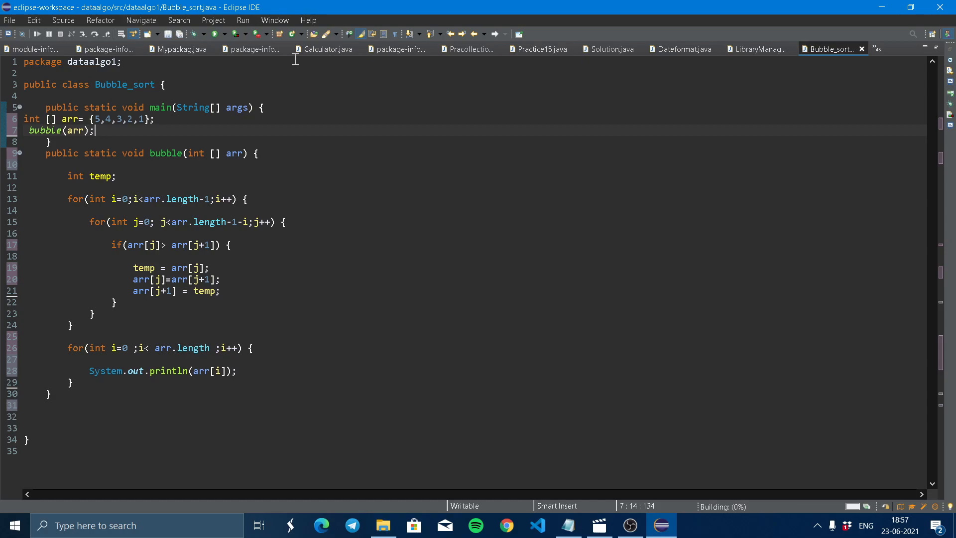
Step: Run the program so the Console prints 1 2 3 4 5 on separate lines
{"action": "left_click", "coordinate": [242, 20]}
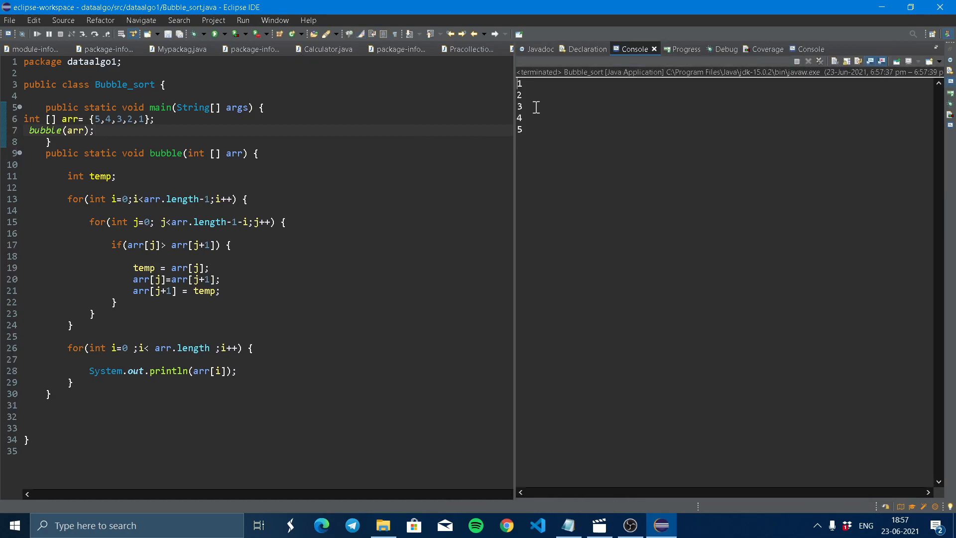
{"action": "mouse_move", "coordinate": [257, 389]}
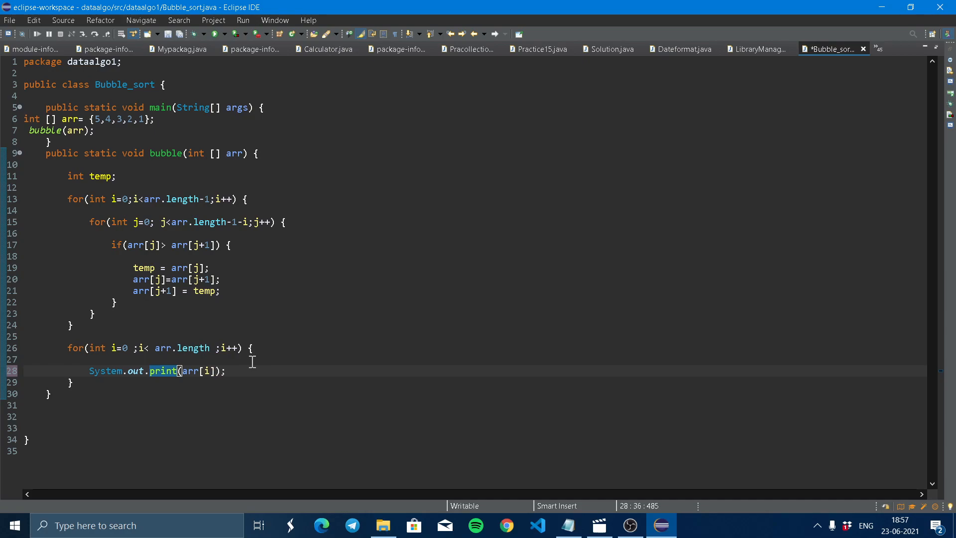
Step: Change the output to System.out.print(arr[i] +" ") and rerun, showing 1 2 3 4 5 on one line
{"action": "type", "text": "+"}
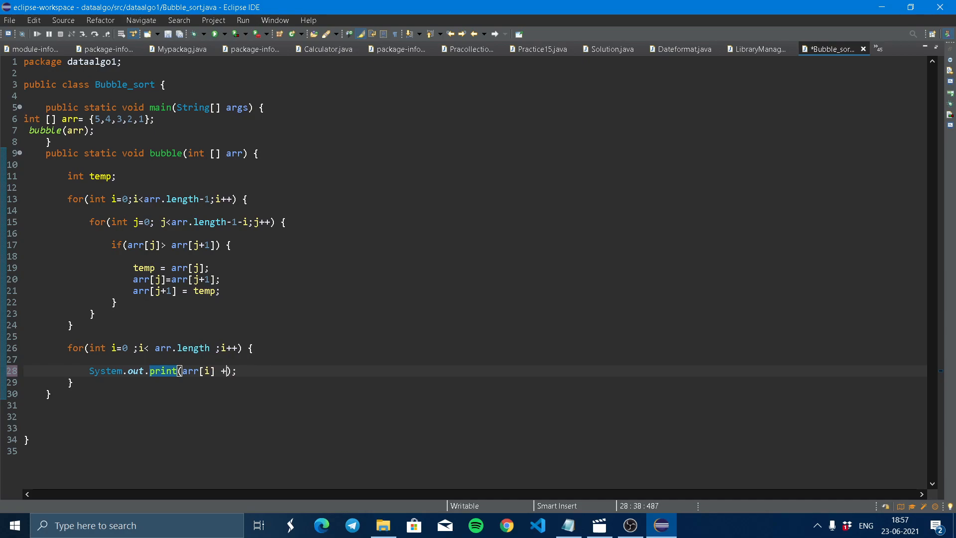
{"action": "type", "text": "\" \""}
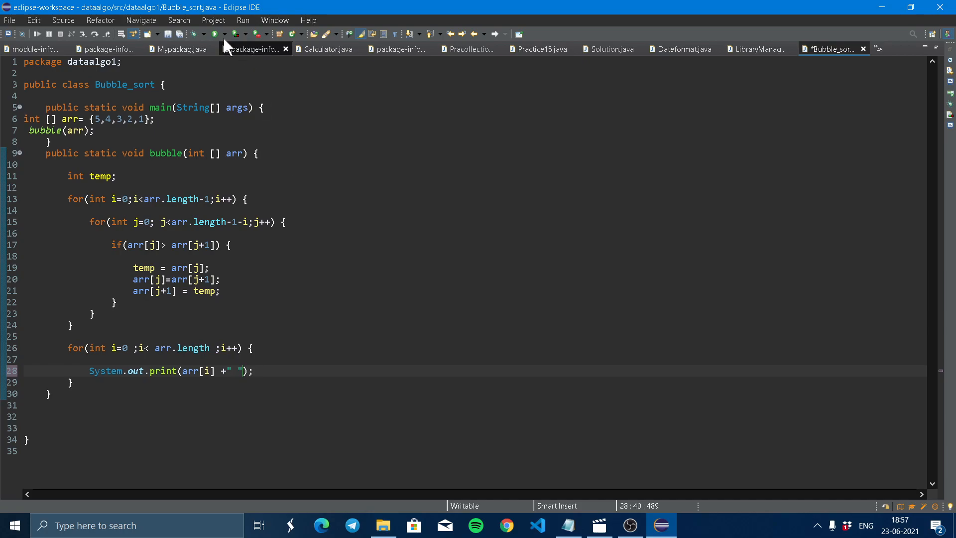
{"action": "left_click", "coordinate": [214, 33]}
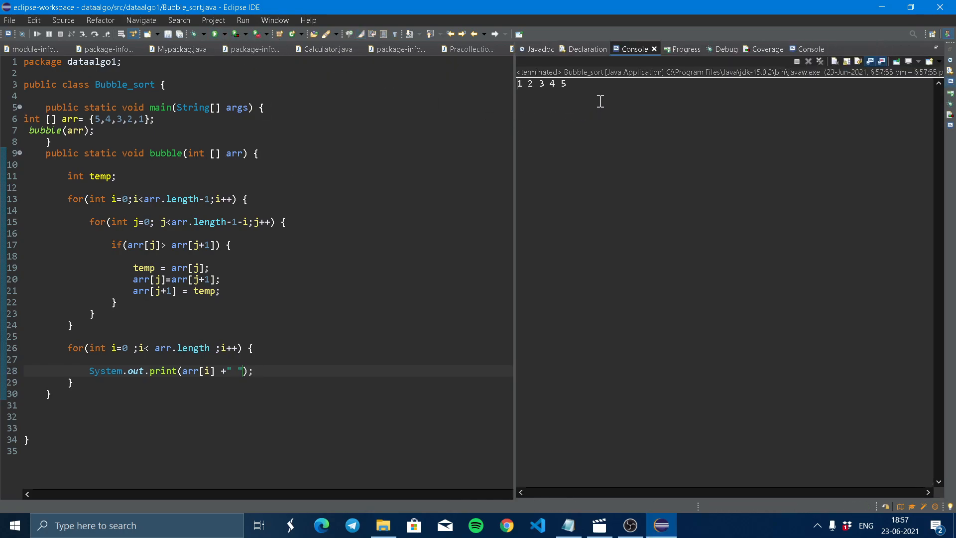
{"action": "mouse_move", "coordinate": [402, 137]}
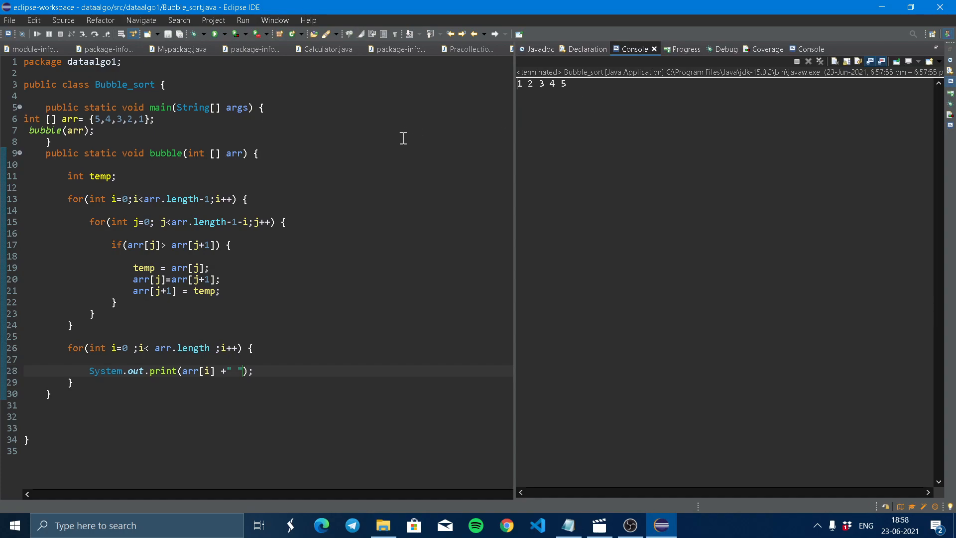